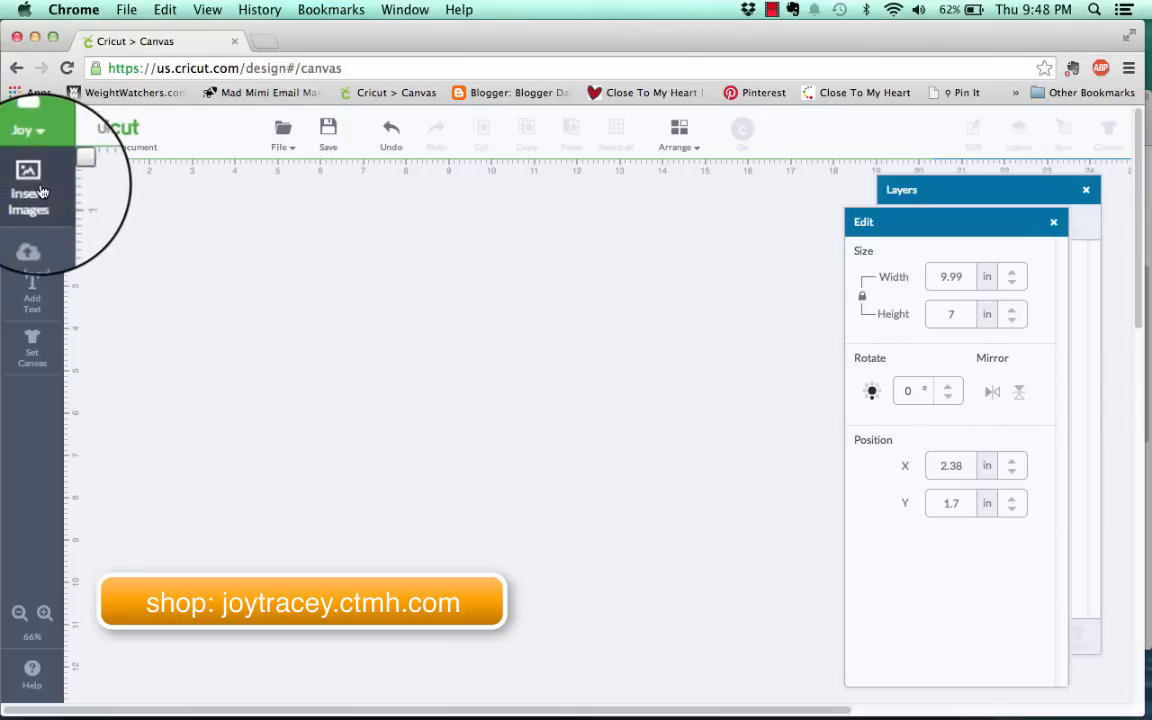
- Search the image library for 'artfully sent' and open the Close to My Heart Artfully Sent set
left_click(28, 184)
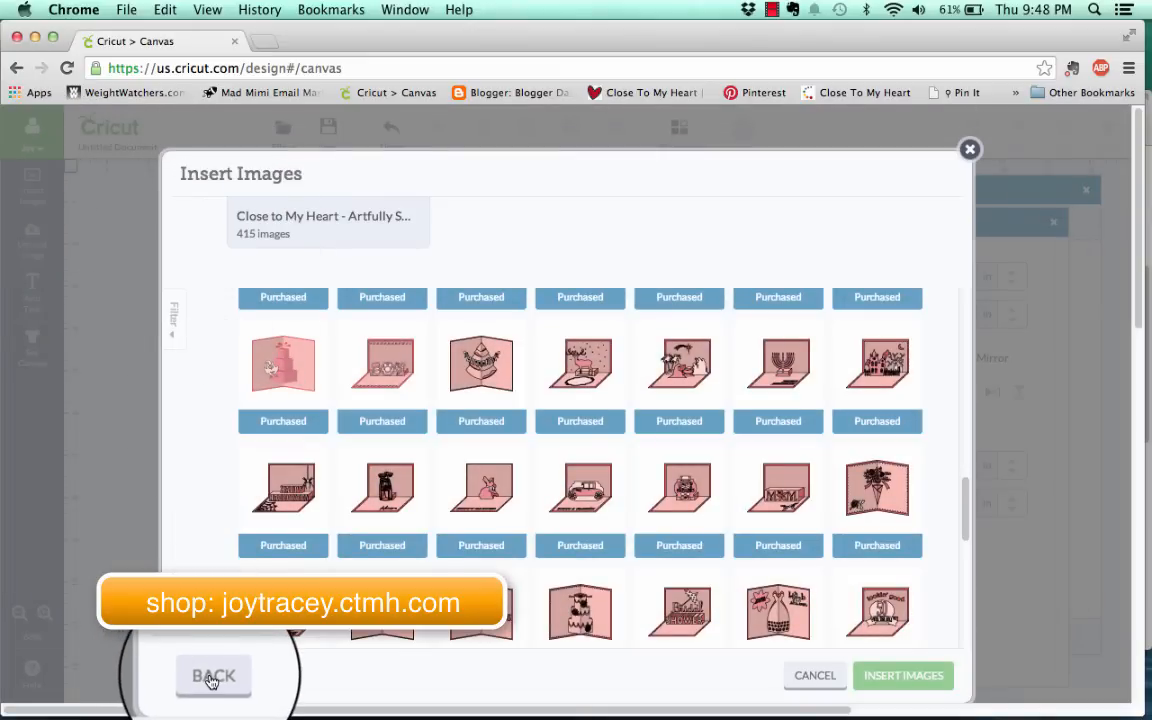
left_click(212, 676)
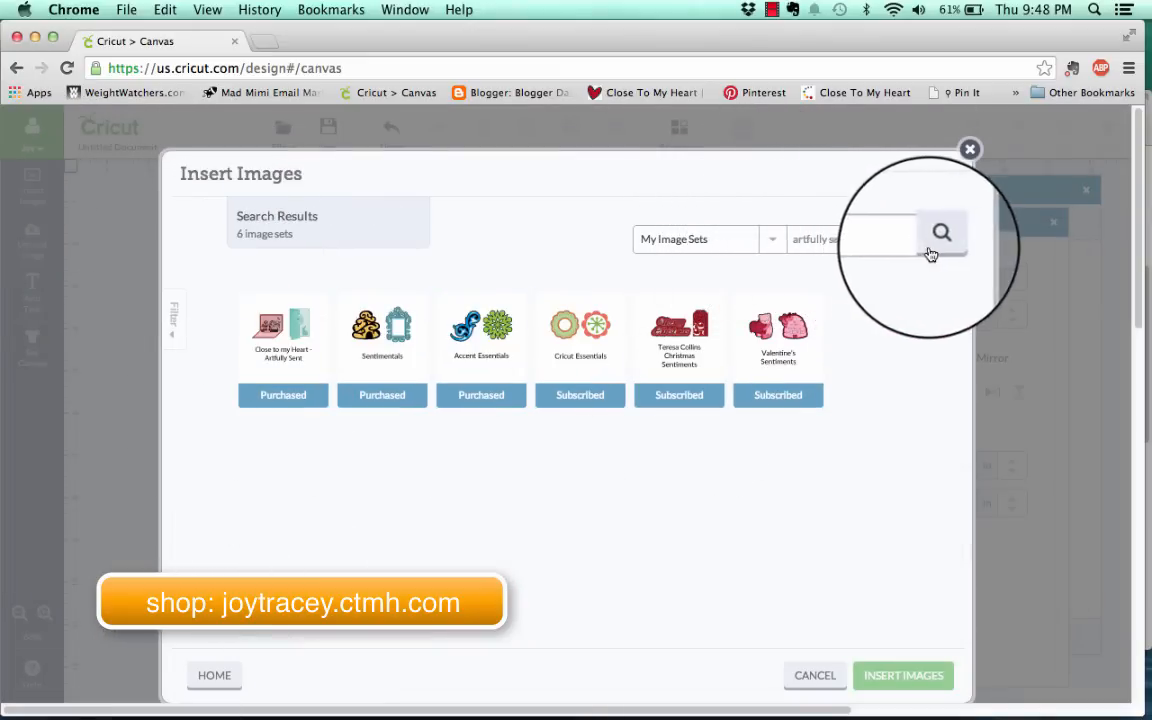
left_click(938, 238)
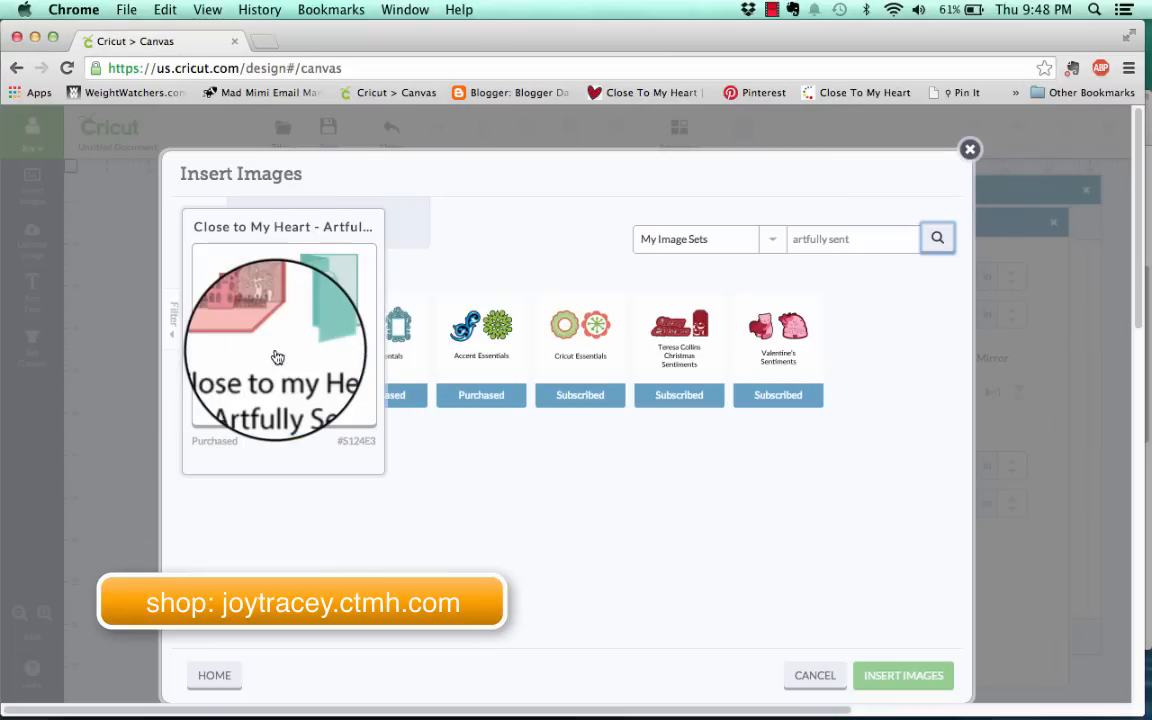
left_click(278, 344)
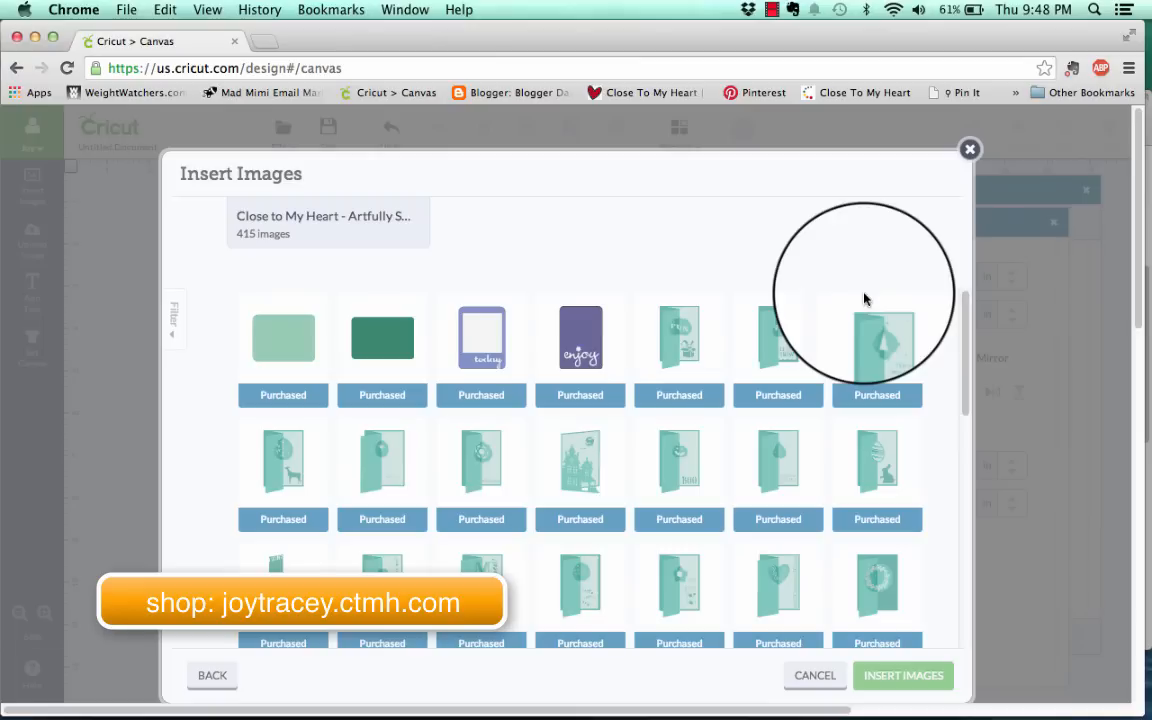
- Select the teal bunny-and-egg Easter card from the set and insert it onto the canvas
left_click(876, 340)
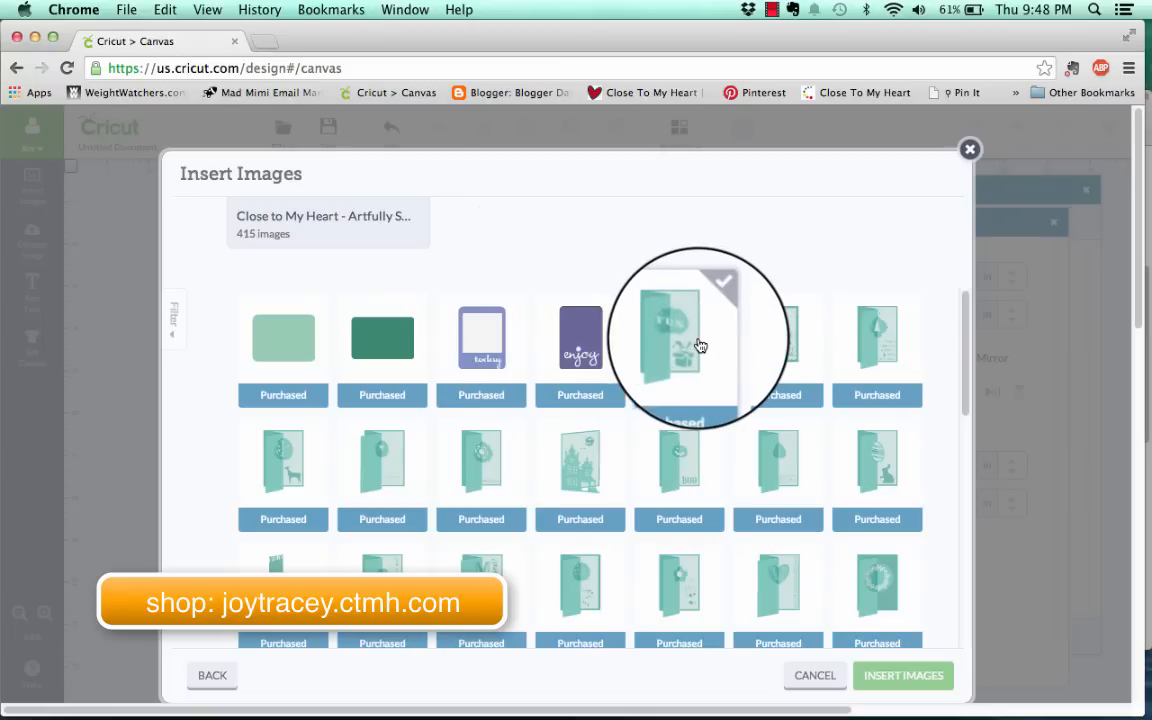
mouse_move(680, 344)
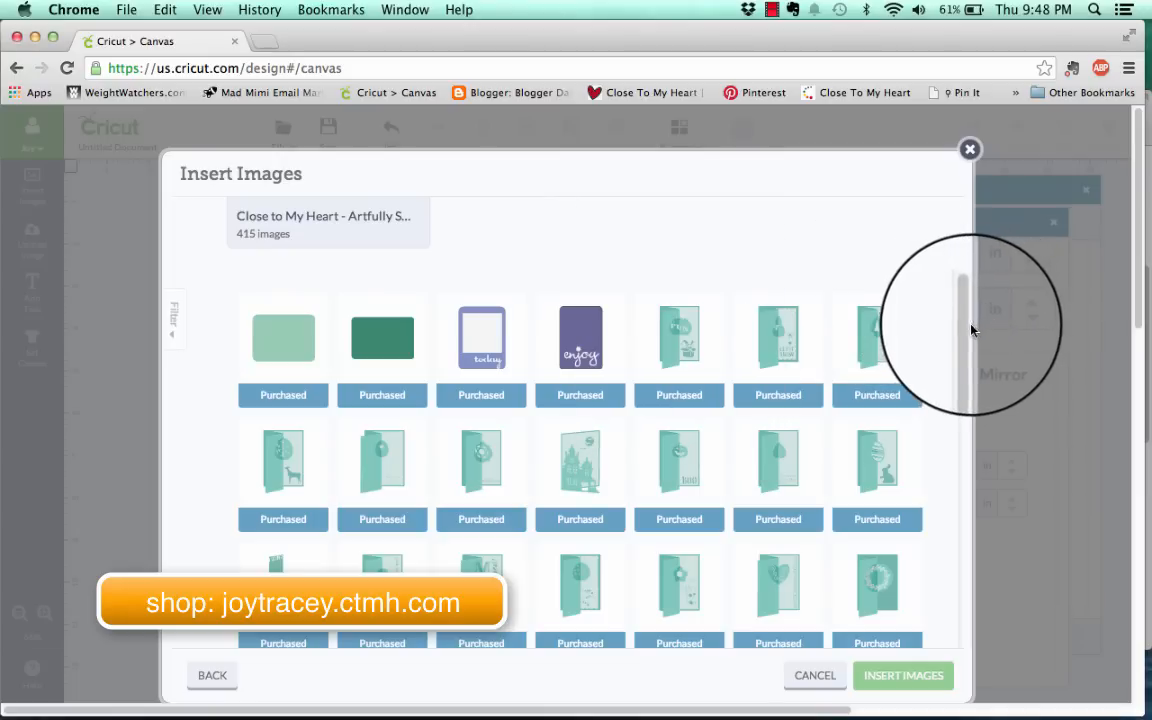
scroll("down", 3)
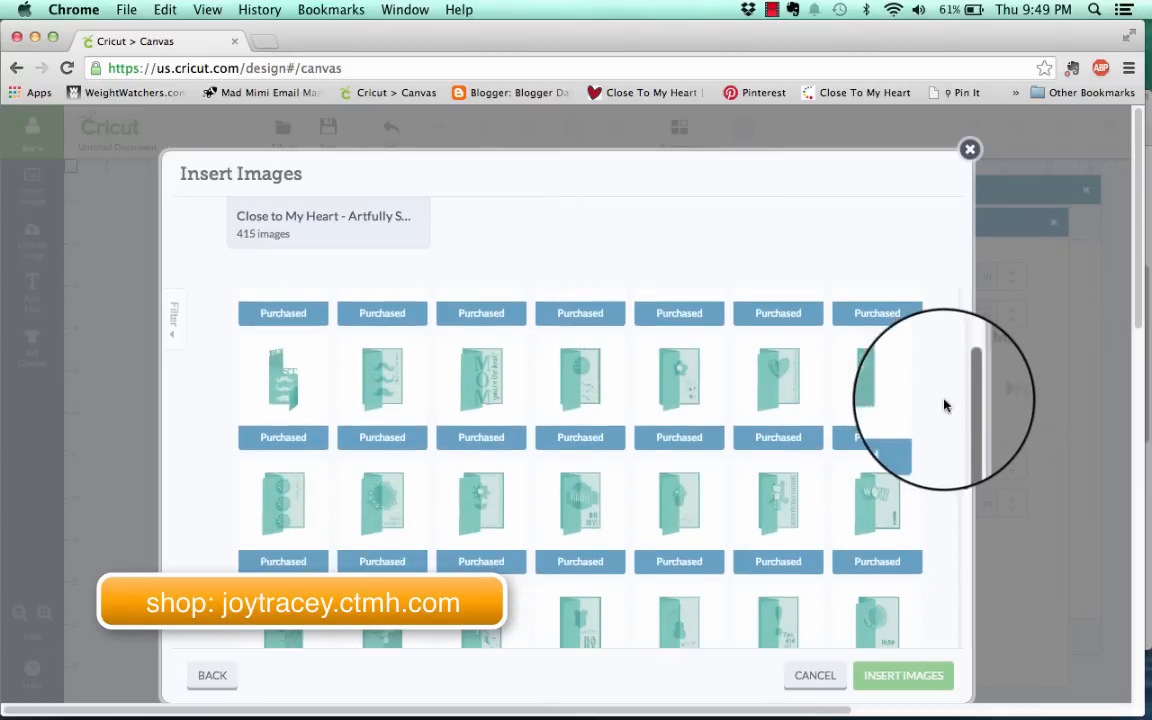
scroll("down", 3)
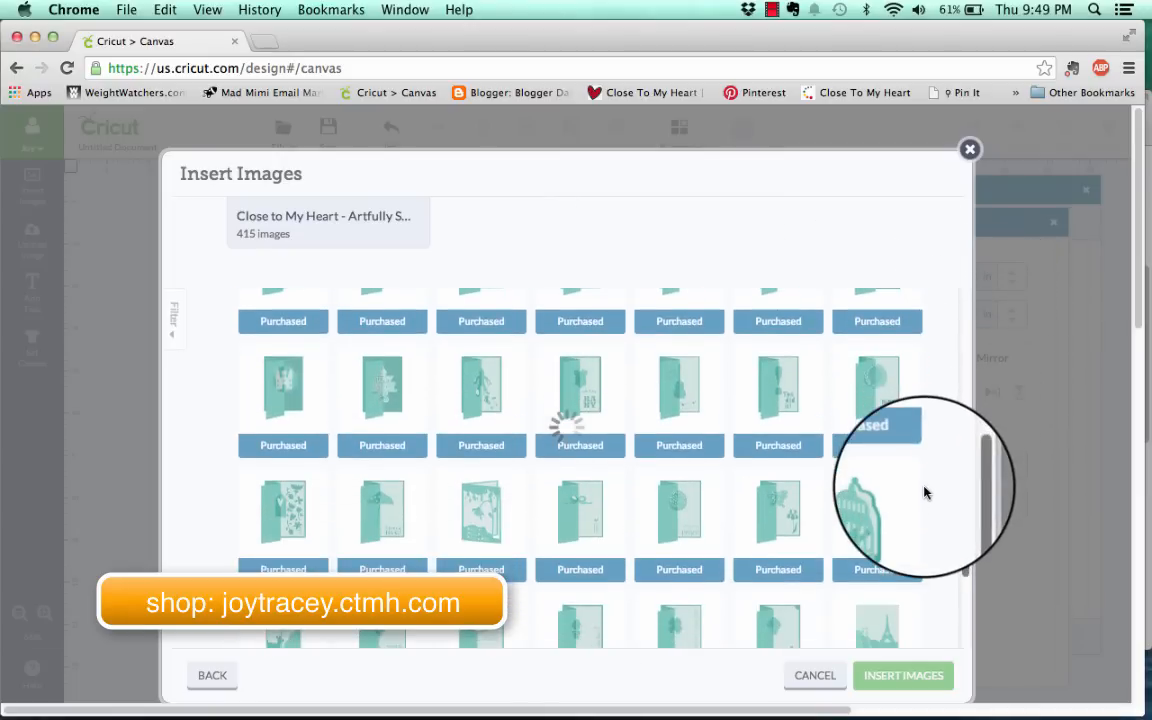
scroll("down", 3)
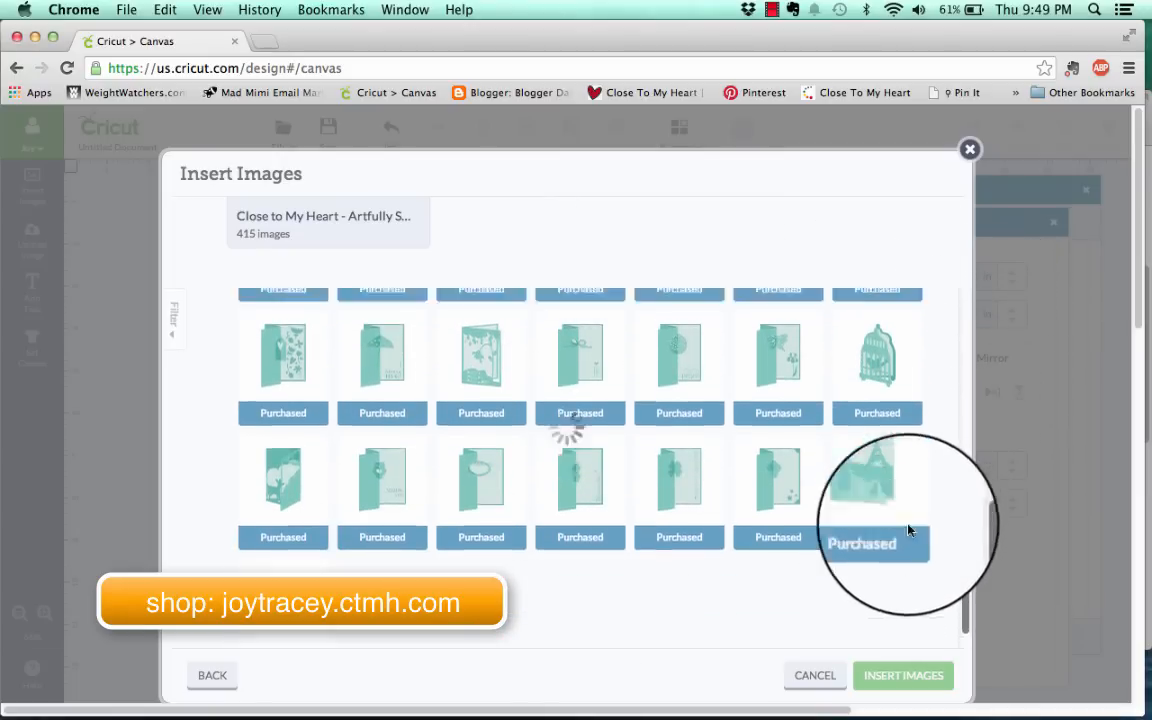
scroll("down", 3)
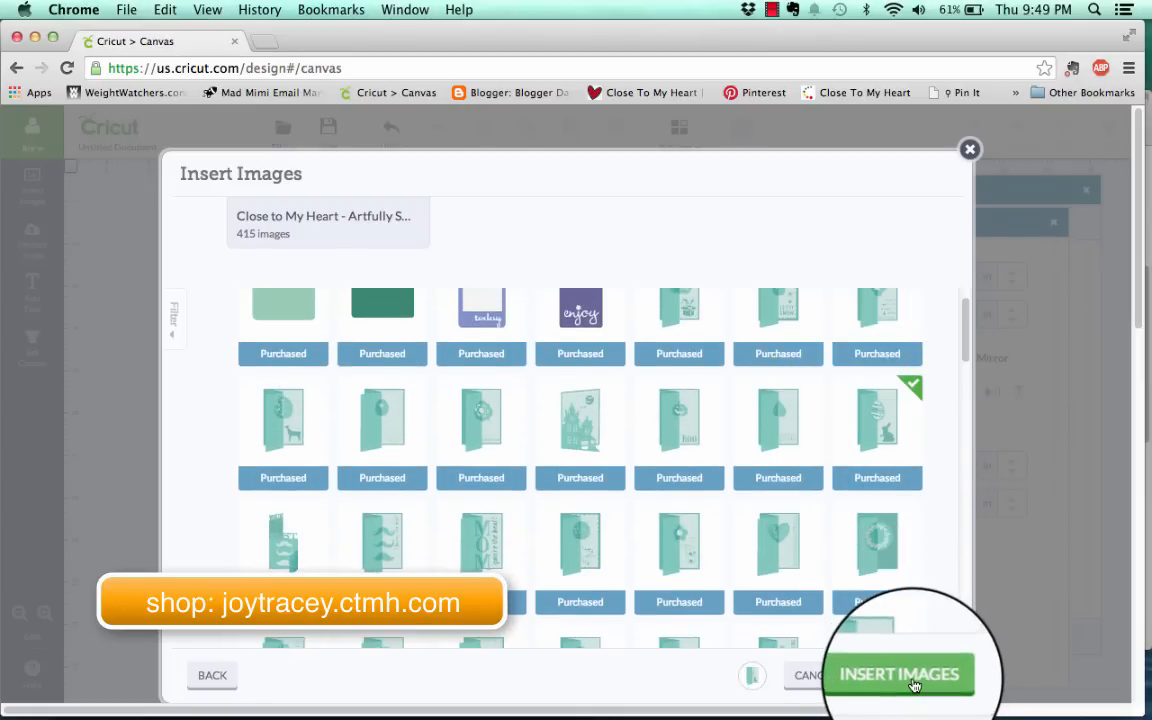
left_click(898, 672)
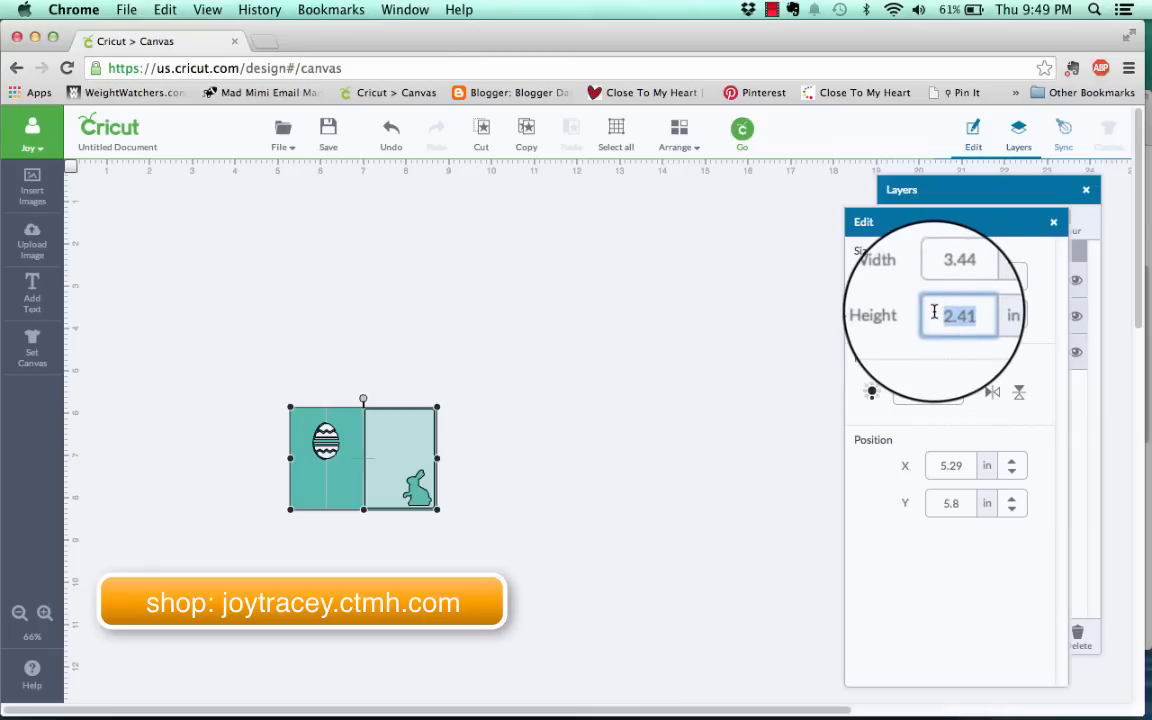
- Set the Easter card's height to 7 inches in the Edit panel
type("7")
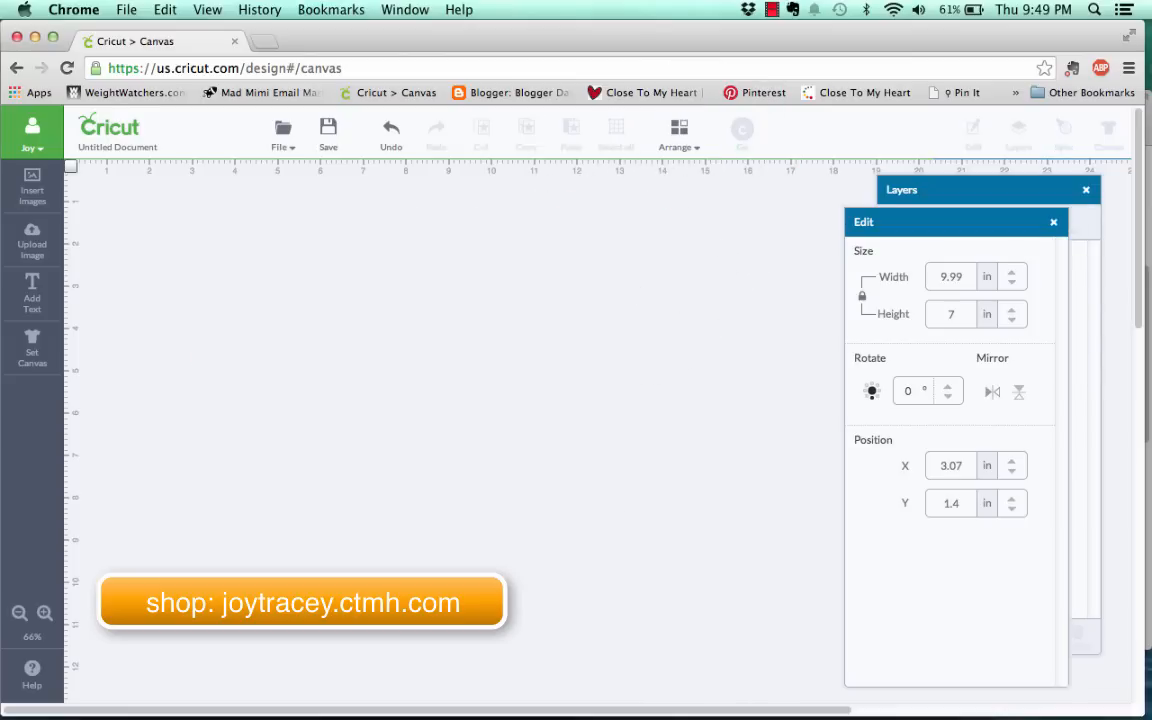
- Select the pink Present pop up card with the cake and owl and insert it onto the canvas
left_click(32, 190)
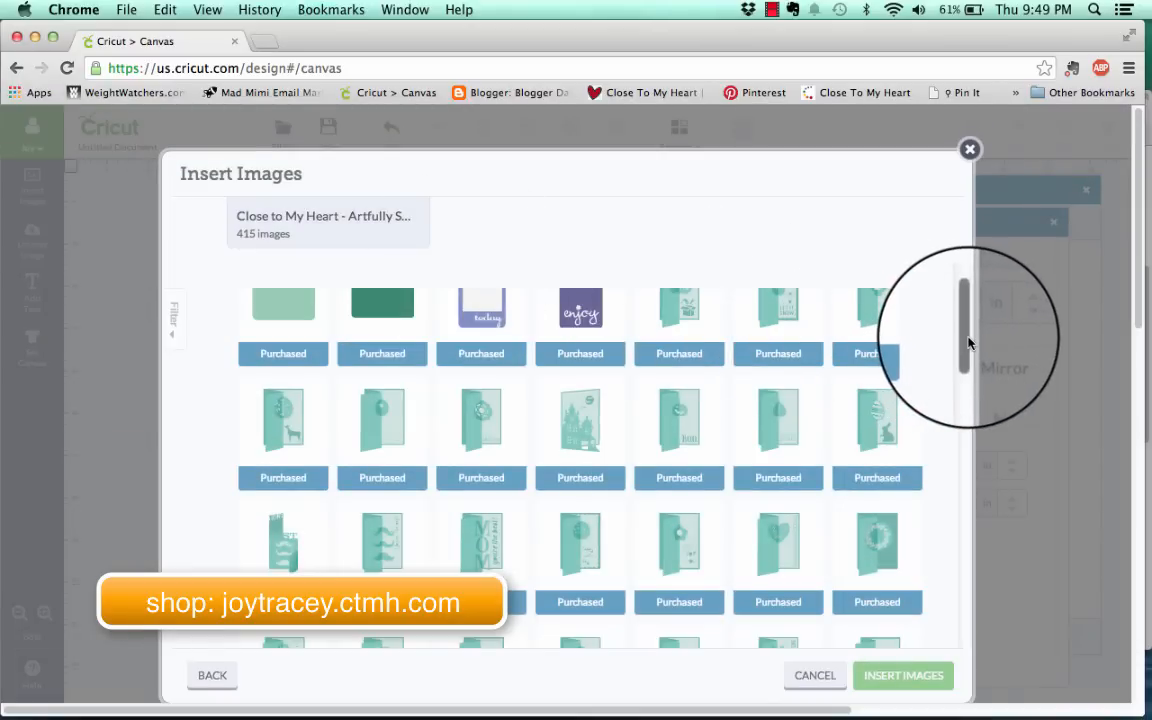
scroll("down", 3)
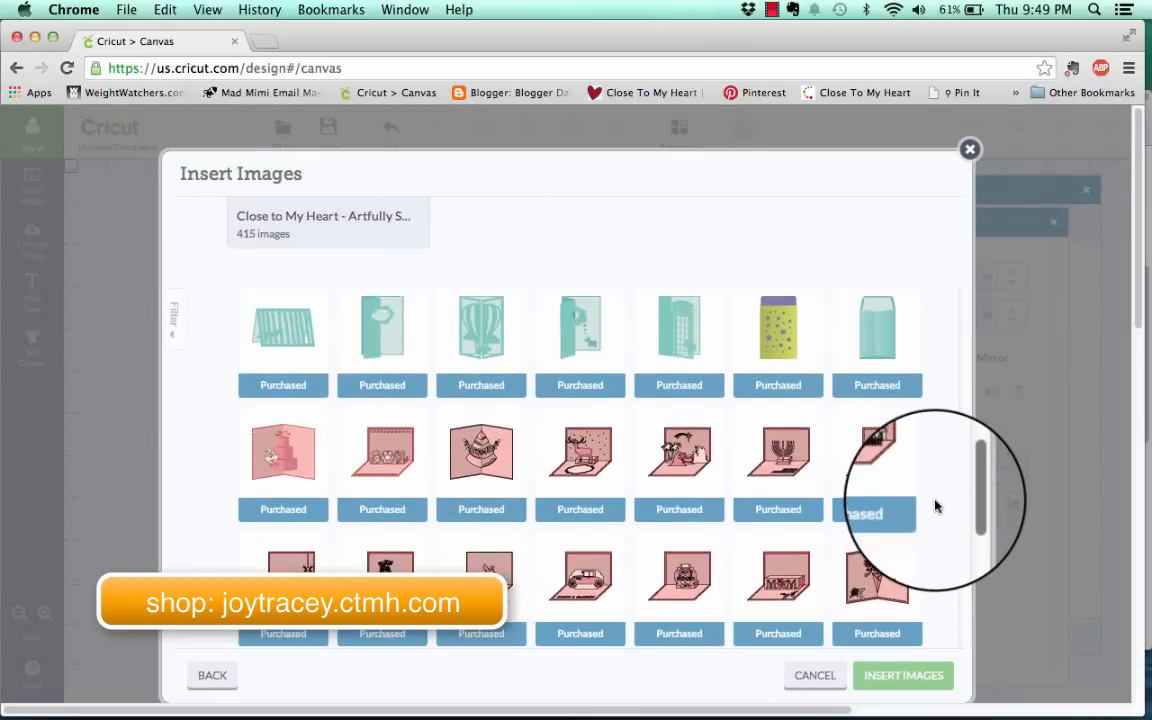
scroll("down", 3)
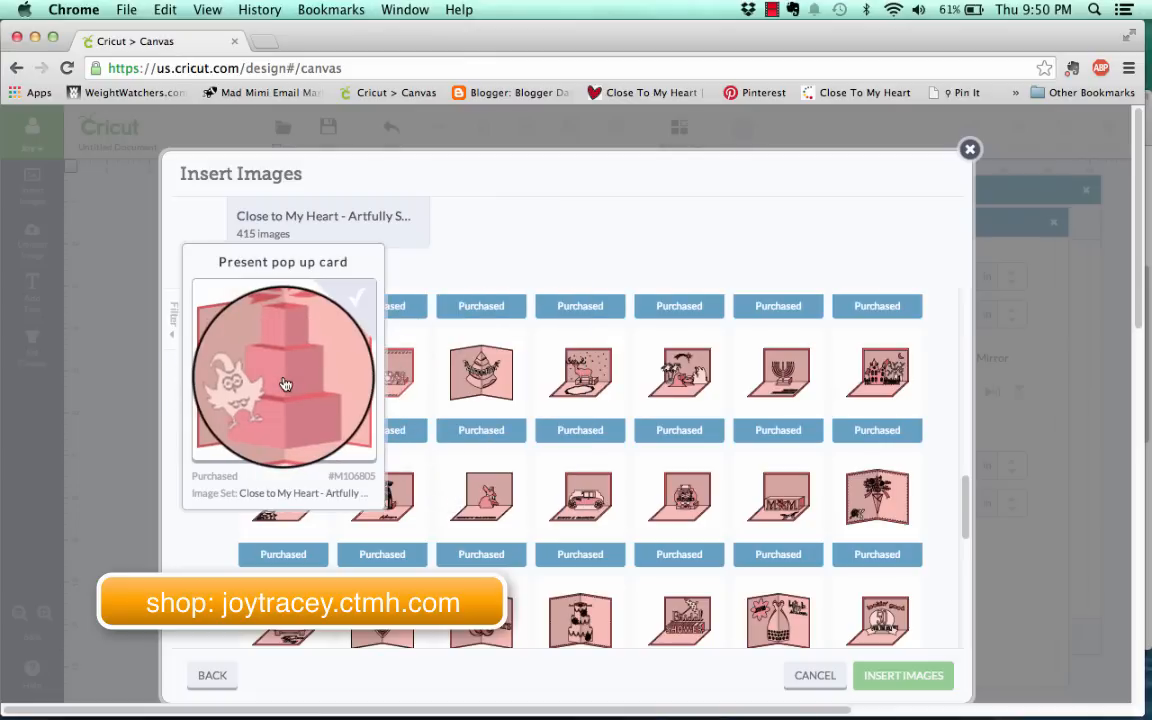
mouse_move(380, 376)
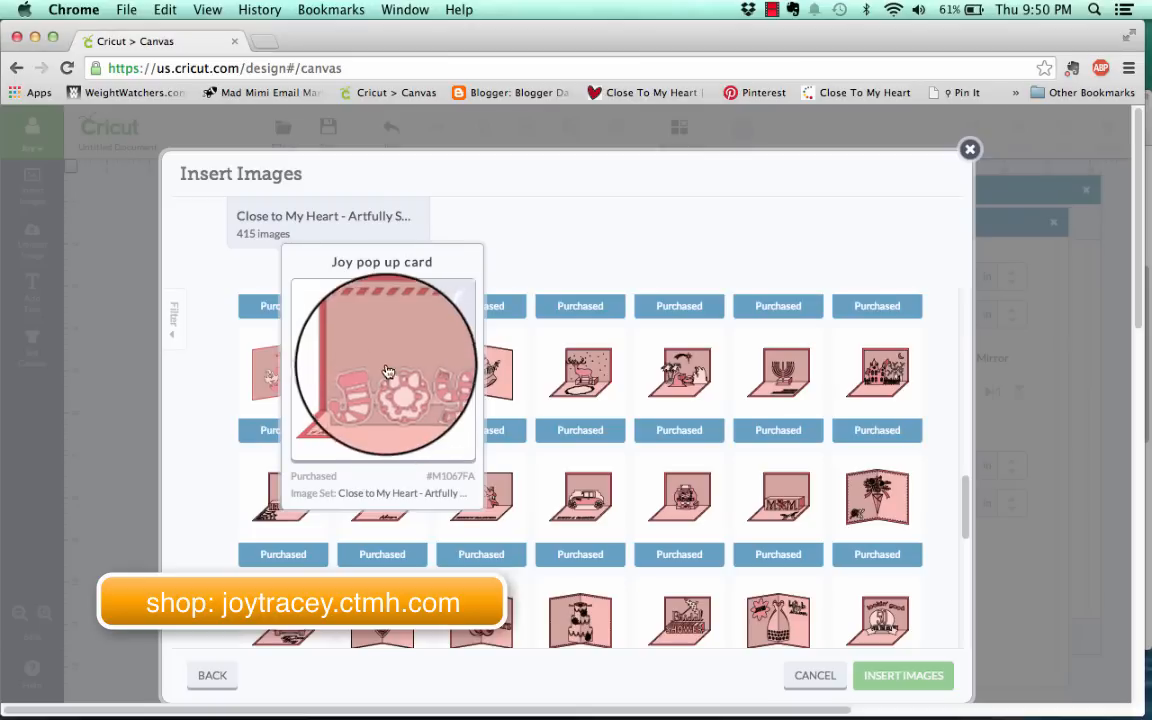
left_click(280, 376)
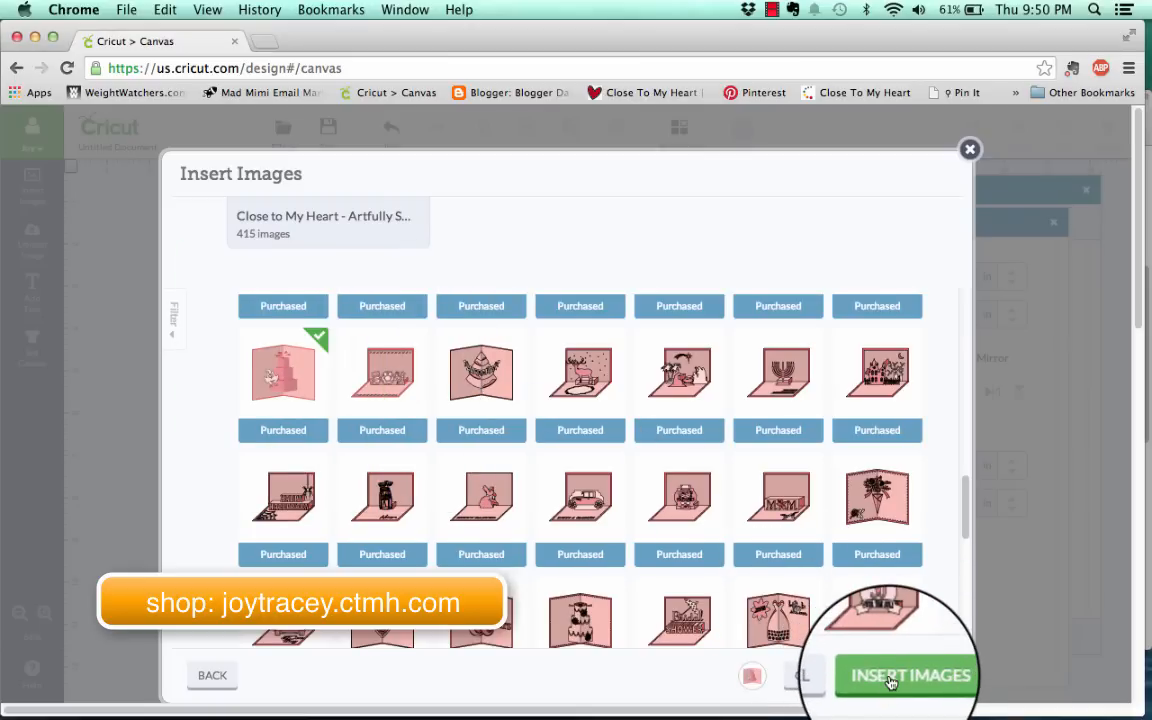
left_click(906, 676)
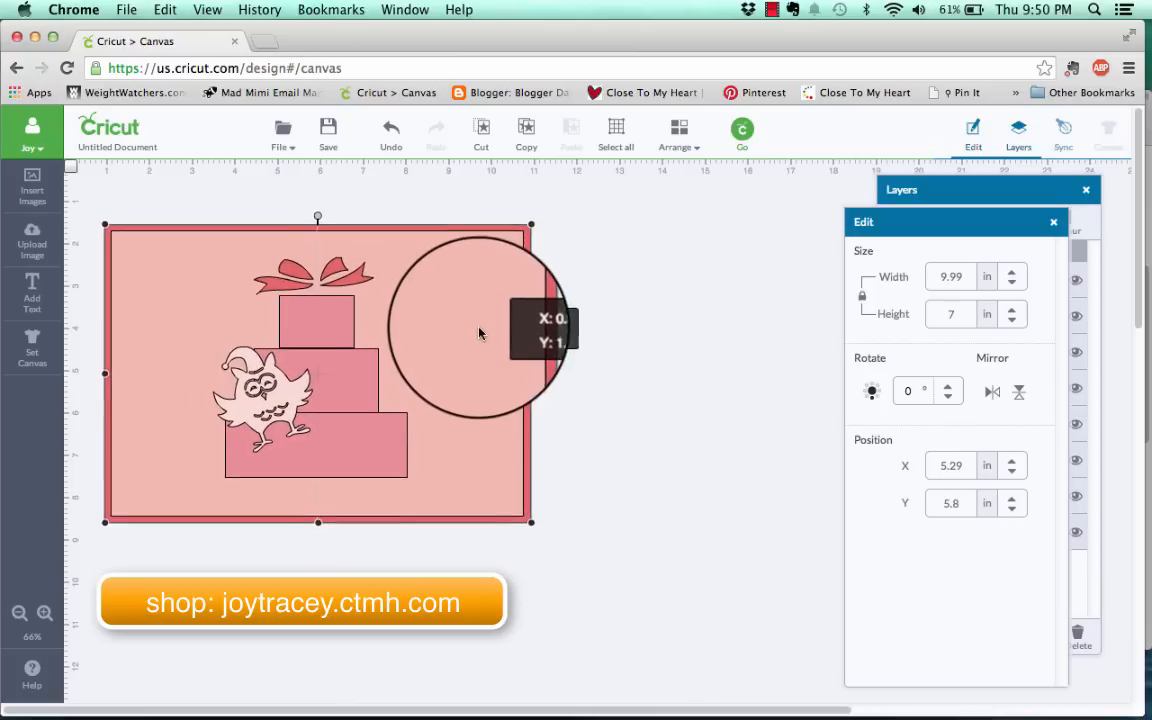
- Drag the Present pop-up card around the canvas to reposition it
left_click_drag(480, 330, 630, 420)
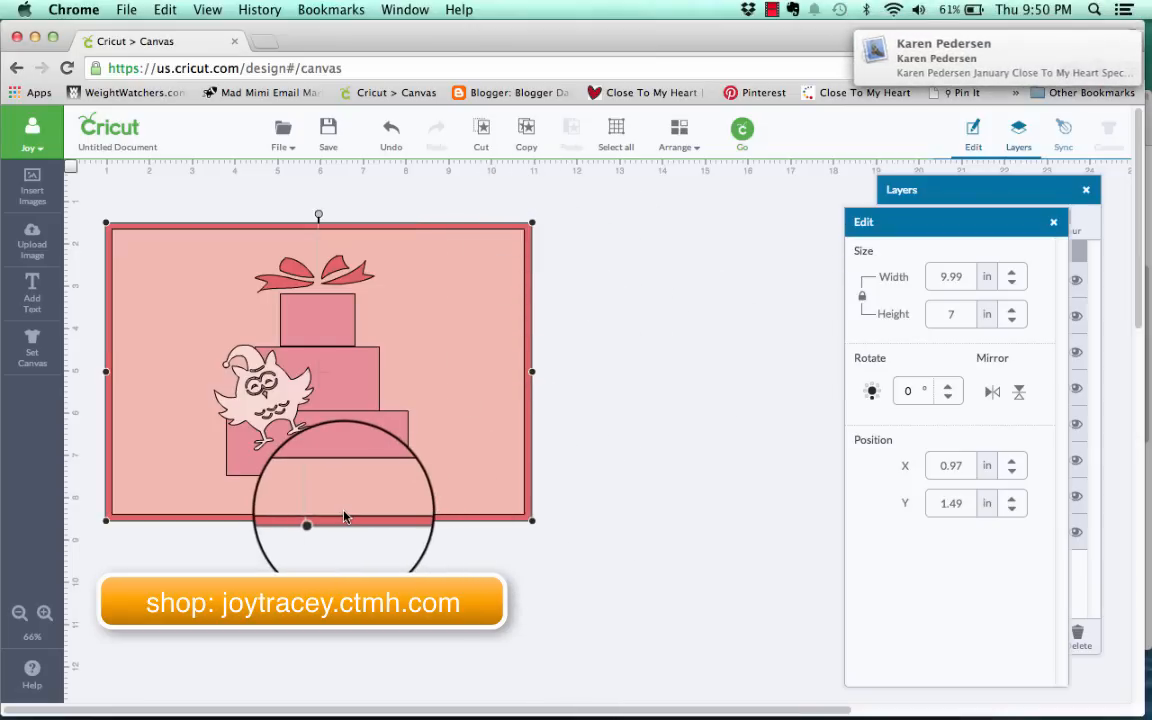
left_click_drag(344, 516, 458, 428)
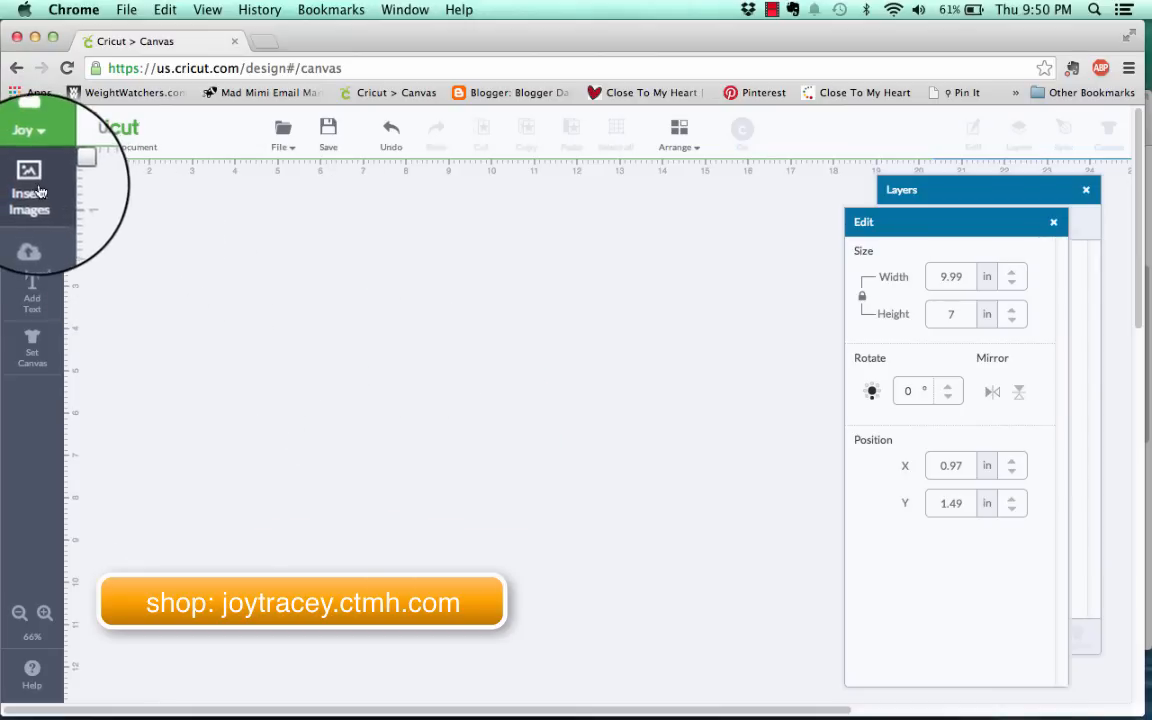
- Insert the Joy pop up card from the image library onto the canvas
left_click(28, 190)
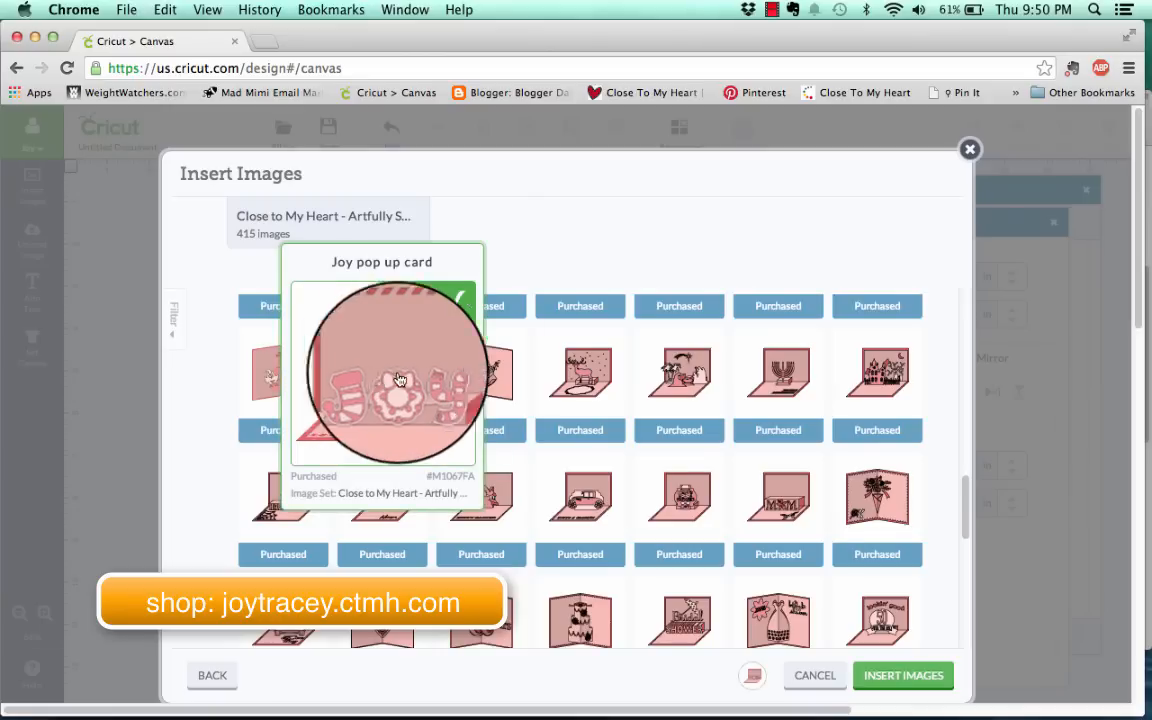
left_click(902, 676)
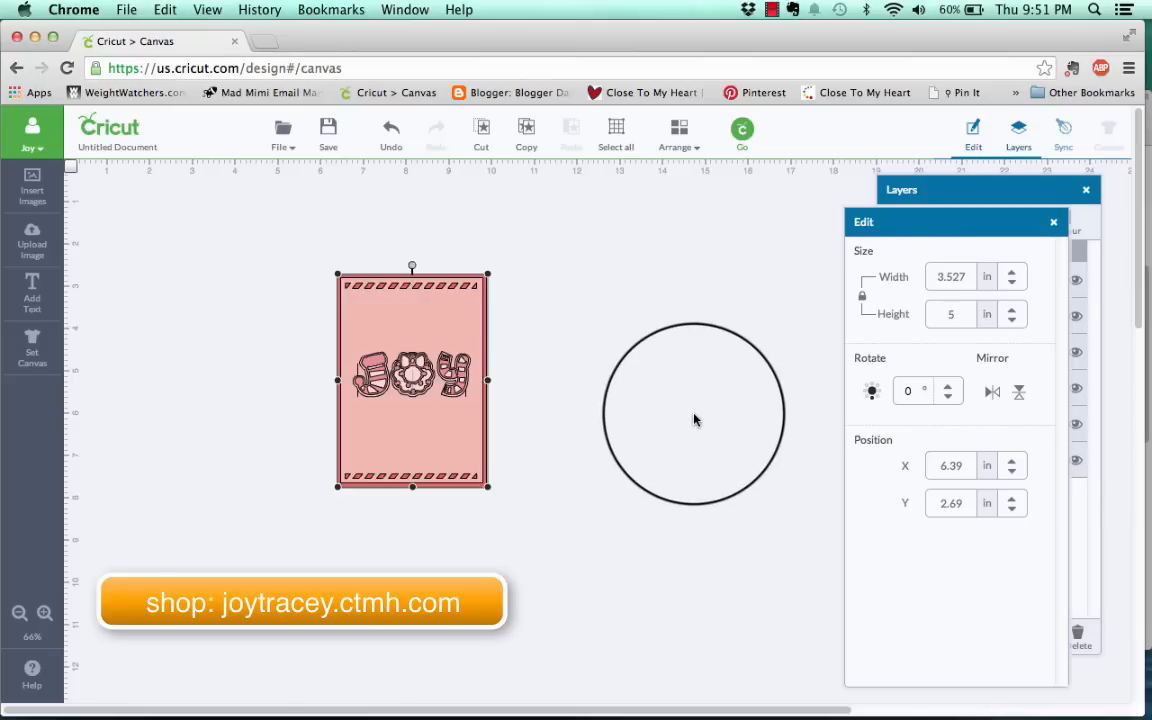
- Resize the Joy card beside the circle and set its height to 10 inches
left_click_drag(696, 414, 490, 360)
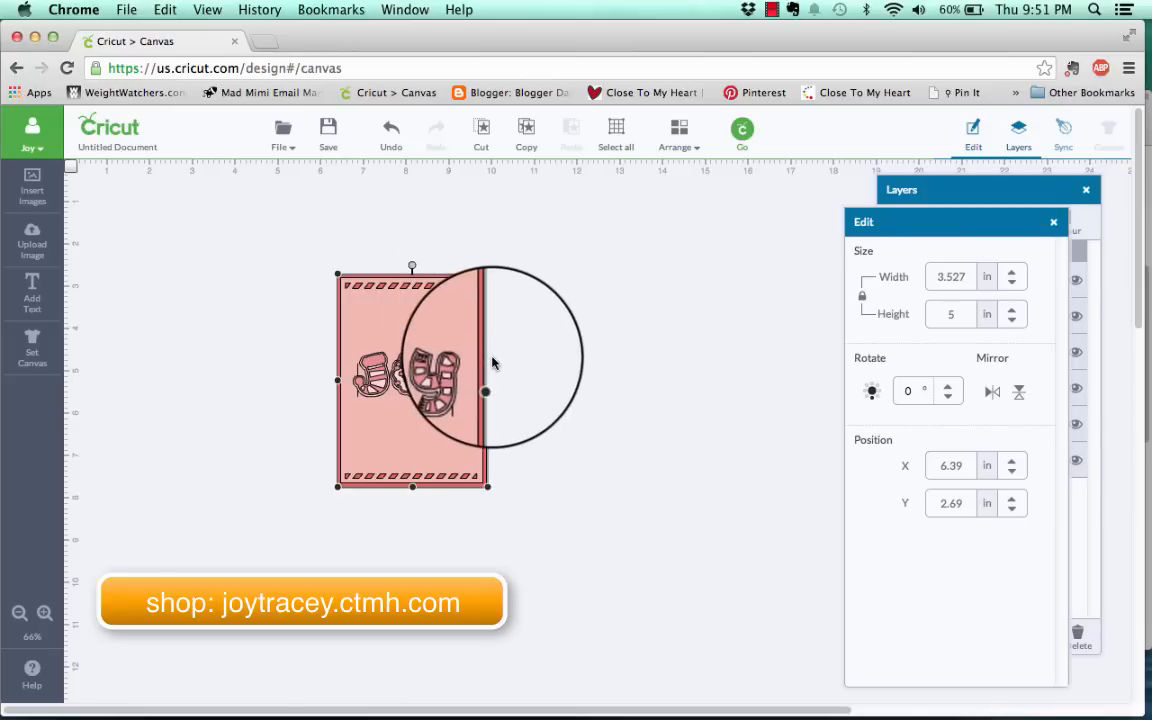
left_click_drag(490, 360, 356, 470)
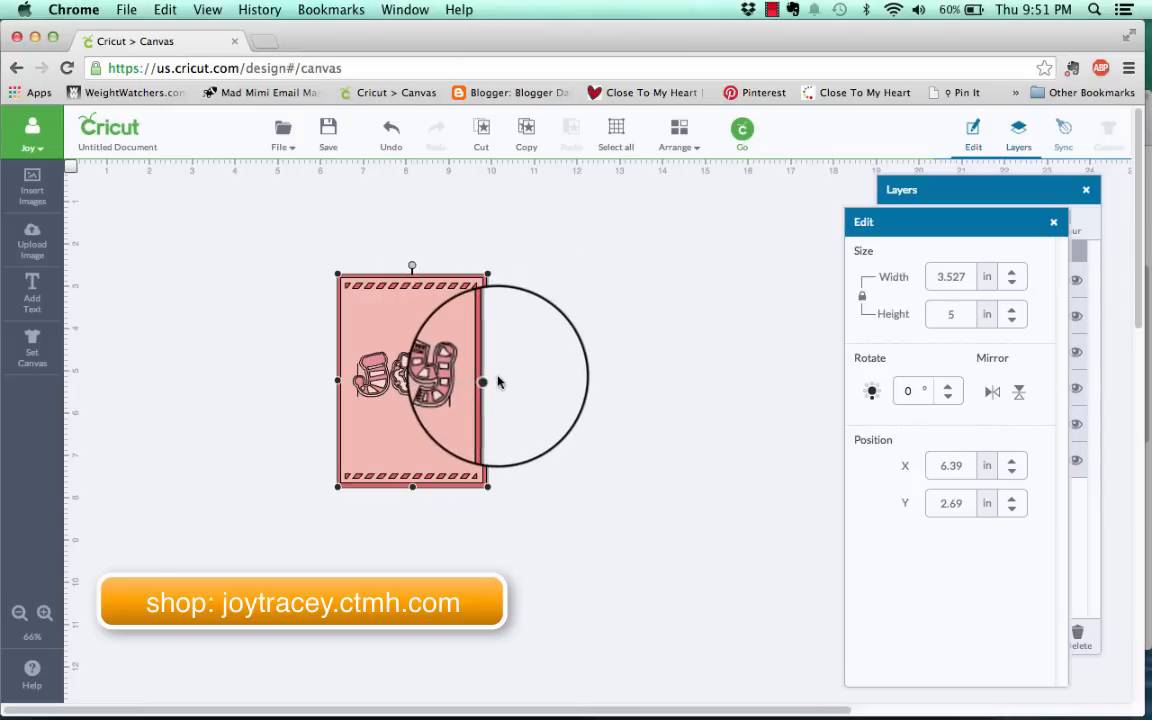
left_click_drag(500, 380, 610, 390)
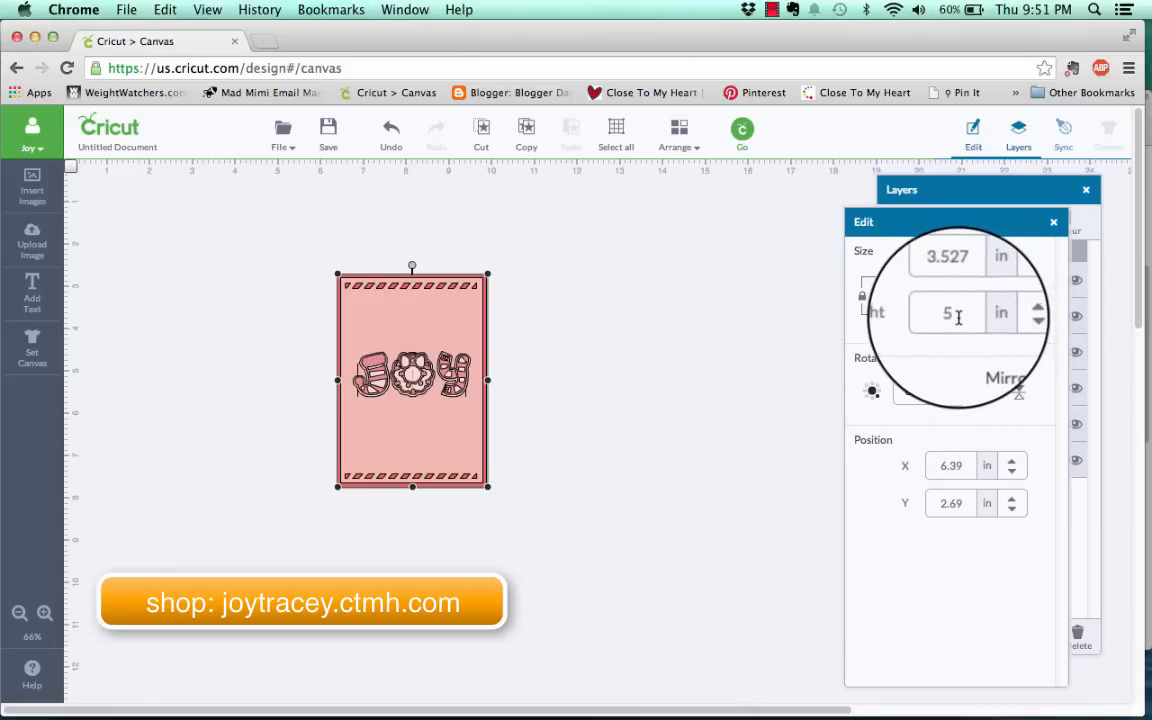
left_click(950, 312)
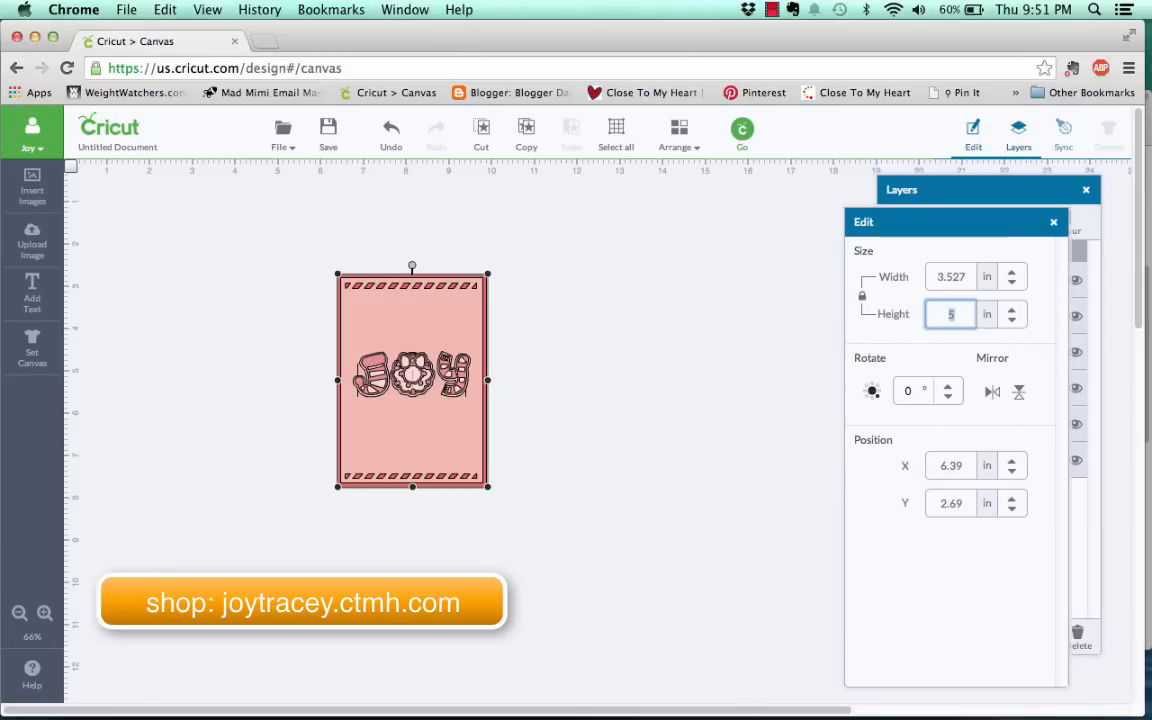
type("10")
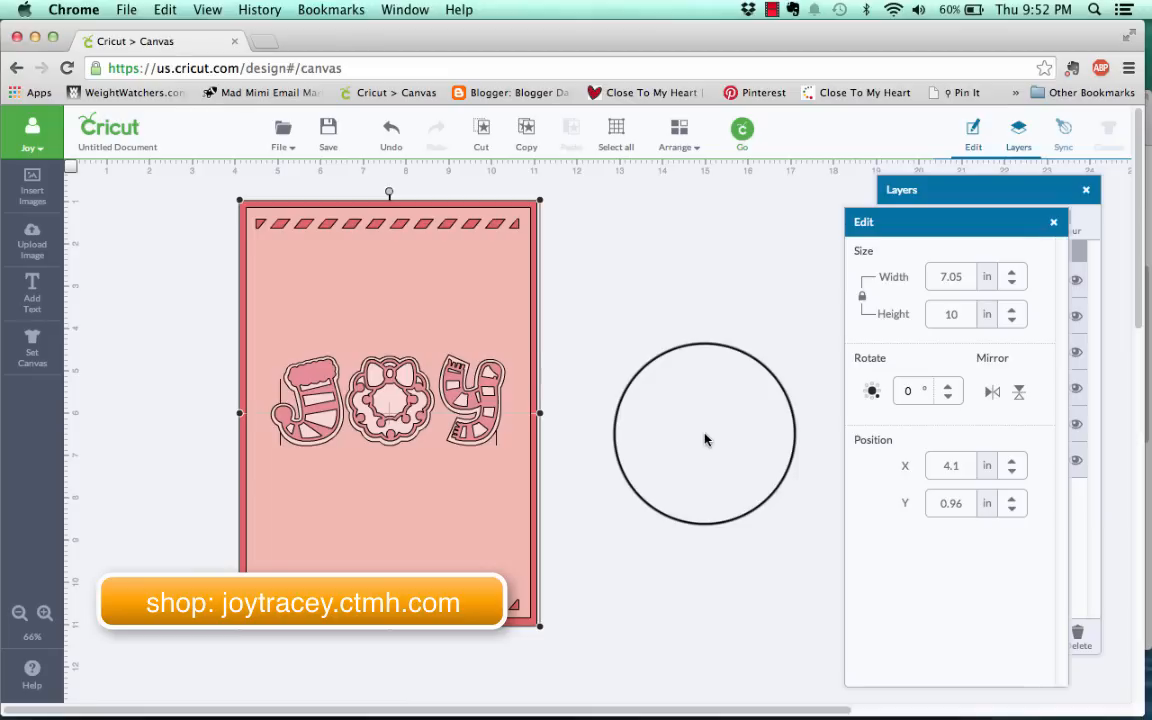
- Select a pink butterfly card from the Close to My Heart set and insert it onto the canvas
left_click_drag(704, 436, 188, 290)
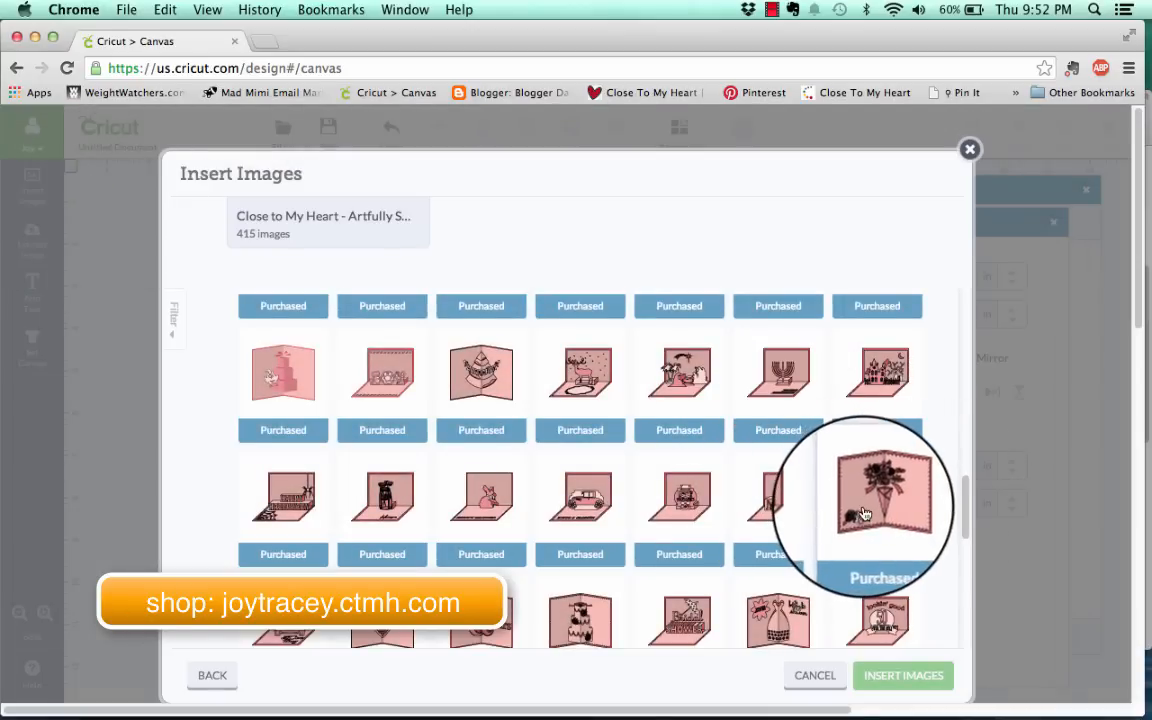
scroll("down", 3)
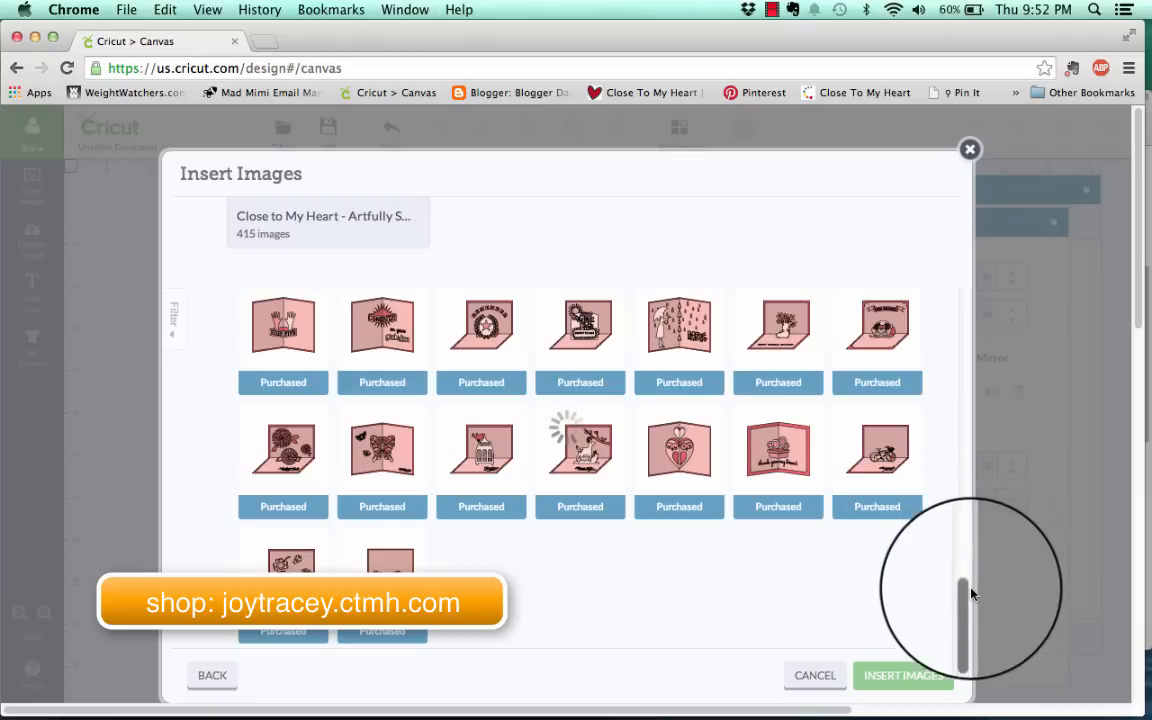
scroll("down", 3)
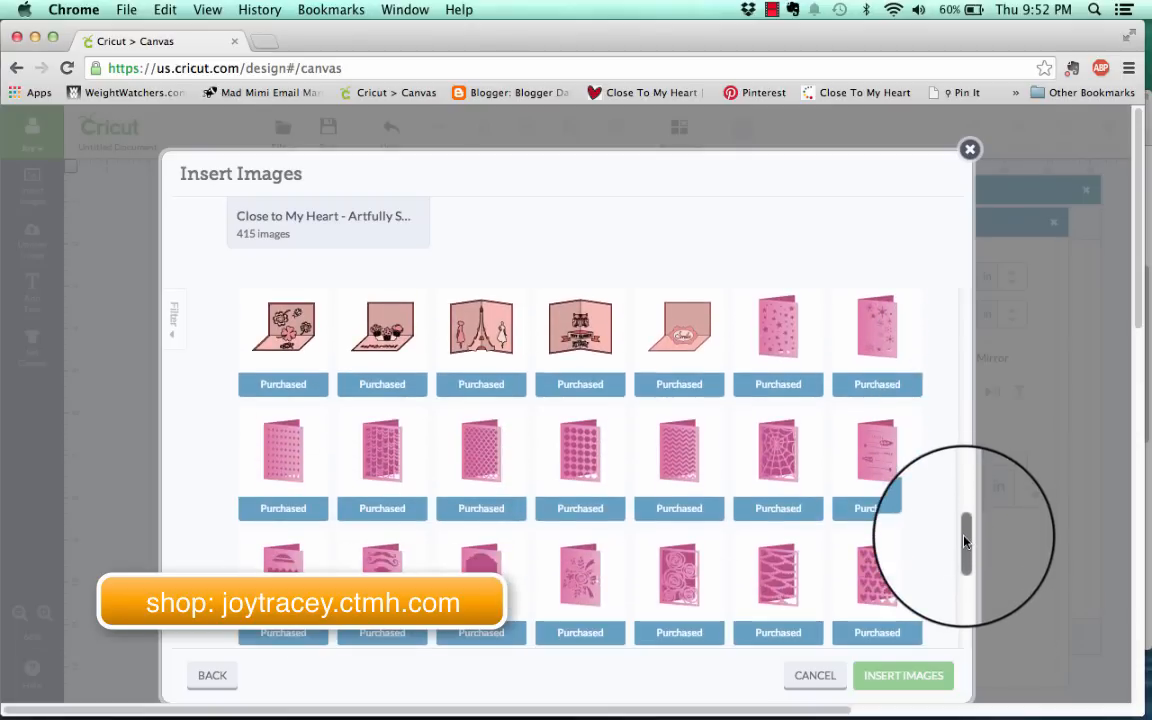
scroll("down", 3)
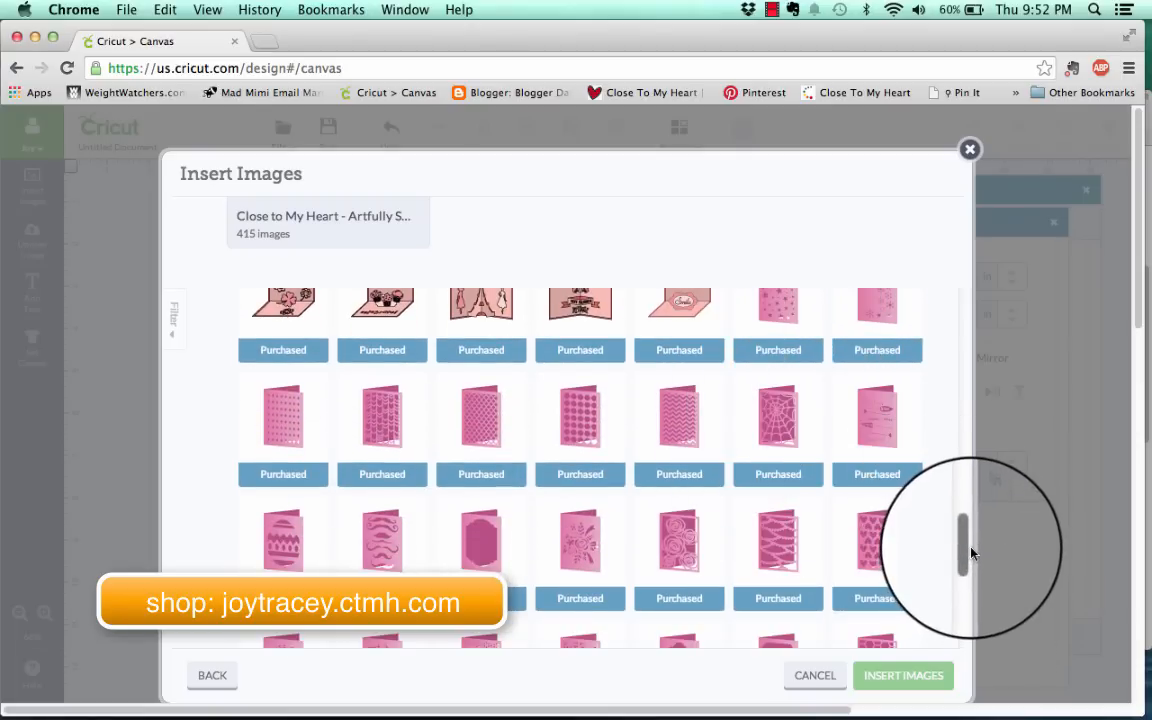
scroll("down", 3)
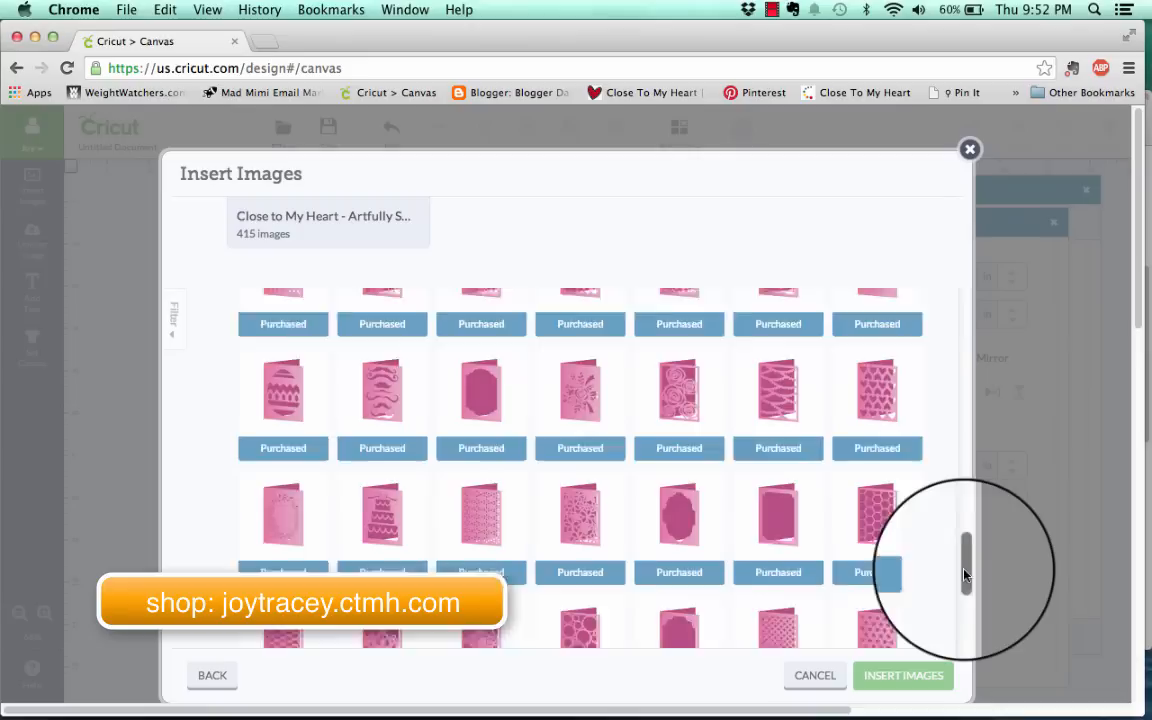
scroll("down", 3)
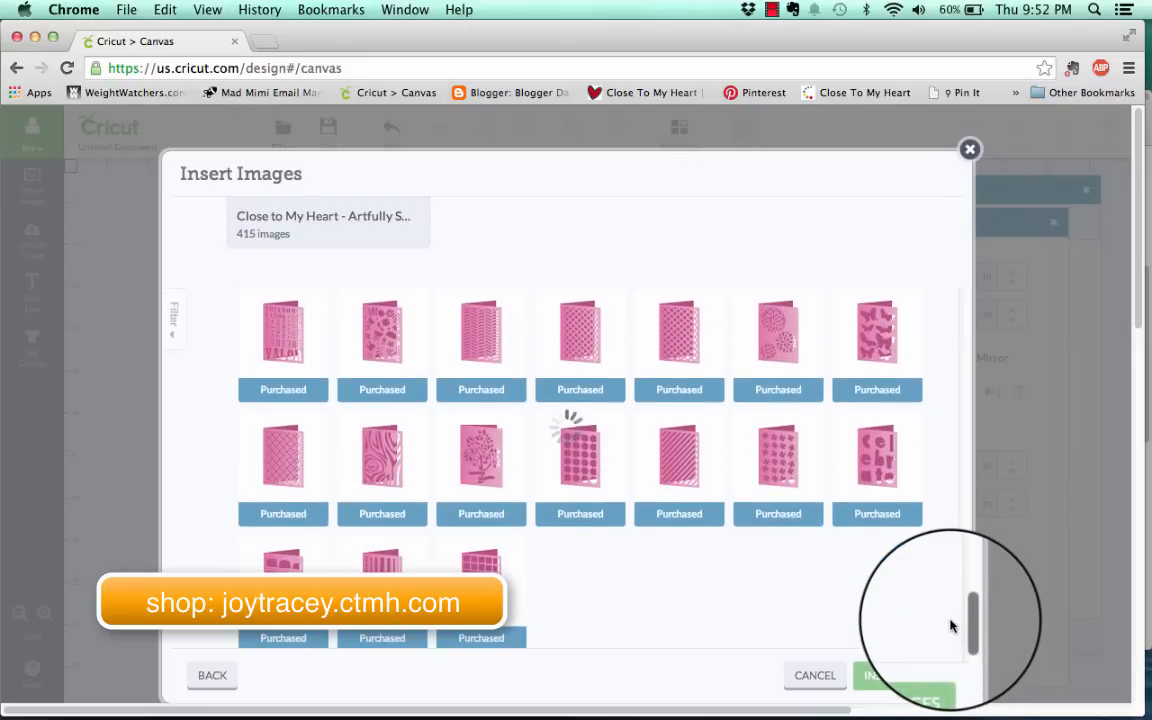
scroll("down", 3)
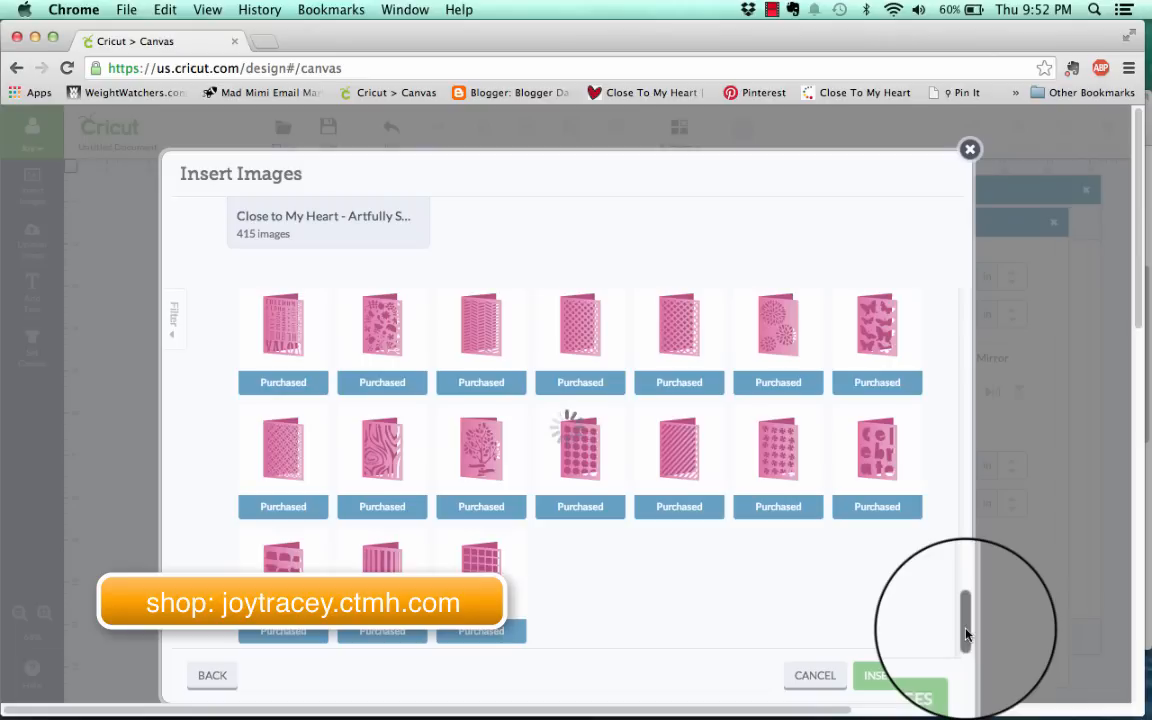
left_click(876, 324)
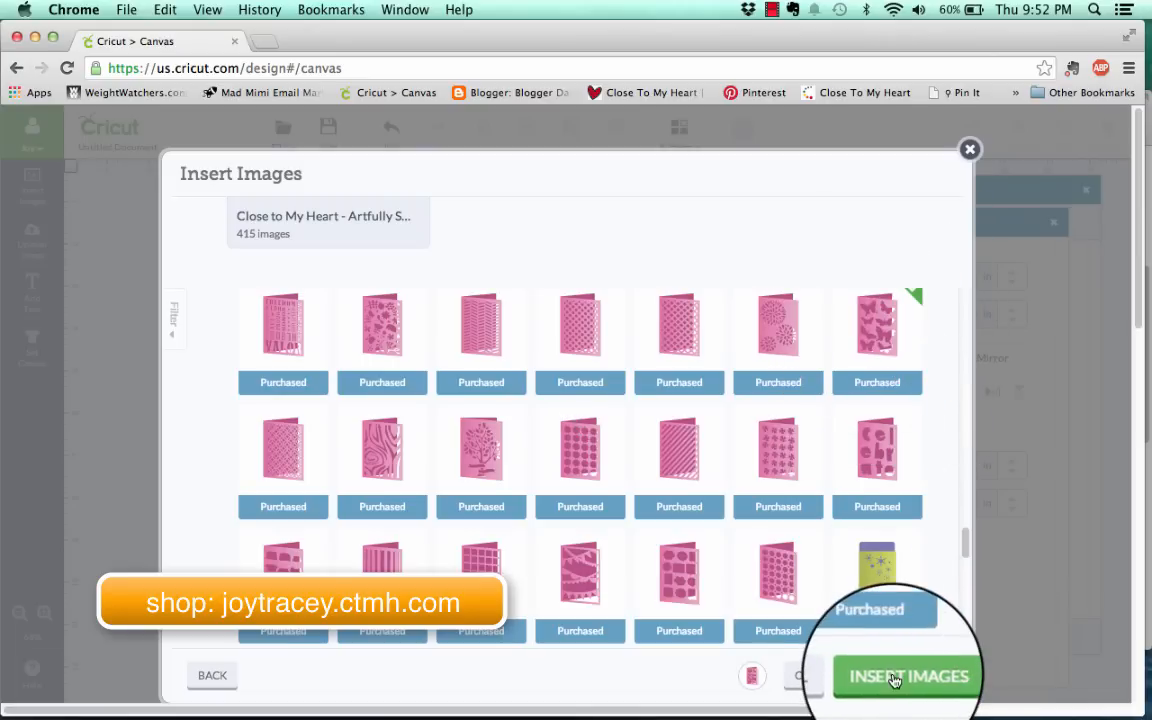
left_click(908, 676)
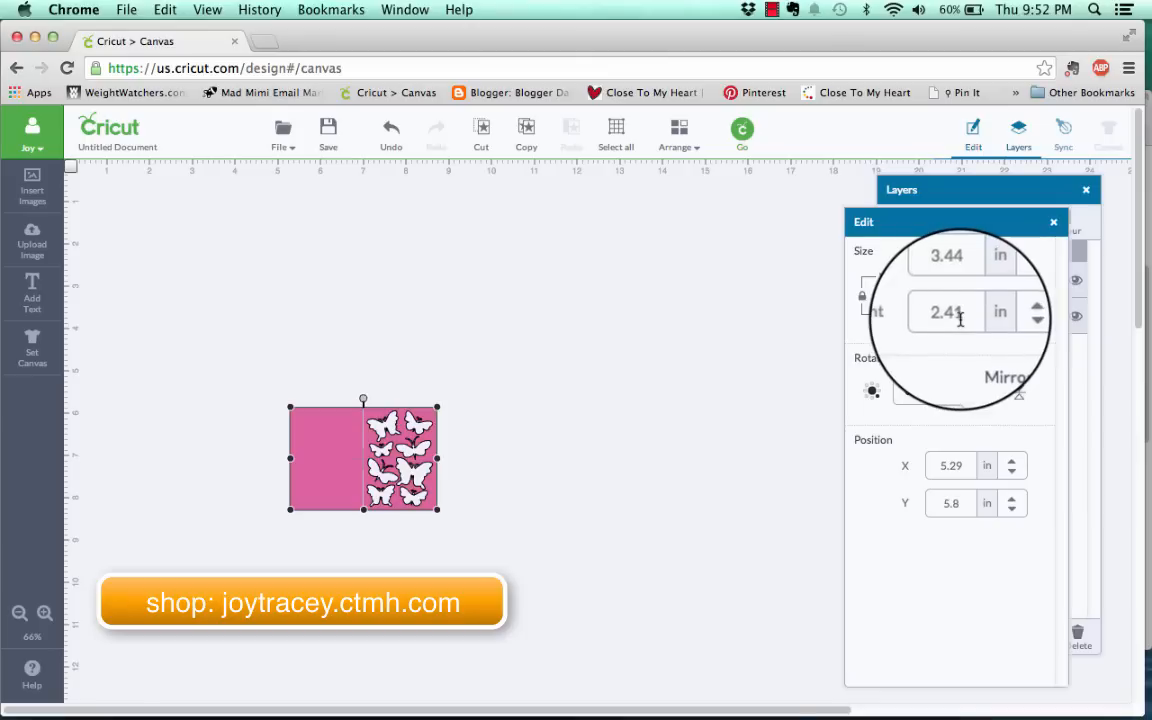
- Check the pink butterfly card's height in the Edit panel before removing it
left_click(944, 312)
type("7")
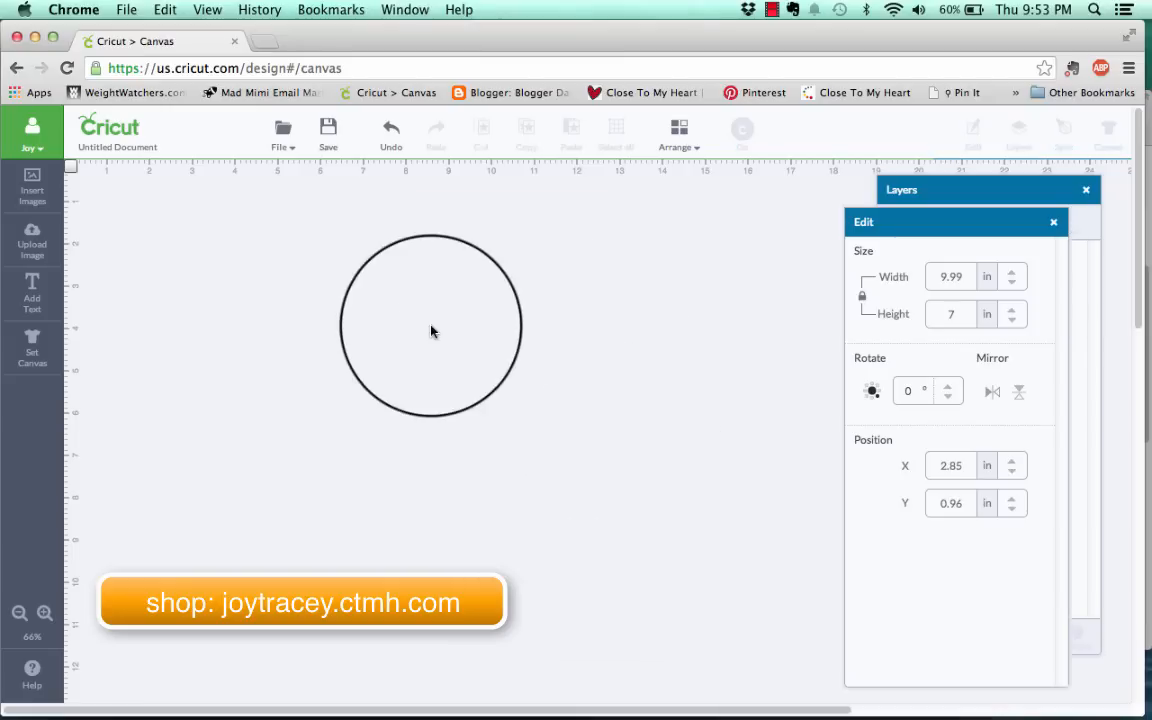
- Select the green Cupcake Sleeve Card from the set and insert it onto the canvas
left_click(32, 186)
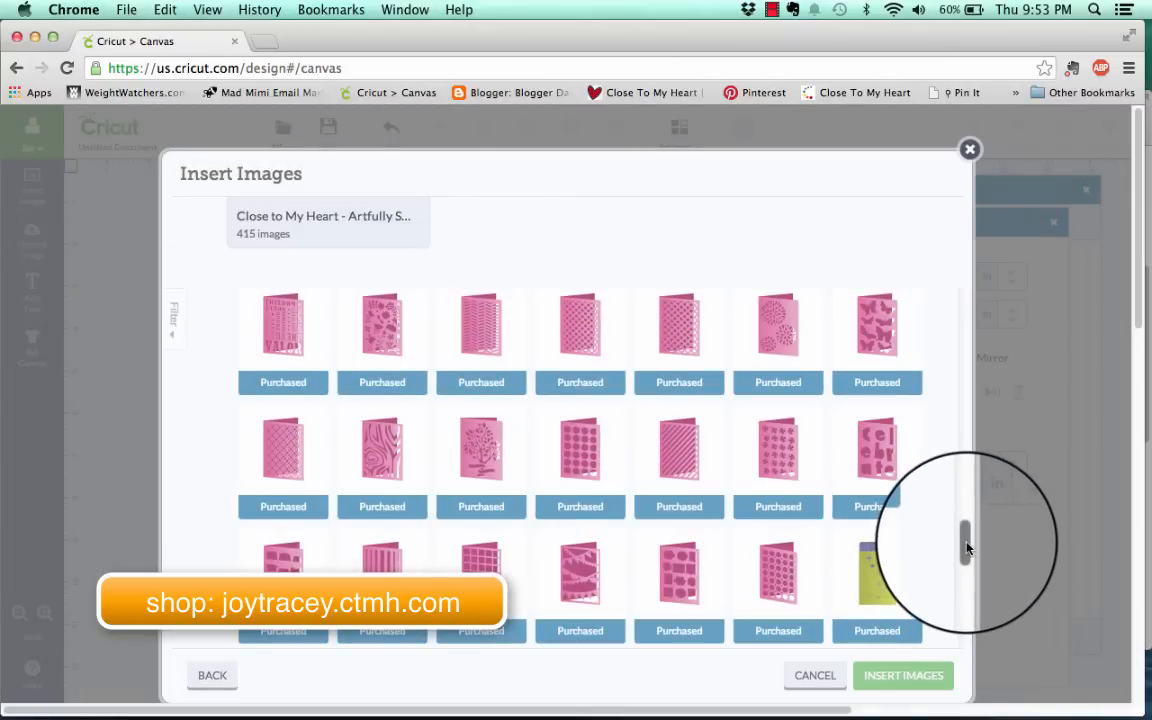
scroll("down", 3)
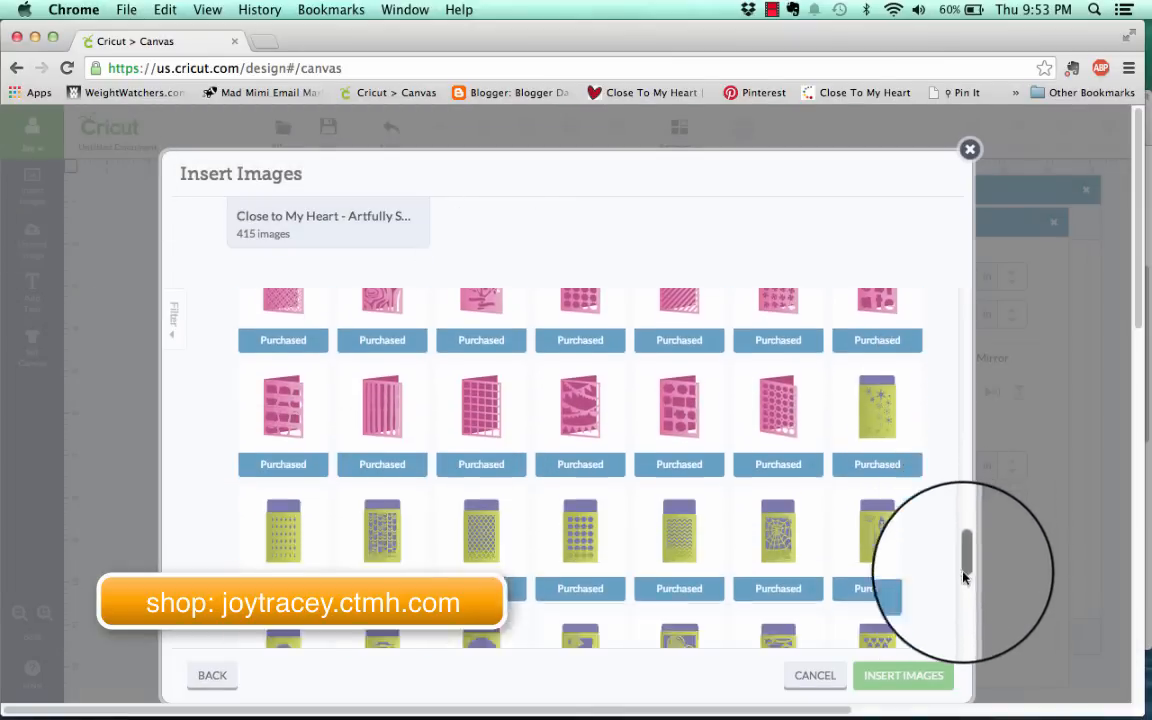
scroll("down", 3)
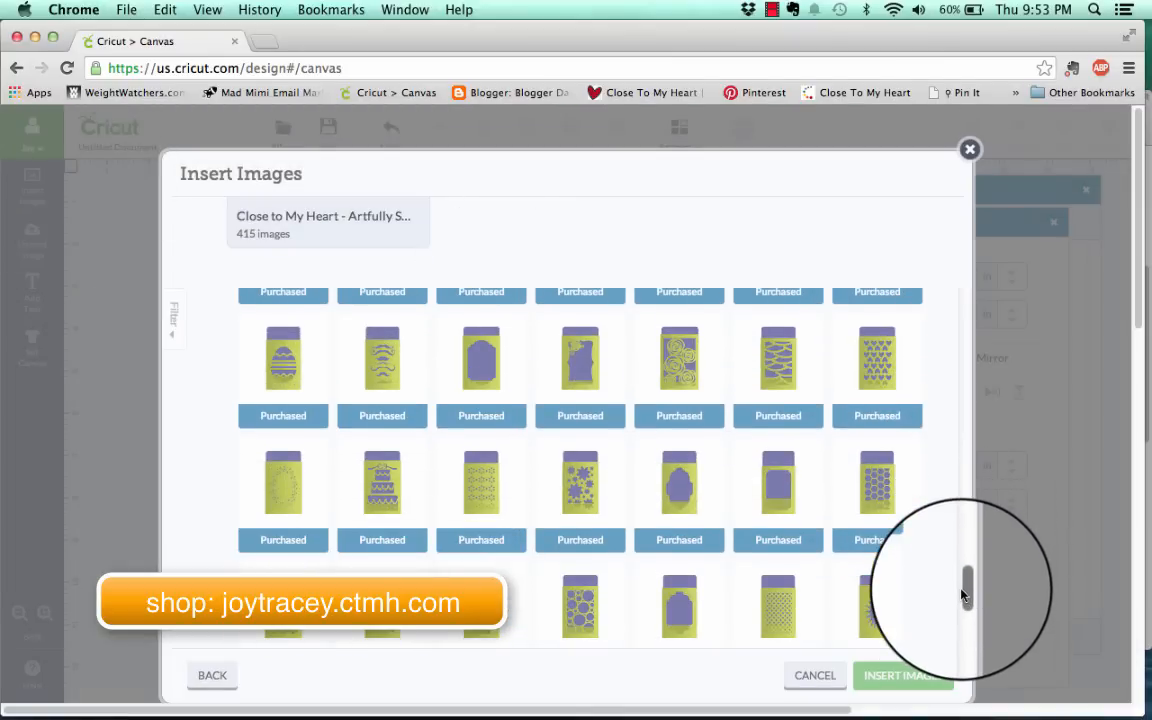
scroll("down", 3)
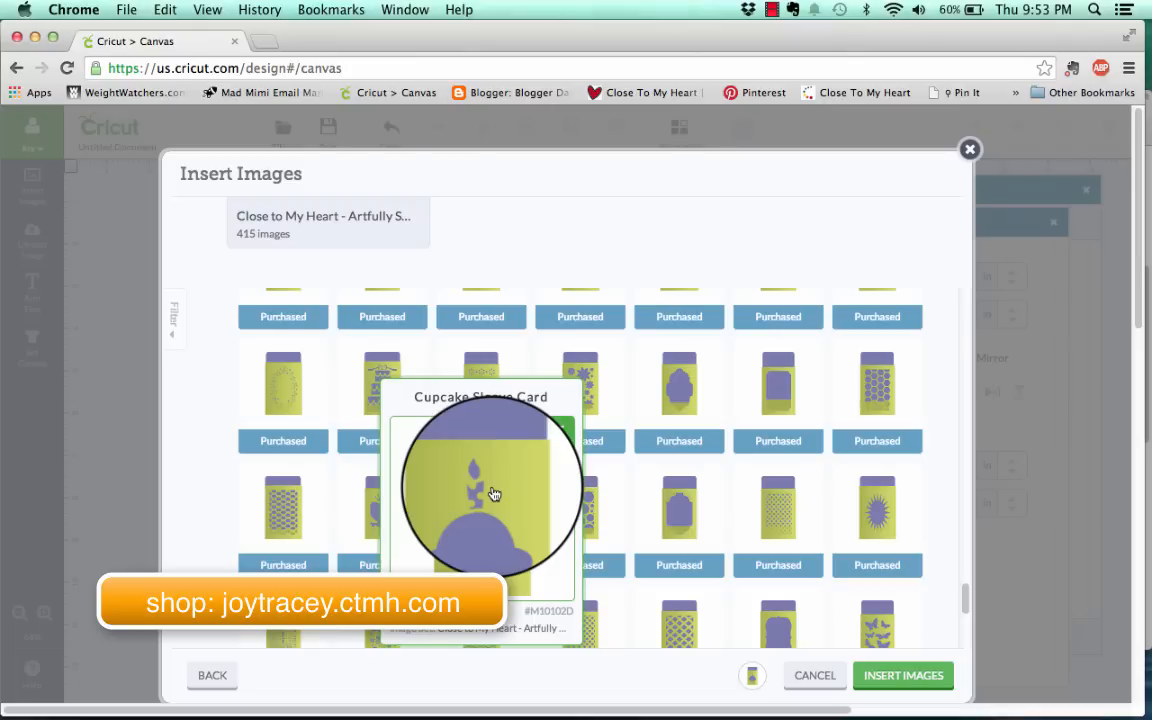
left_click(480, 504)
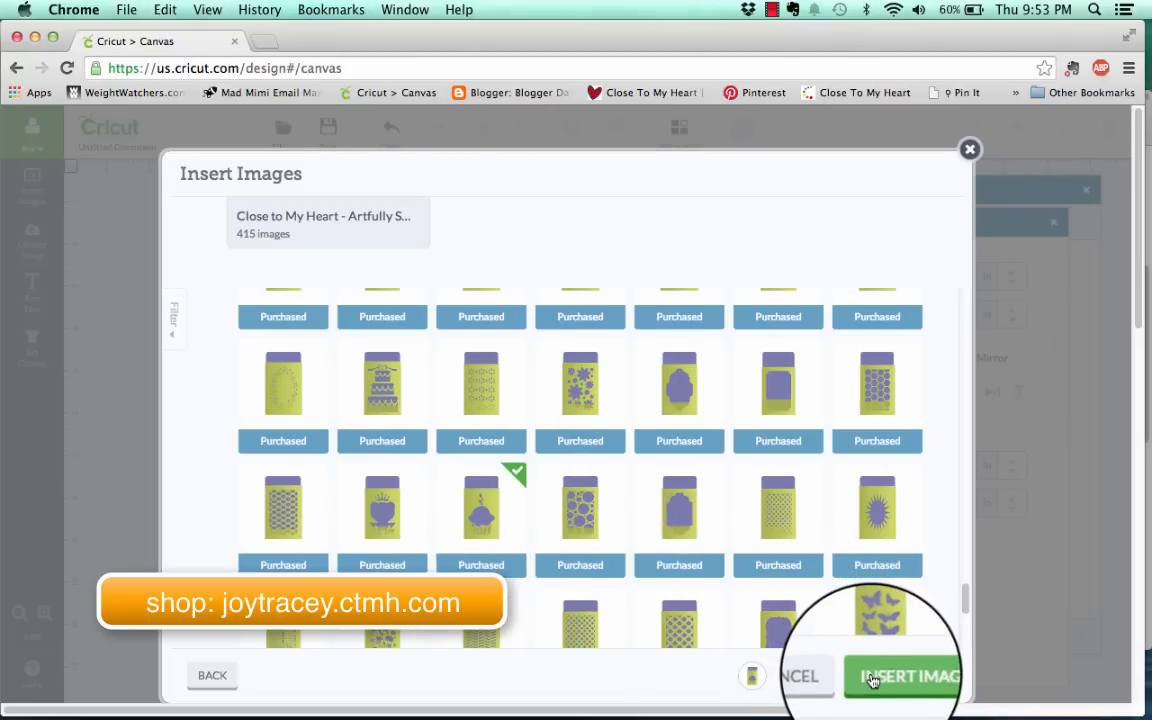
left_click(904, 676)
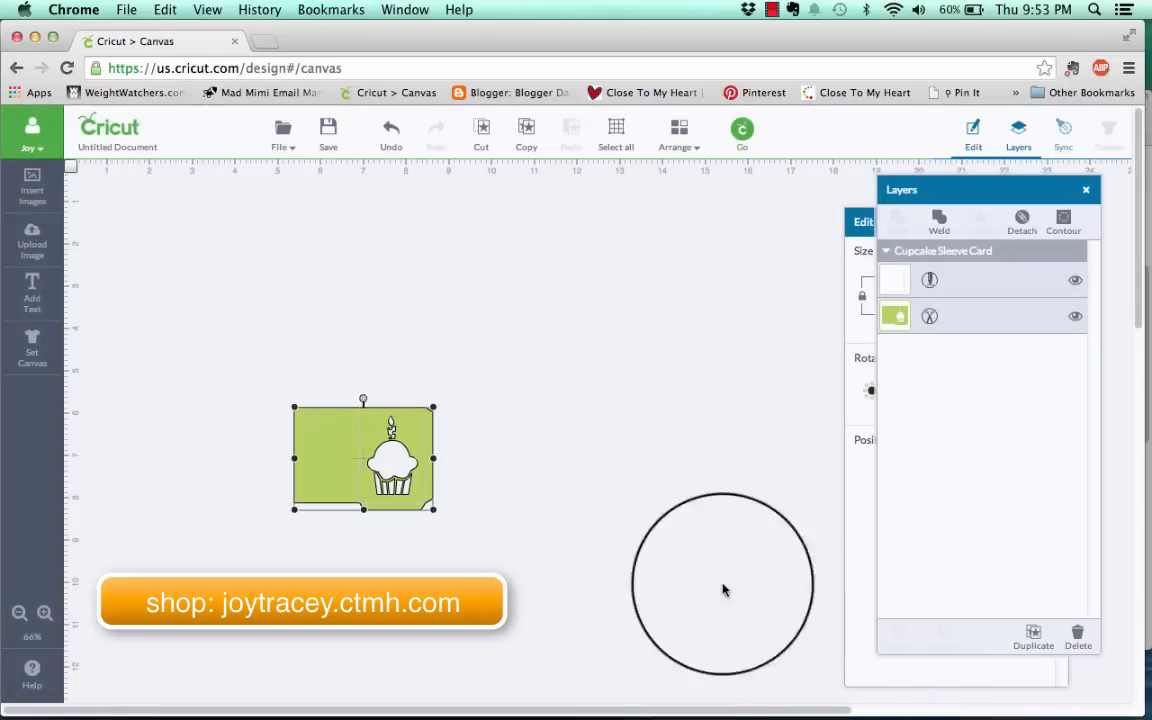
- Resize the Cupcake Sleeve Card to about 8.1 by 6 inches at the mat's top-left corner
left_click_drag(724, 584, 756, 400)
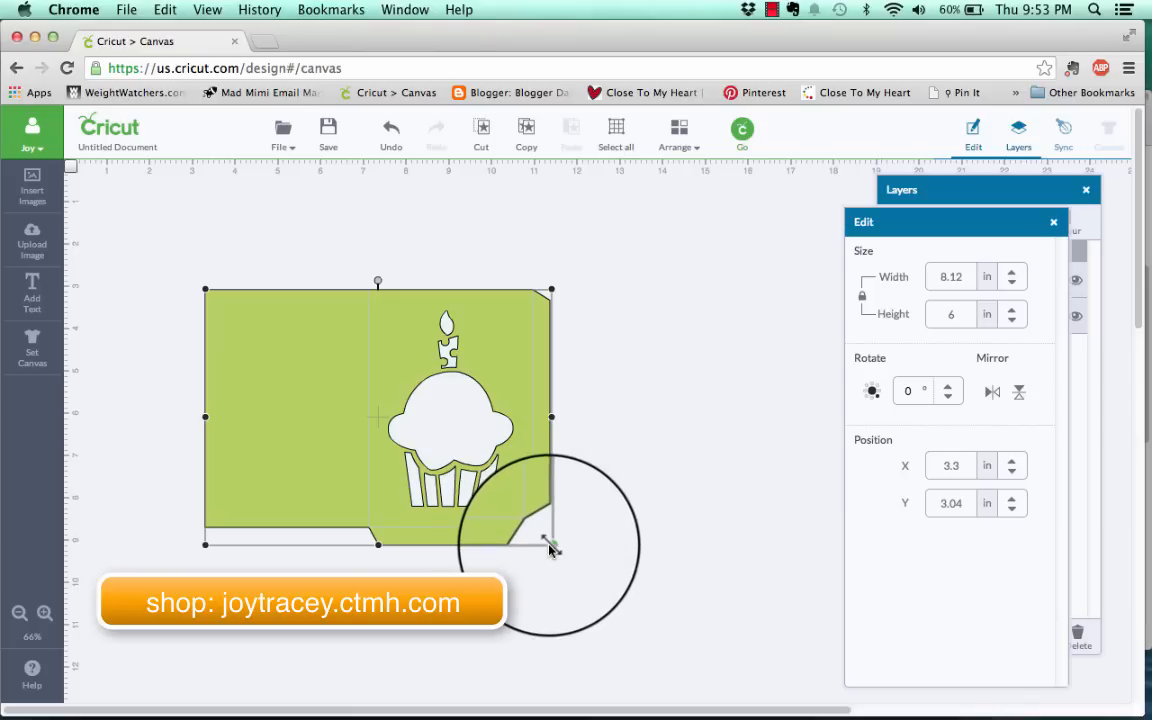
left_click_drag(552, 544, 744, 686)
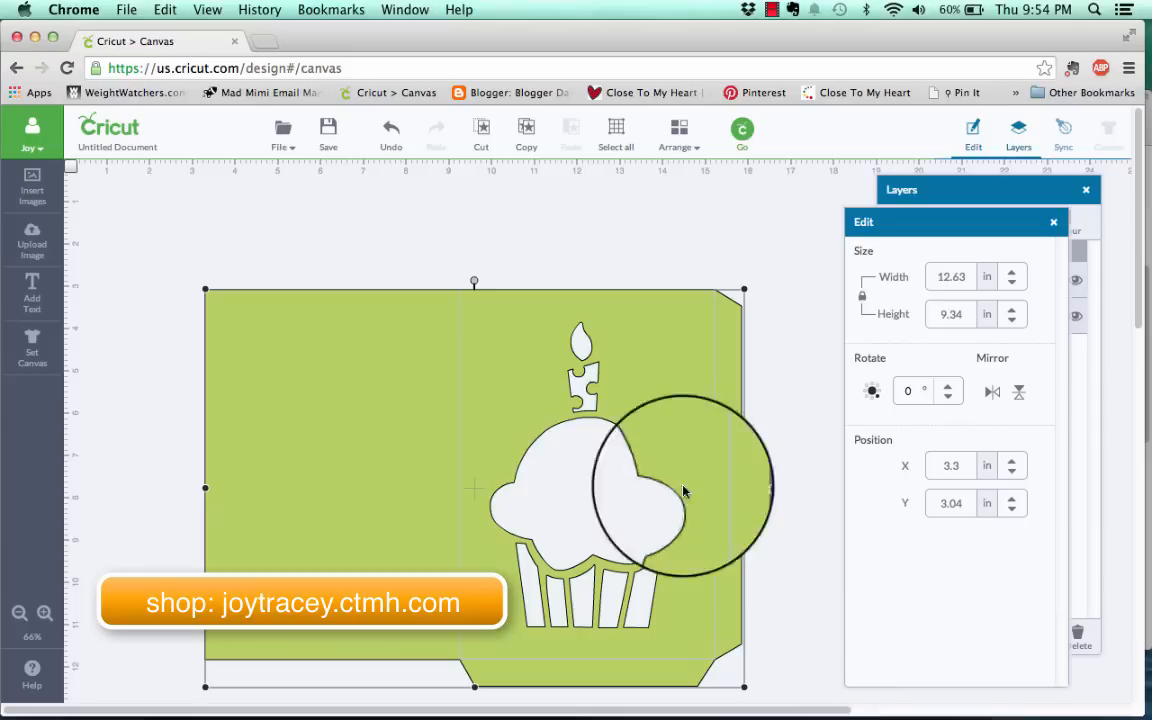
left_click_drag(684, 490, 358, 272)
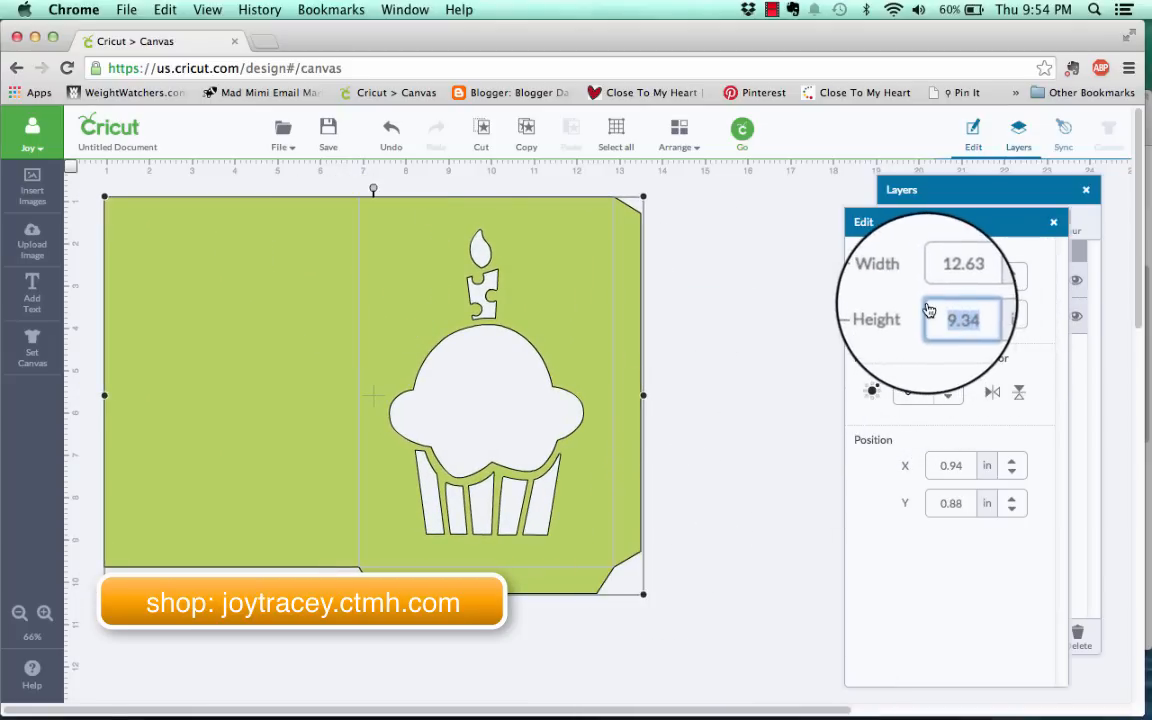
type("6")
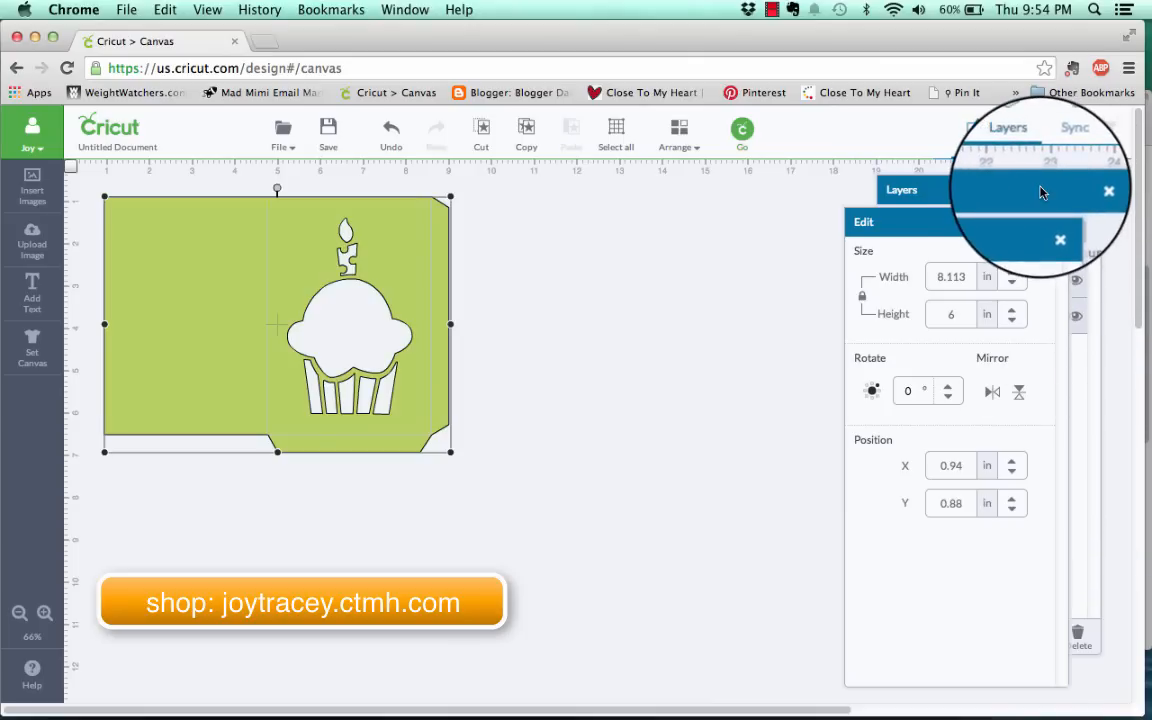
left_click(1008, 128)
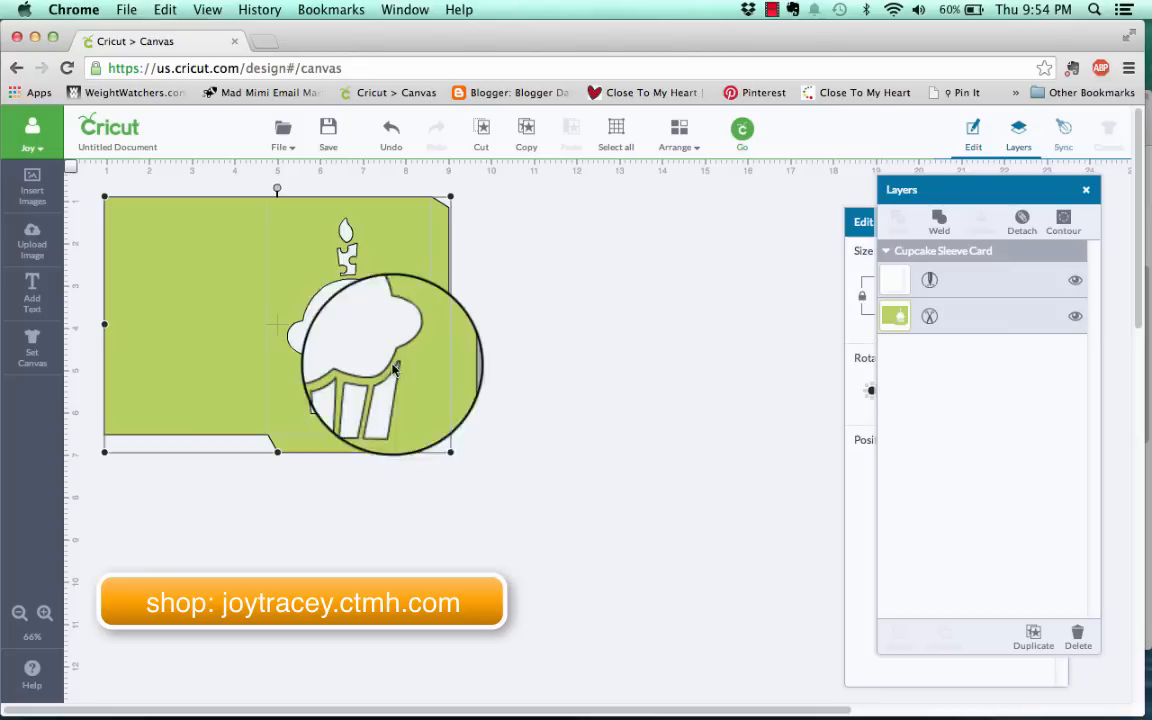
left_click_drag(390, 360, 520, 360)
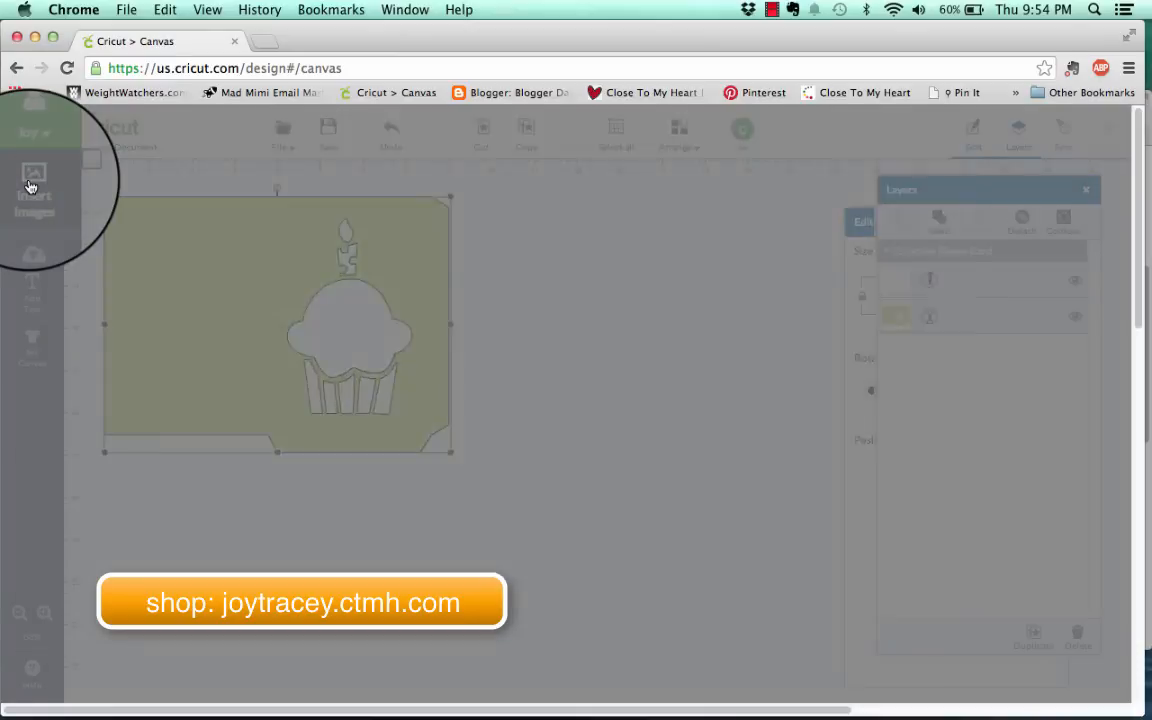
- Insert the dark green 3x4 pocket card from the image library beside the cupcake card
left_click(32, 184)
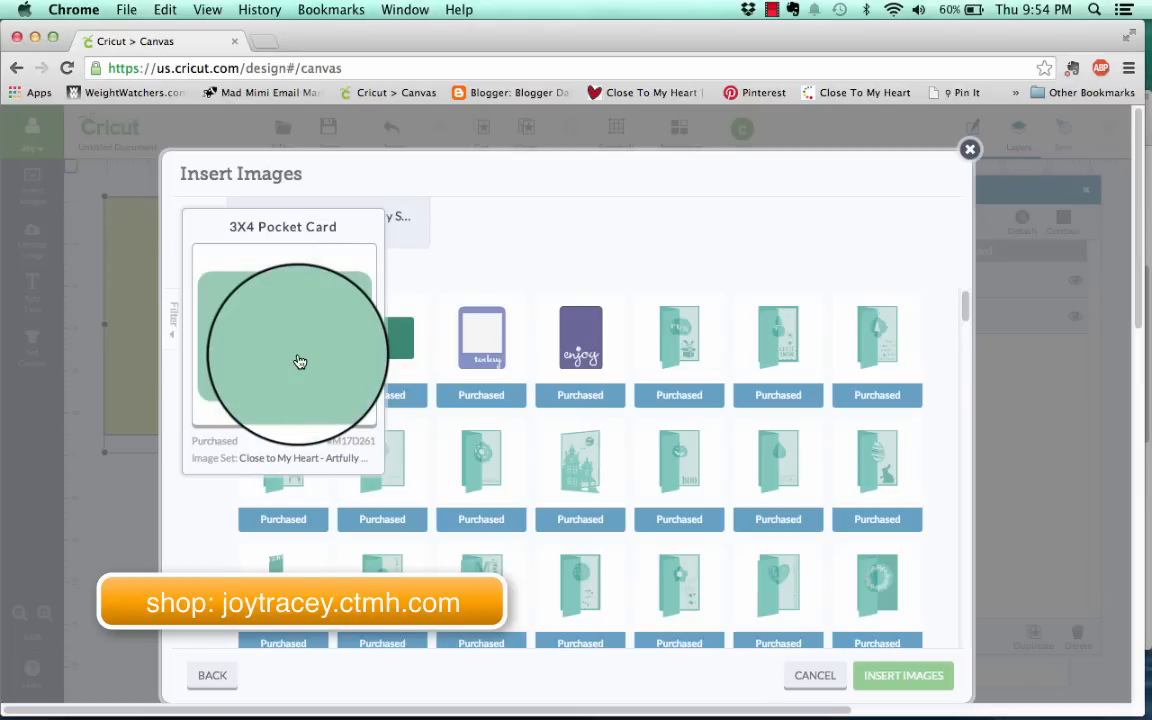
mouse_move(400, 344)
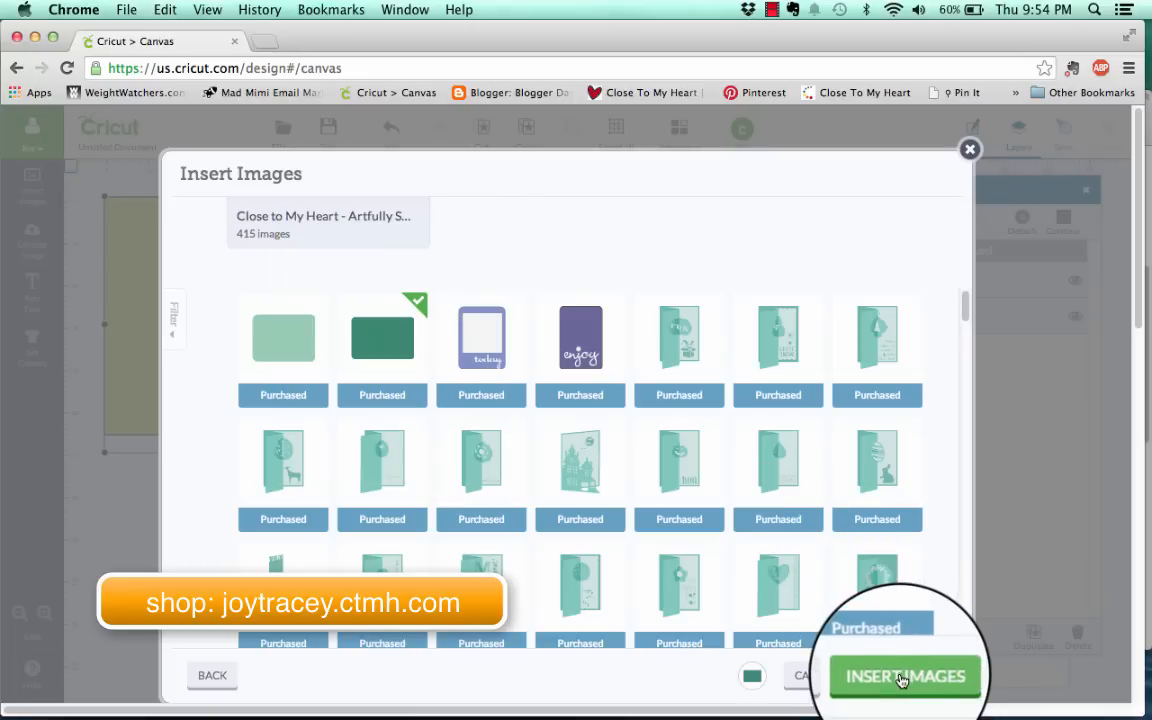
left_click(904, 676)
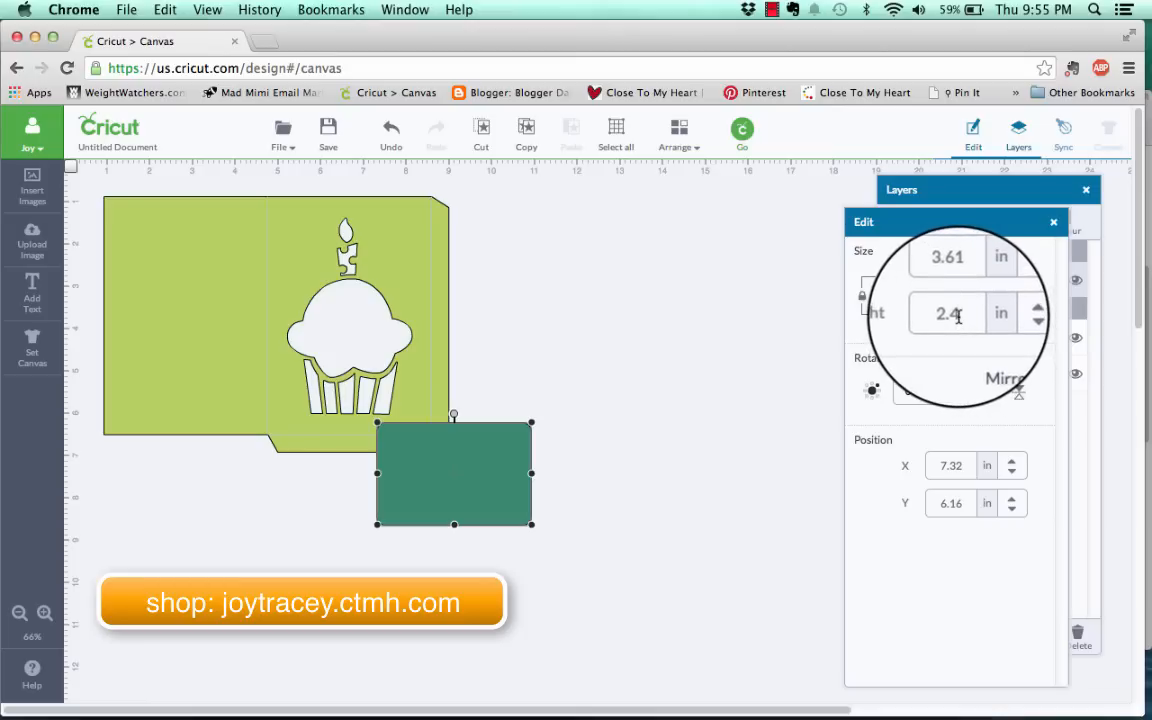
- Rotate the dark green pocket card 90 degrees, place it right of the cupcake card, 3 inches tall
left_click(960, 316)
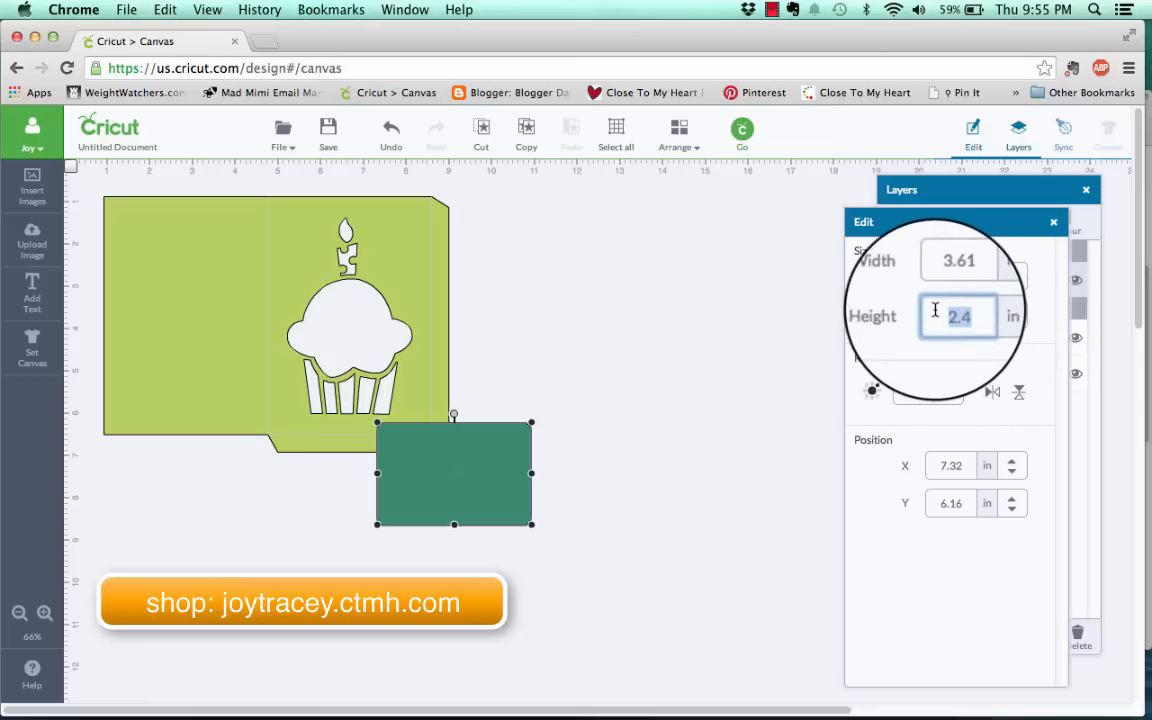
type("4")
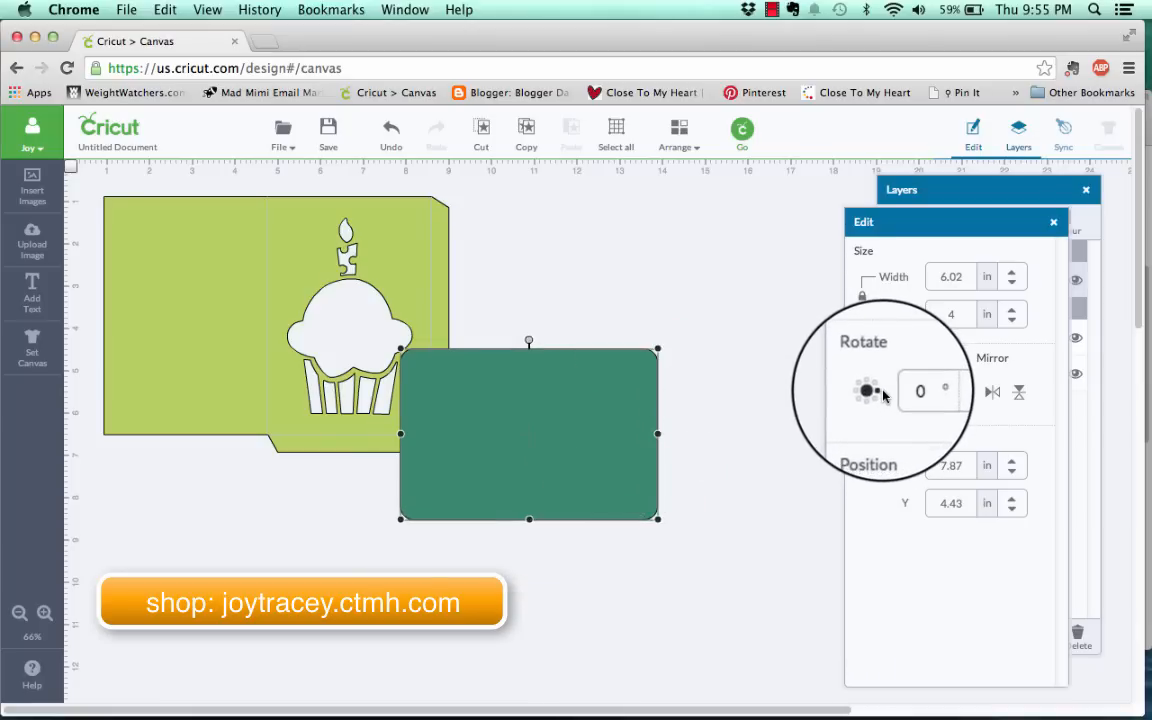
type("90")
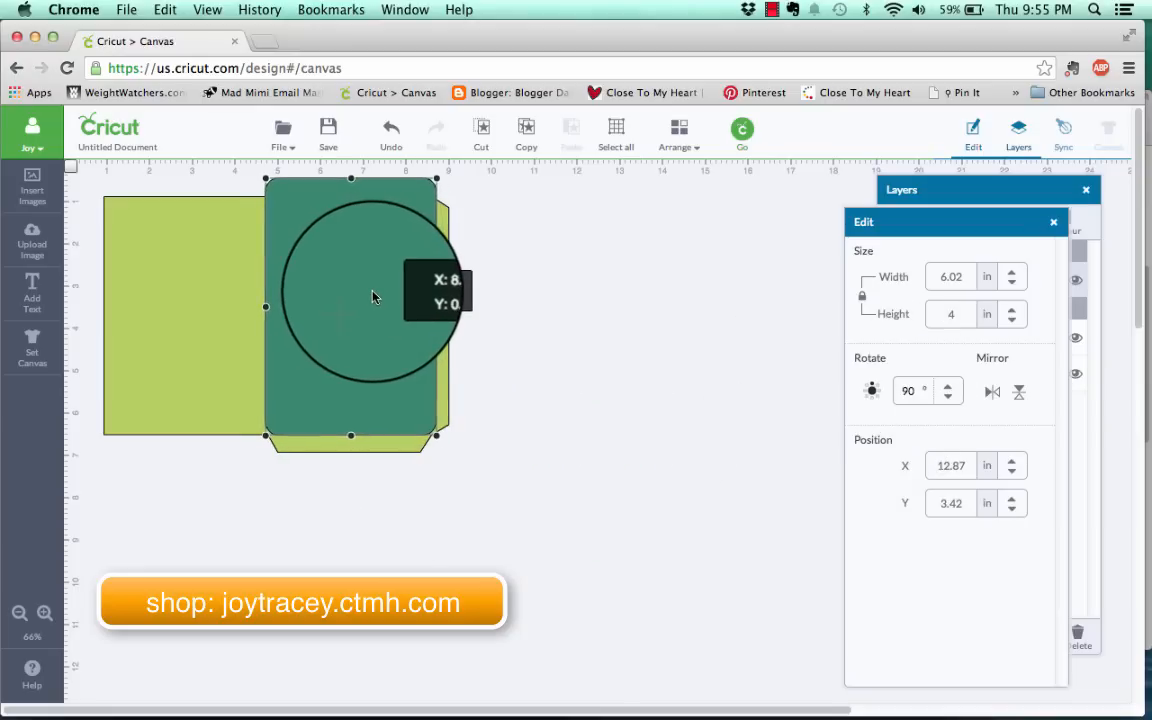
left_click_drag(370, 300, 596, 304)
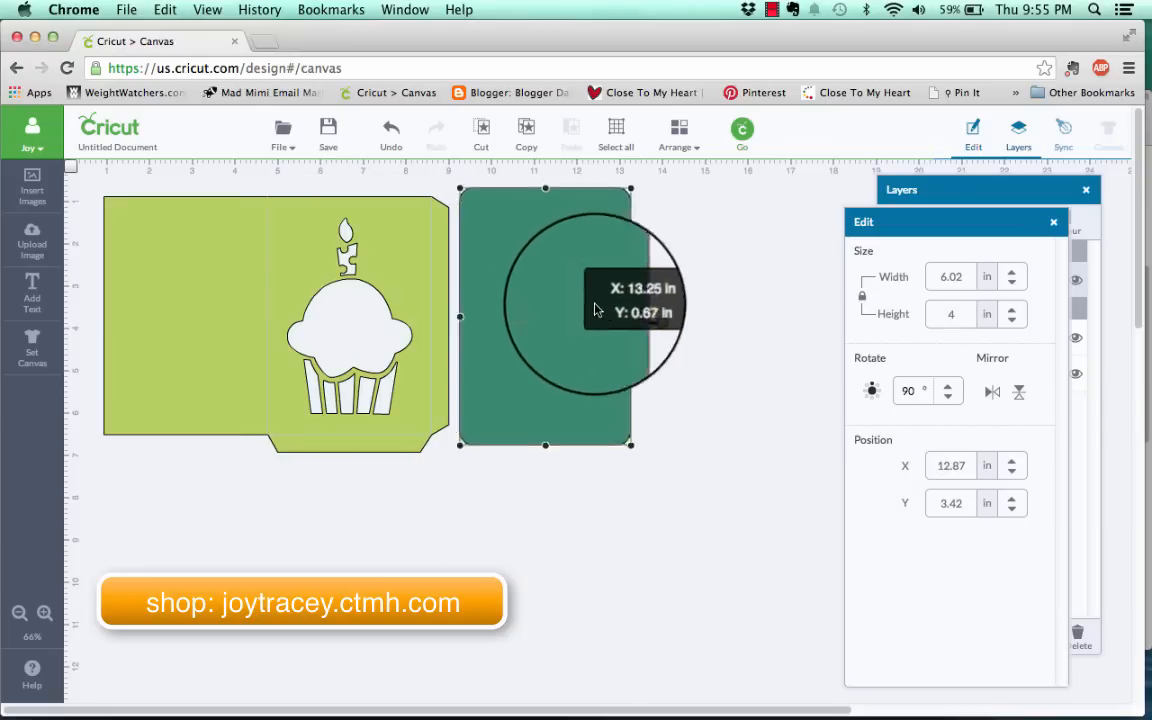
left_click_drag(600, 310, 582, 322)
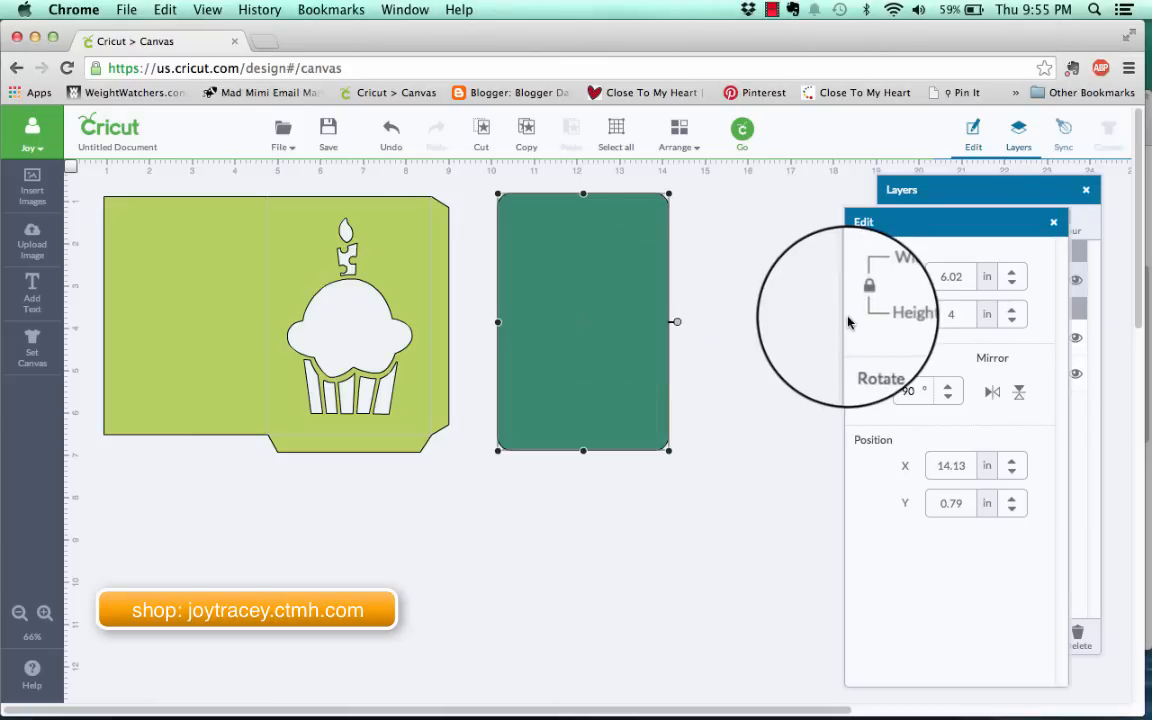
left_click(944, 312)
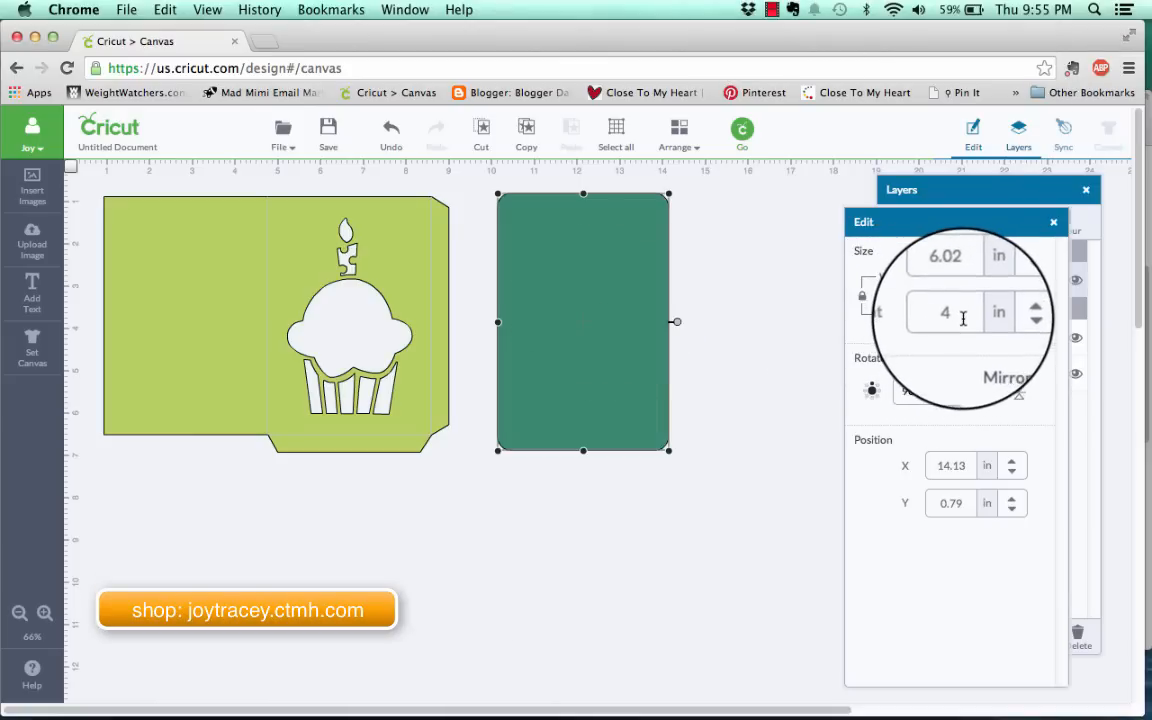
left_click(958, 312)
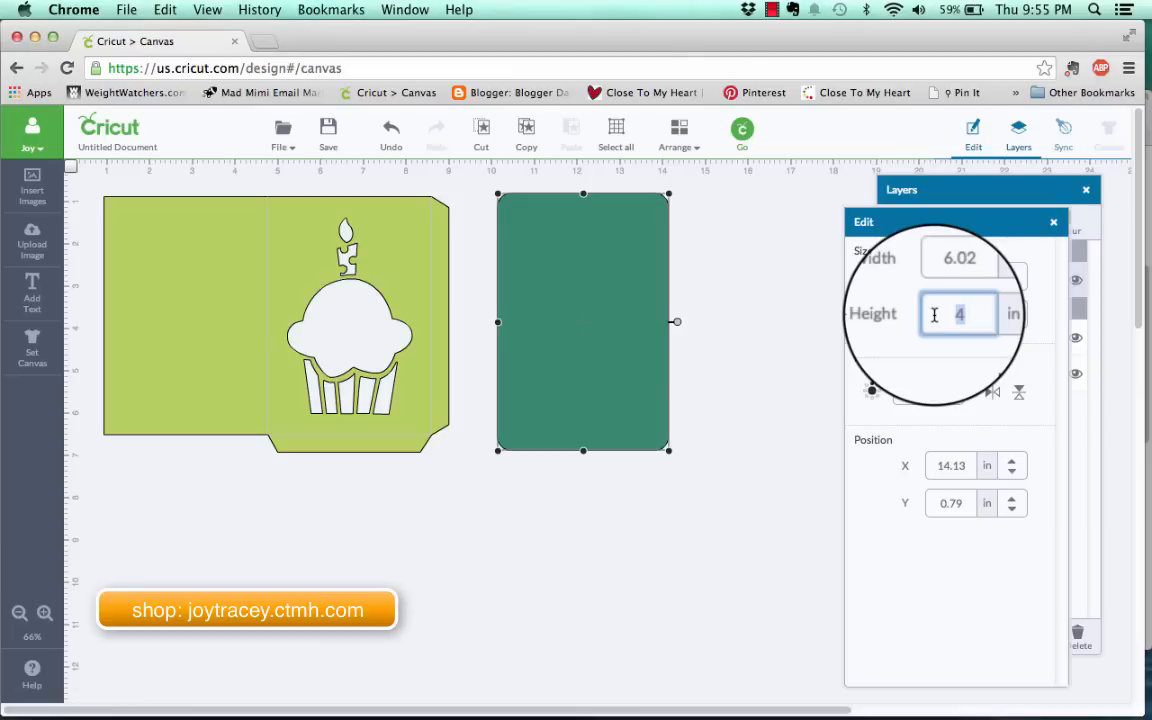
- Make the pocket rectangle 3.5 inches tall and move it onto the cupcake sleeve card
type("3")
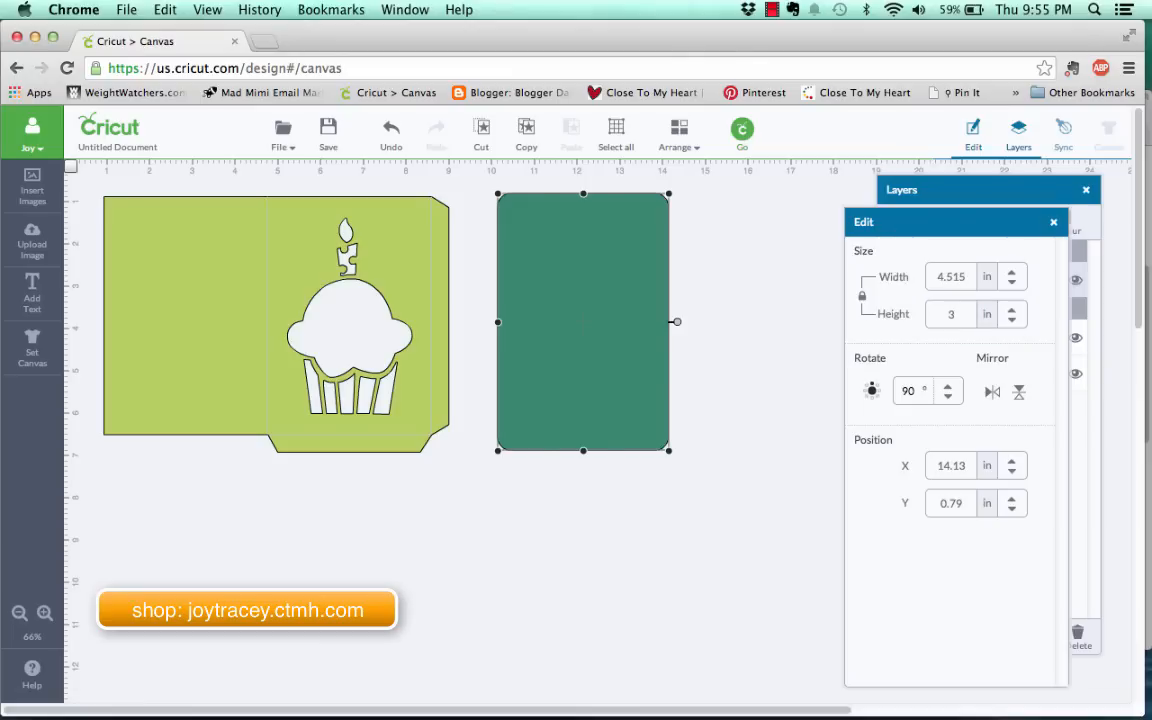
left_click_drag(584, 320, 364, 376)
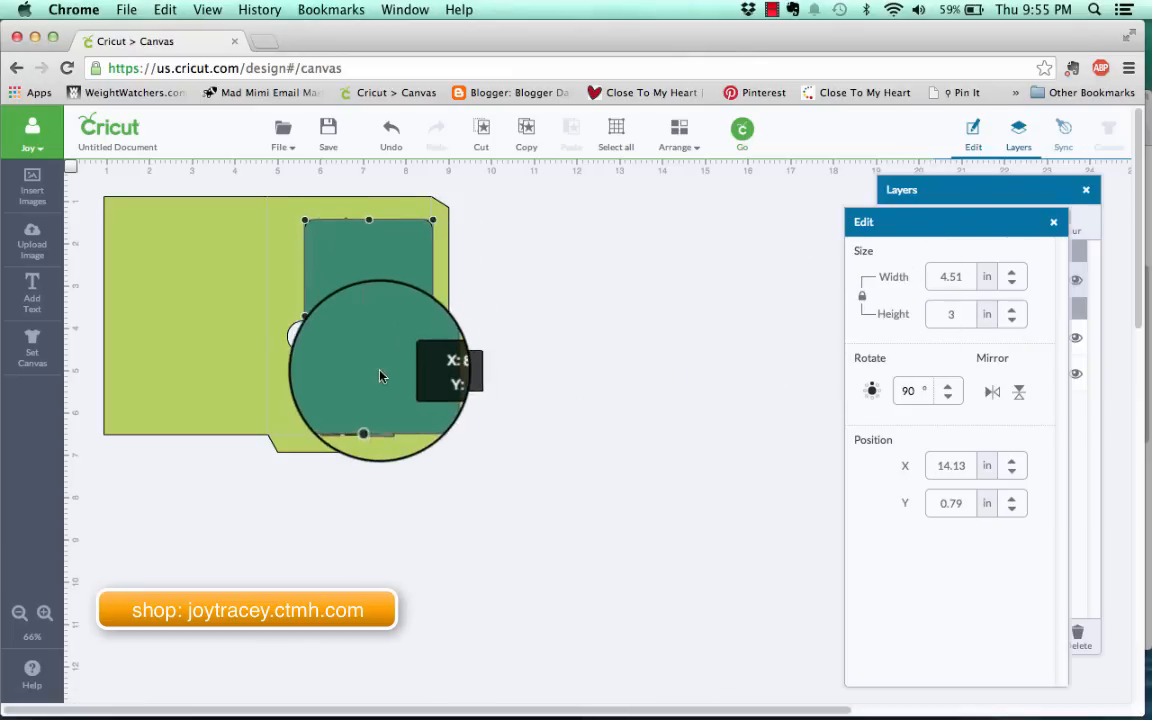
left_click_drag(380, 376, 364, 364)
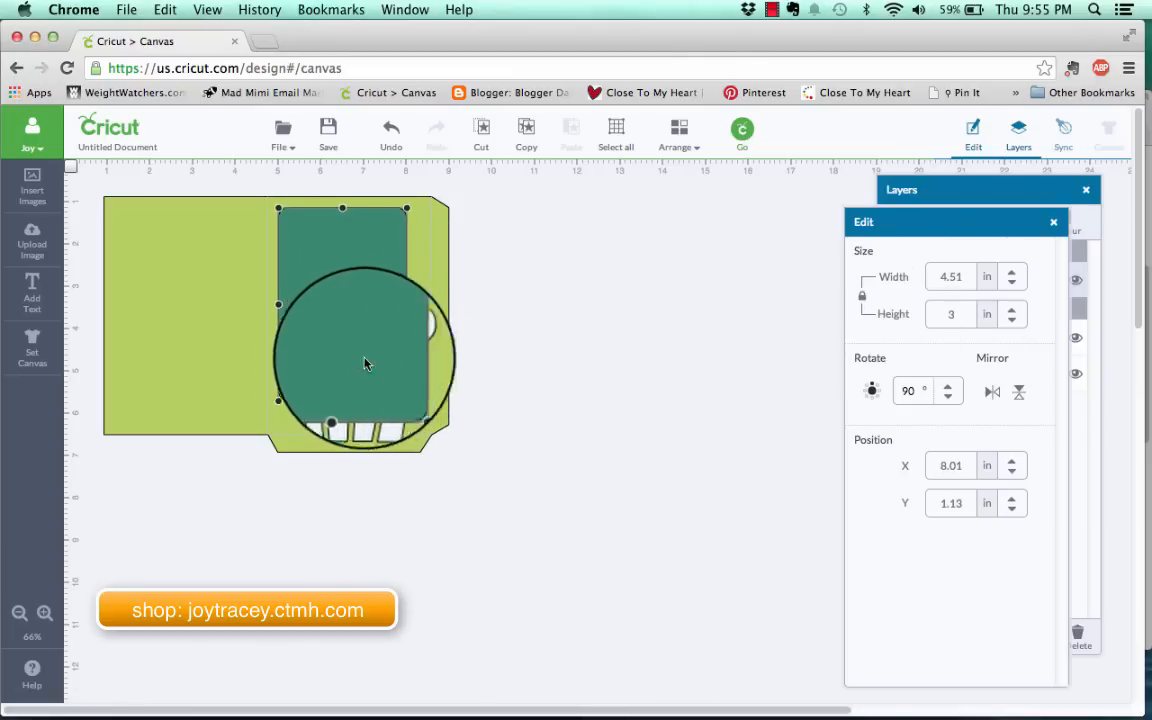
left_click(952, 314)
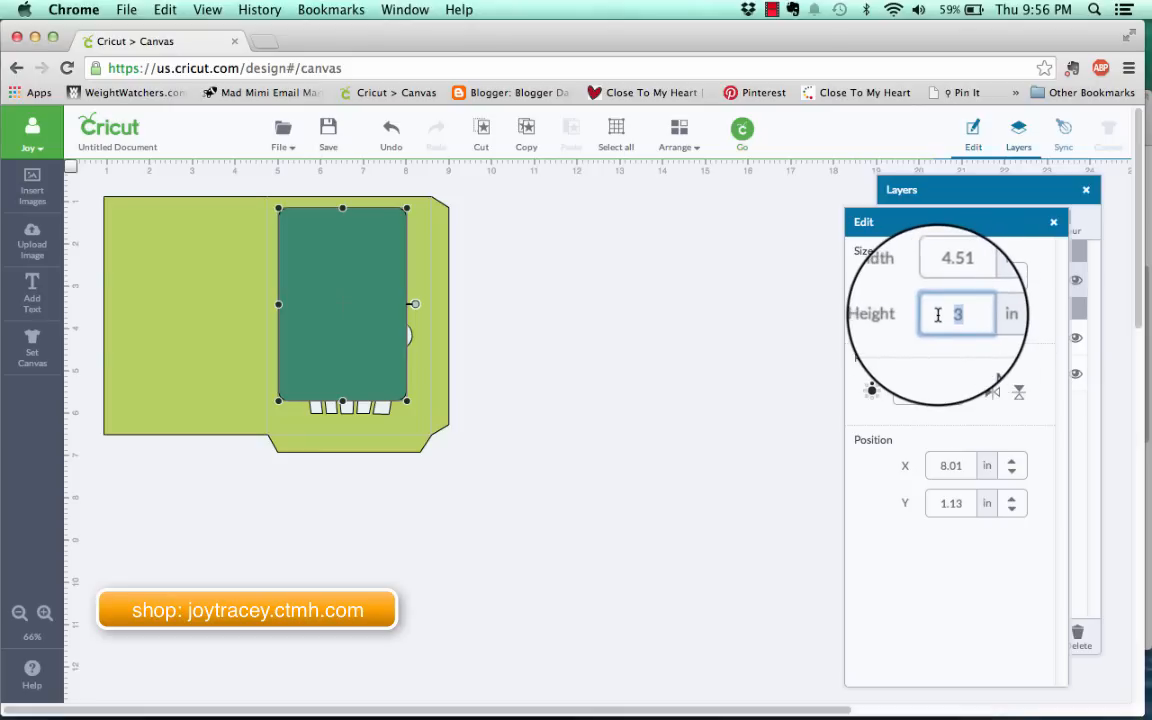
type(".5")
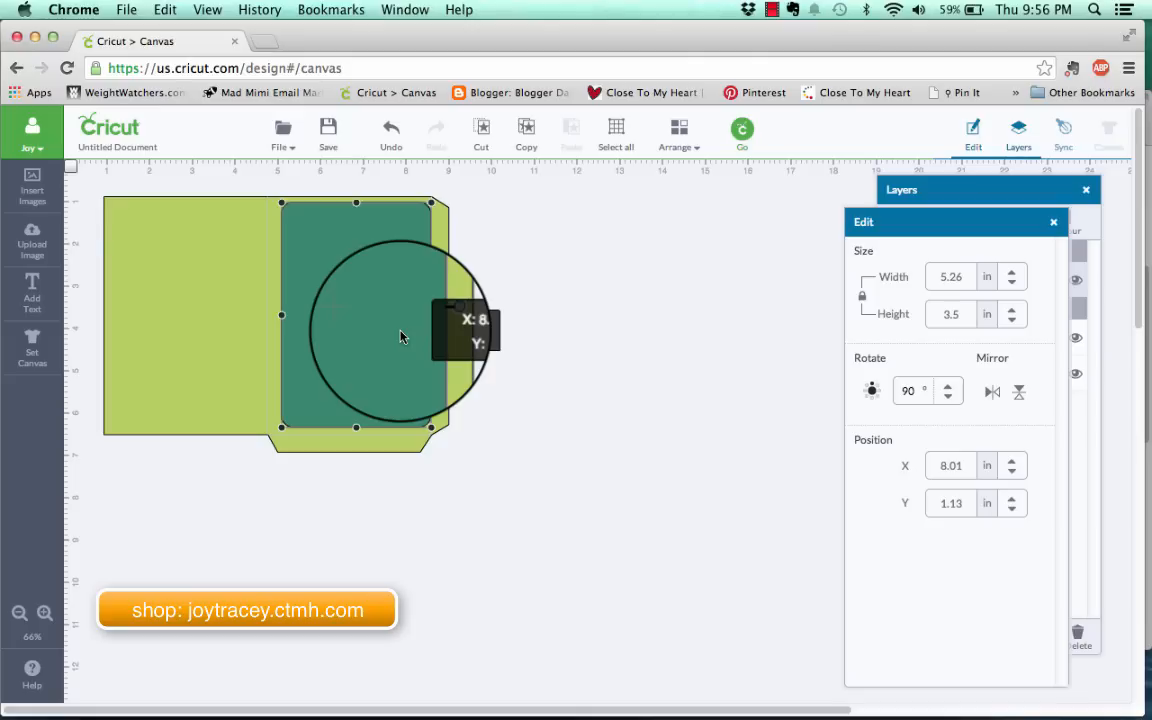
- Fine-tune the rectangle's placement over the card, then clear both cards from the canvas
left_click_drag(400, 336, 458, 308)
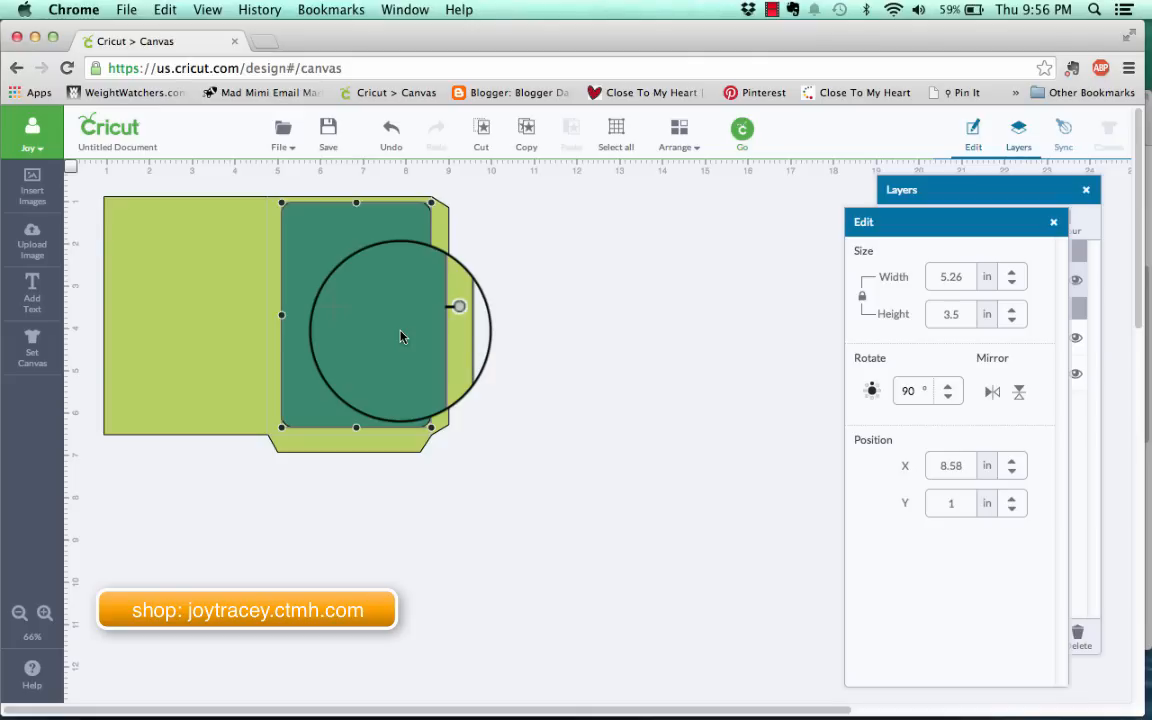
left_click_drag(458, 304, 400, 330)
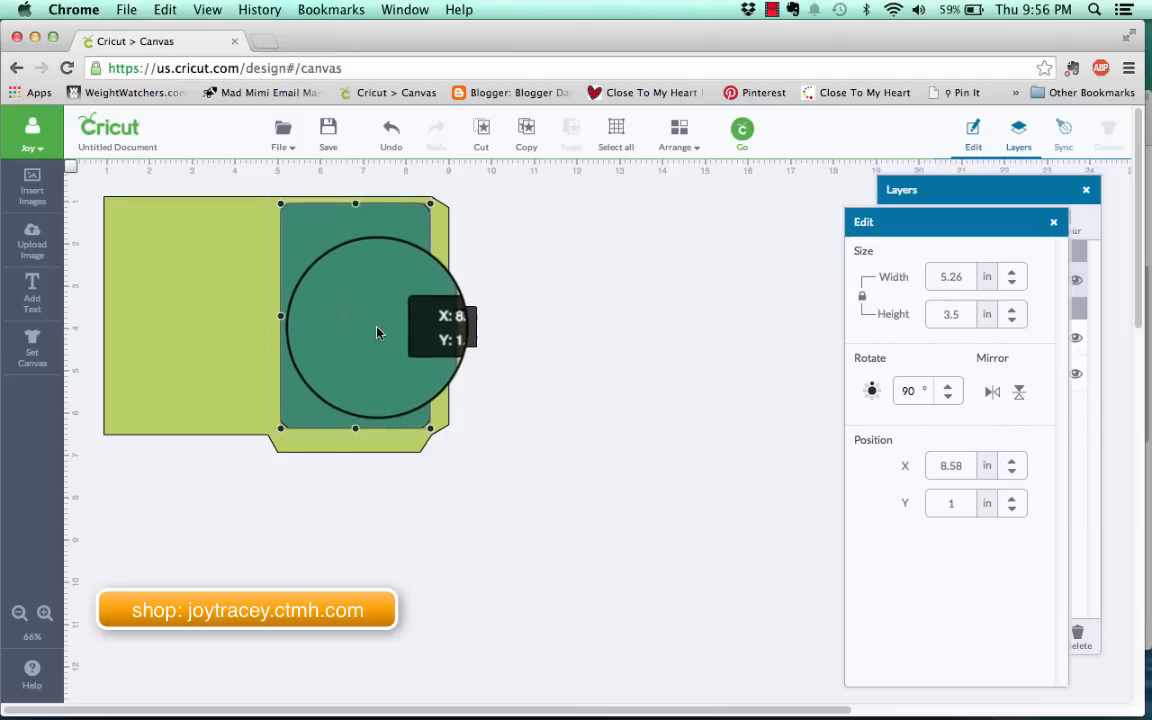
left_click_drag(378, 332, 380, 336)
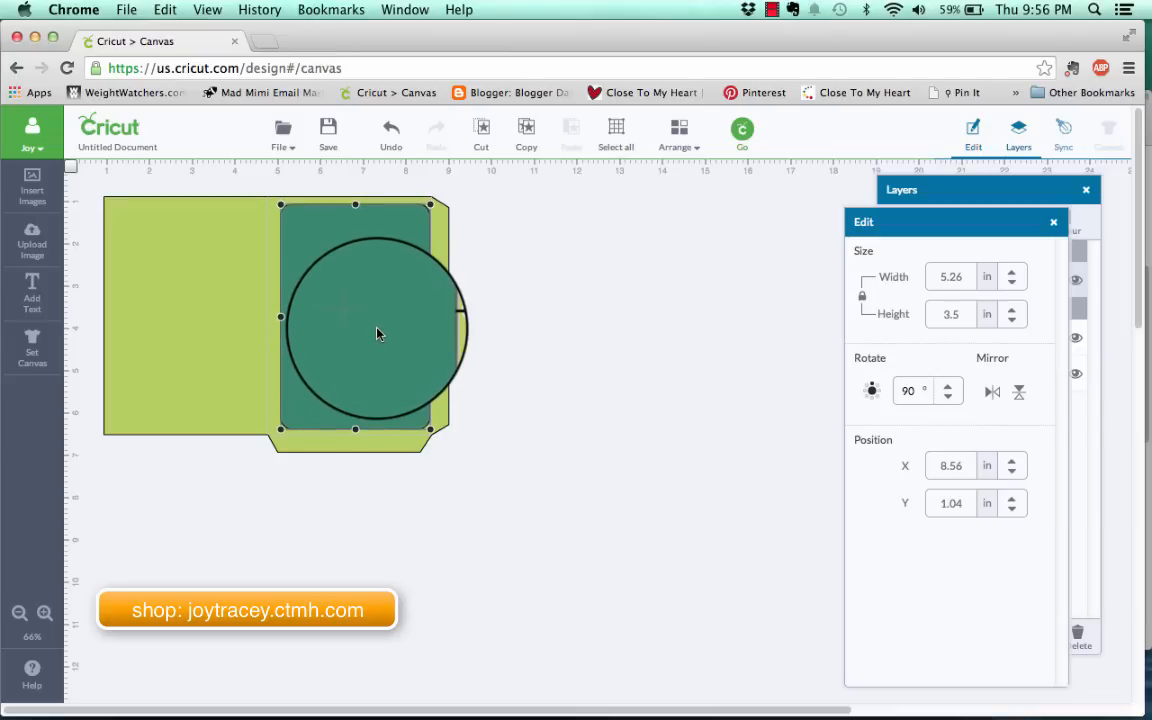
left_click_drag(376, 330, 536, 348)
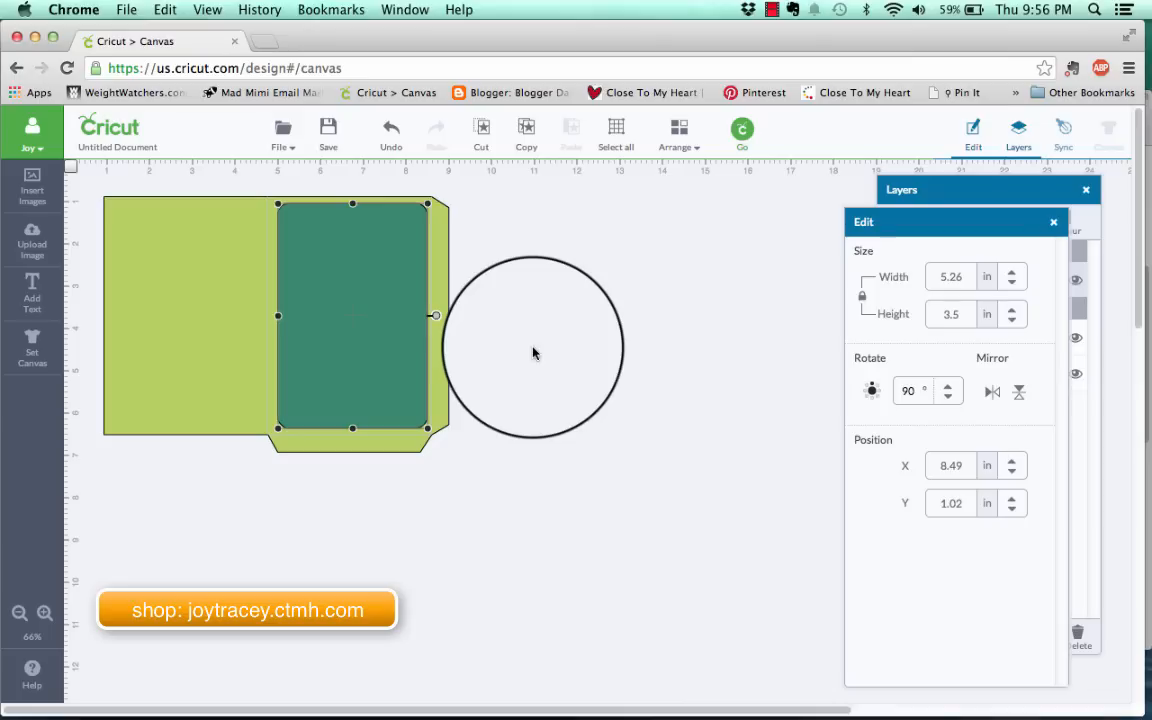
left_click_drag(536, 350, 620, 210)
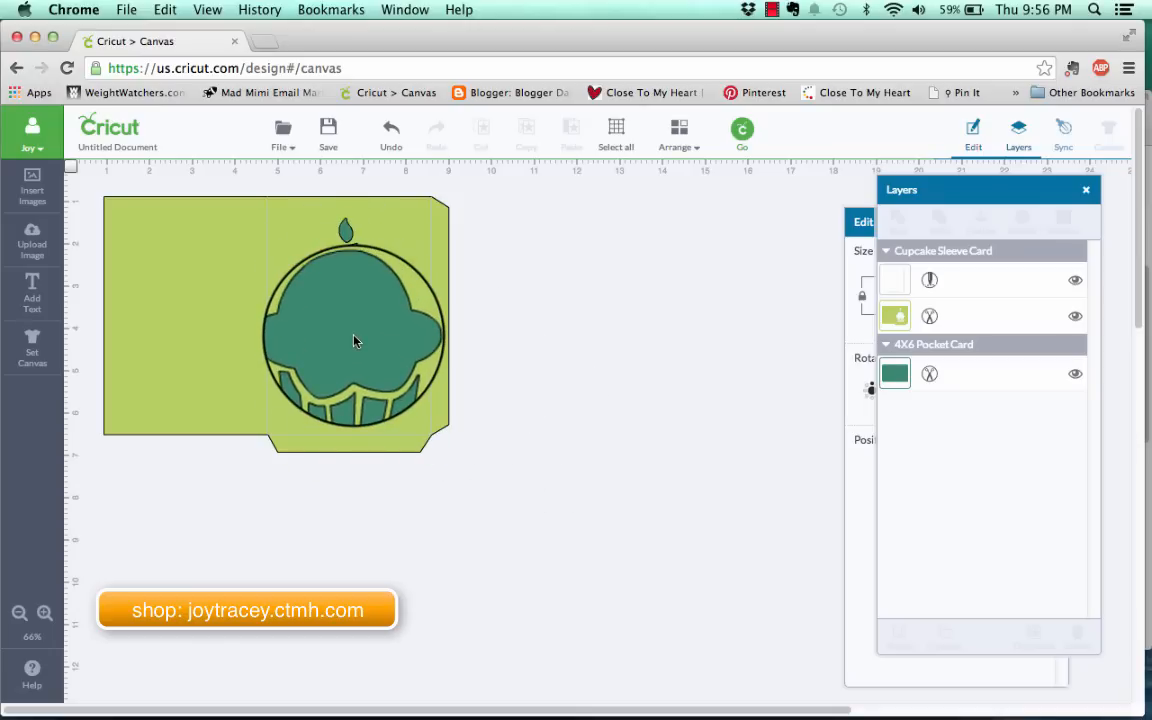
left_click(356, 340)
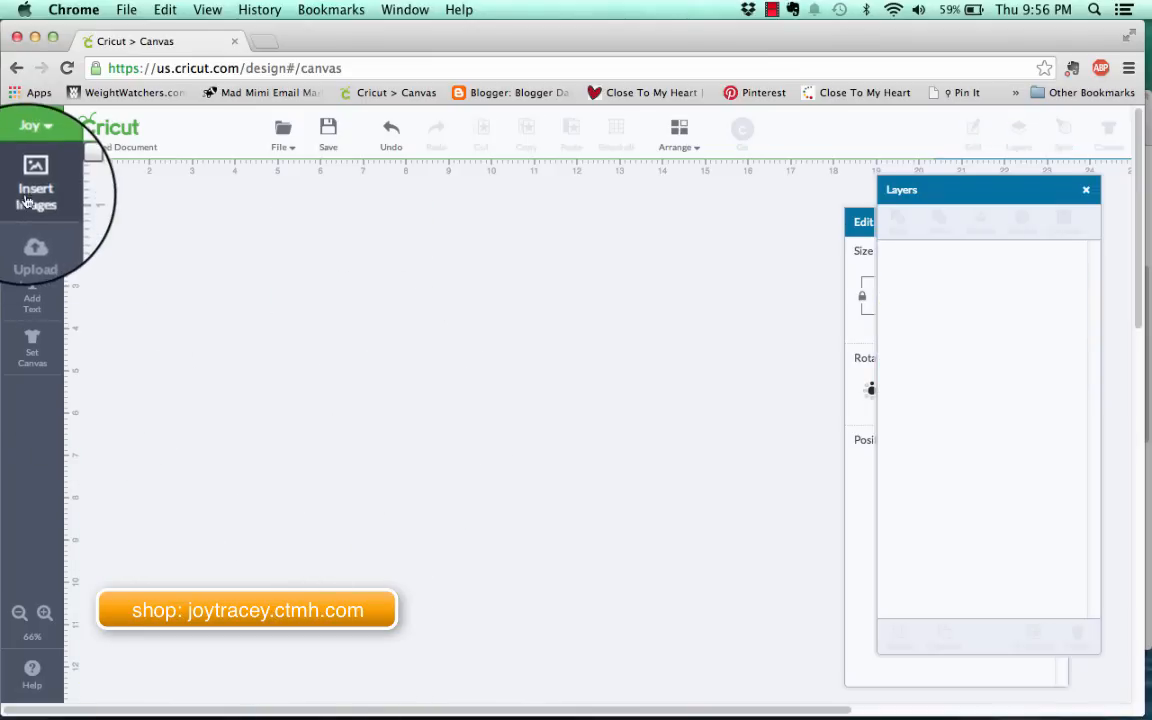
- Insert the pink Ho Ho Ho Sentiment Card from the Artfully Sent set onto the empty canvas
left_click(36, 180)
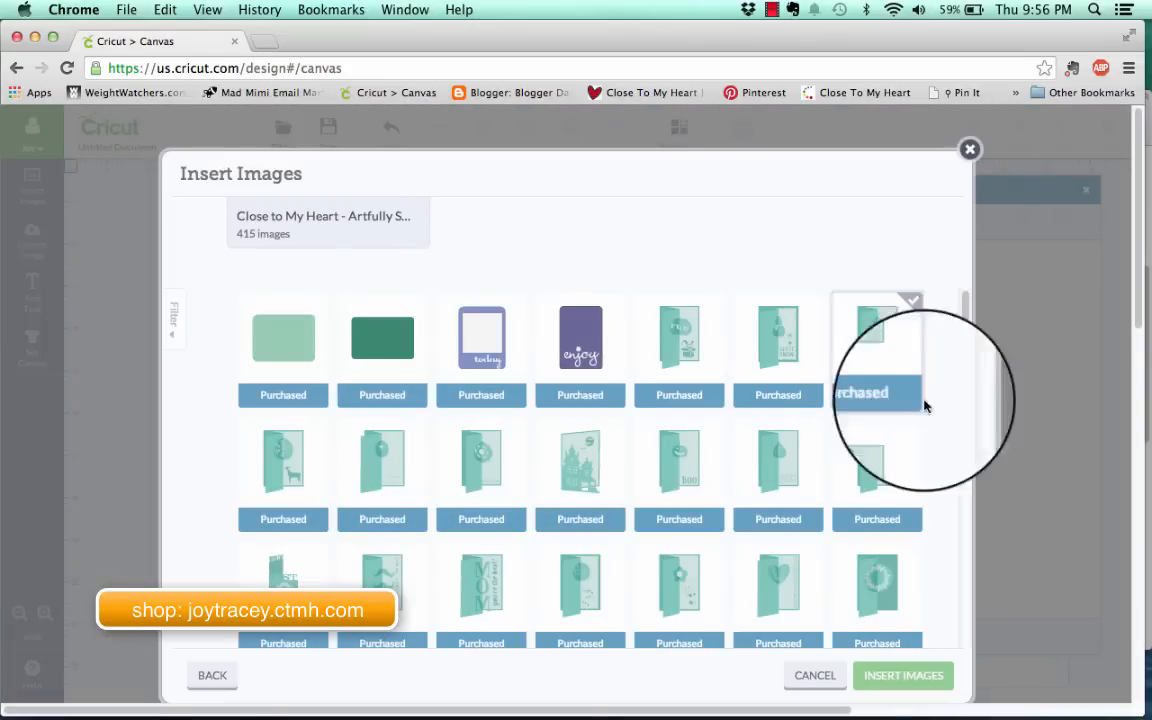
scroll("down", 3)
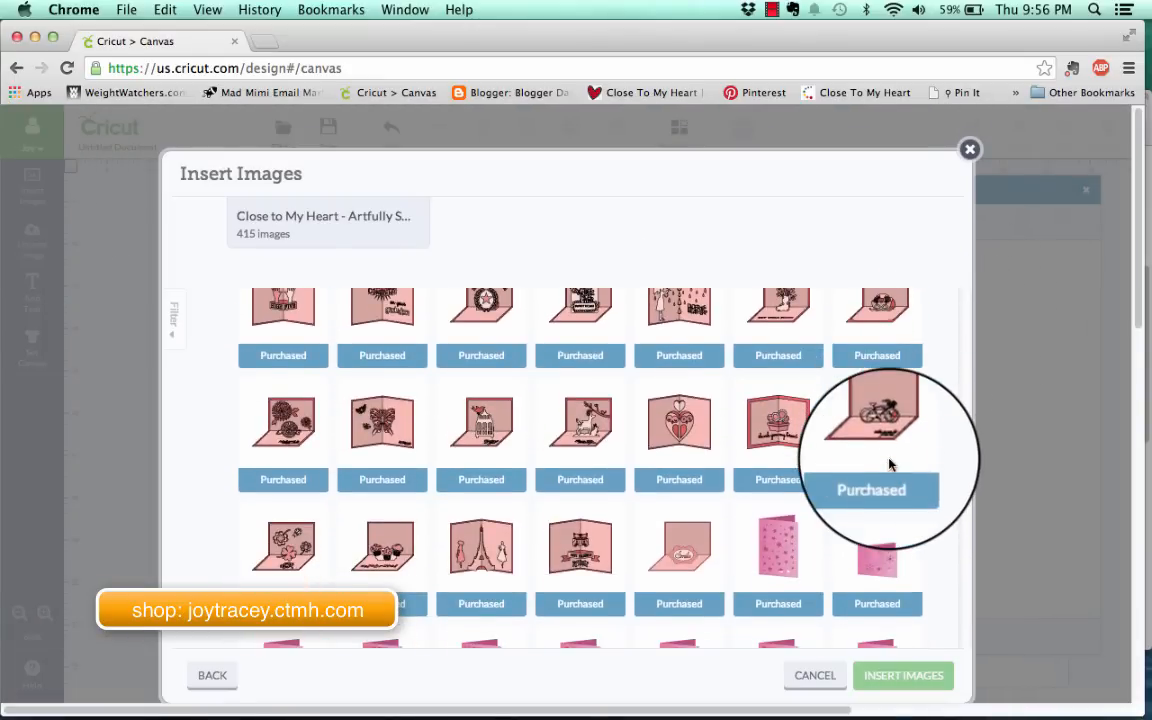
scroll("down", 3)
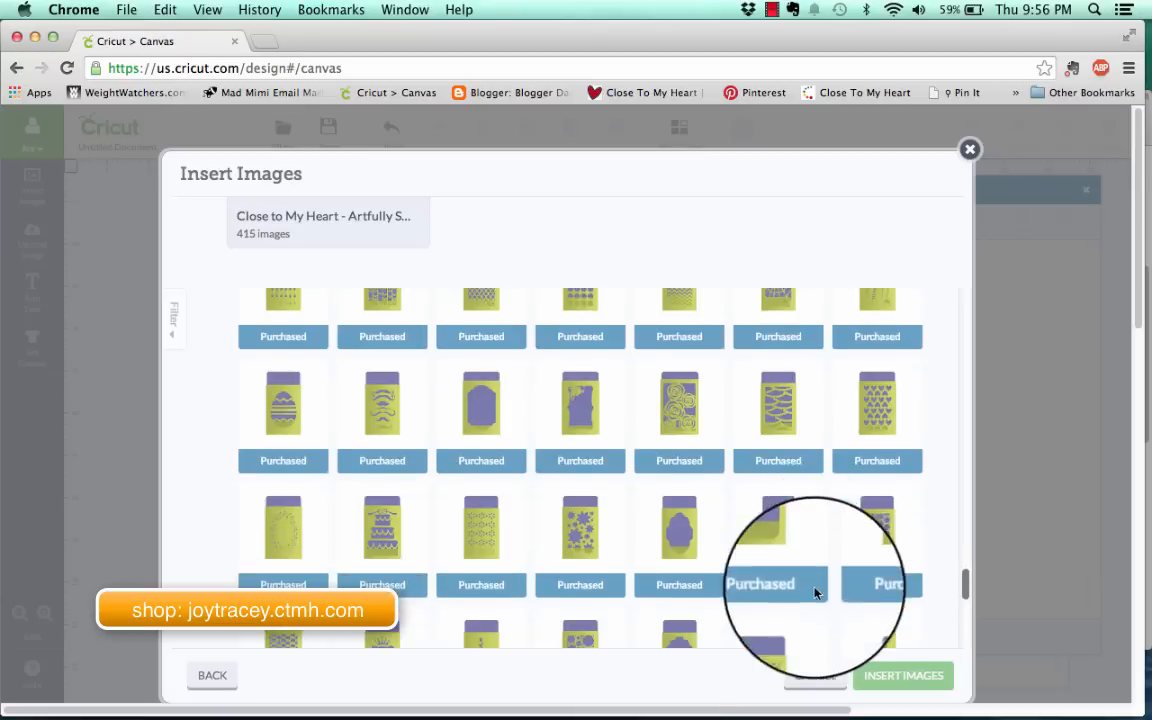
scroll("down", 3)
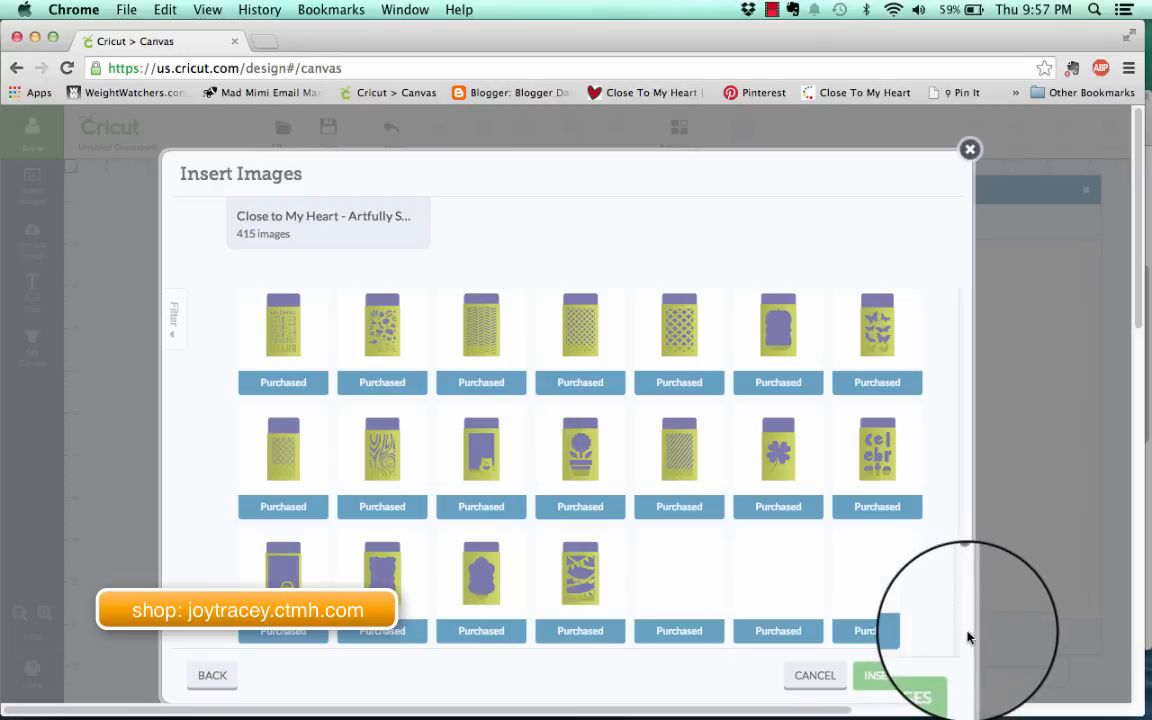
scroll("down", 3)
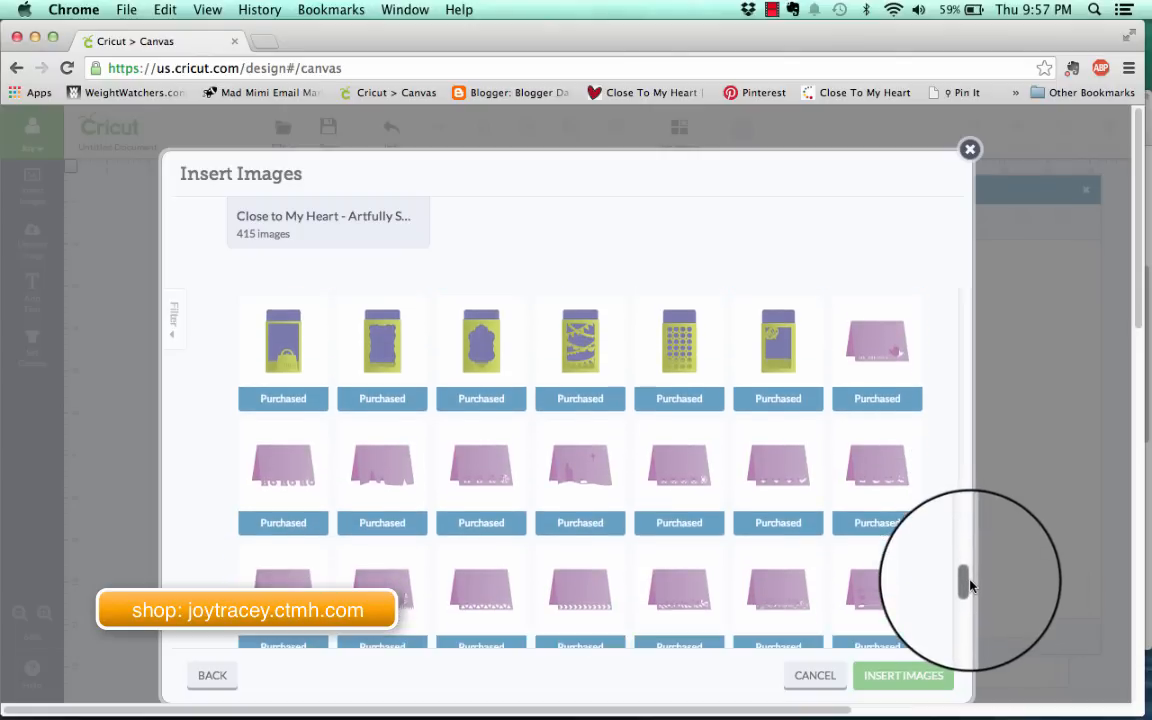
scroll("down", 3)
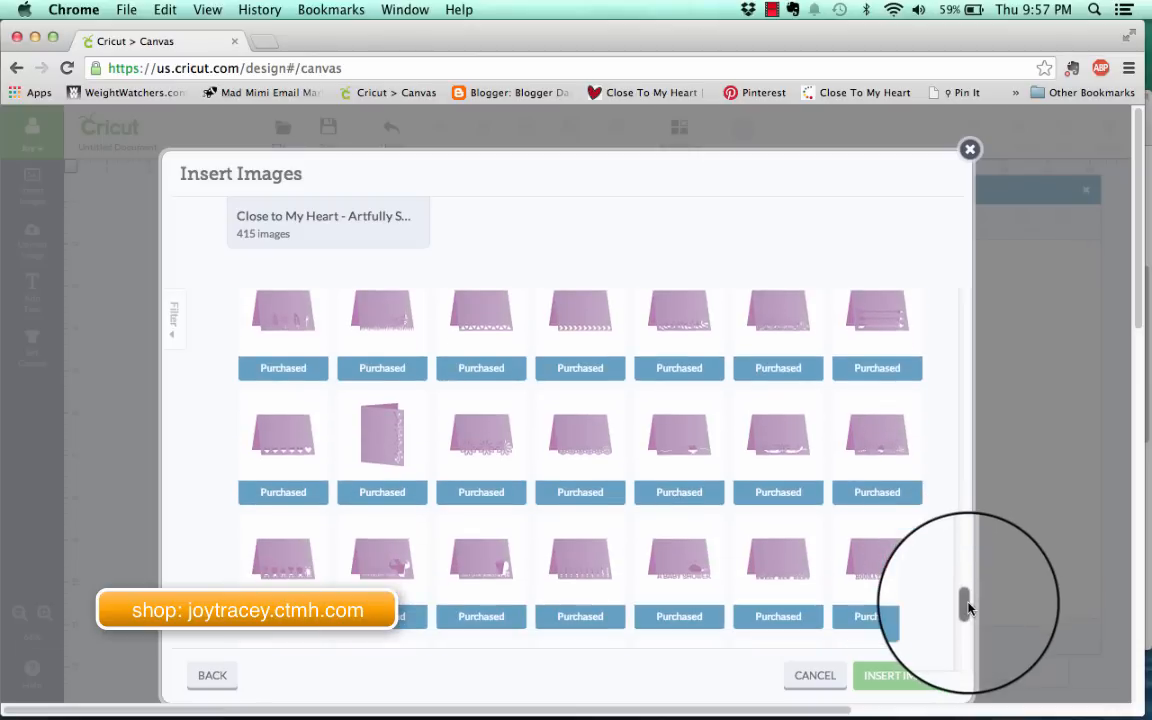
scroll("down", 3)
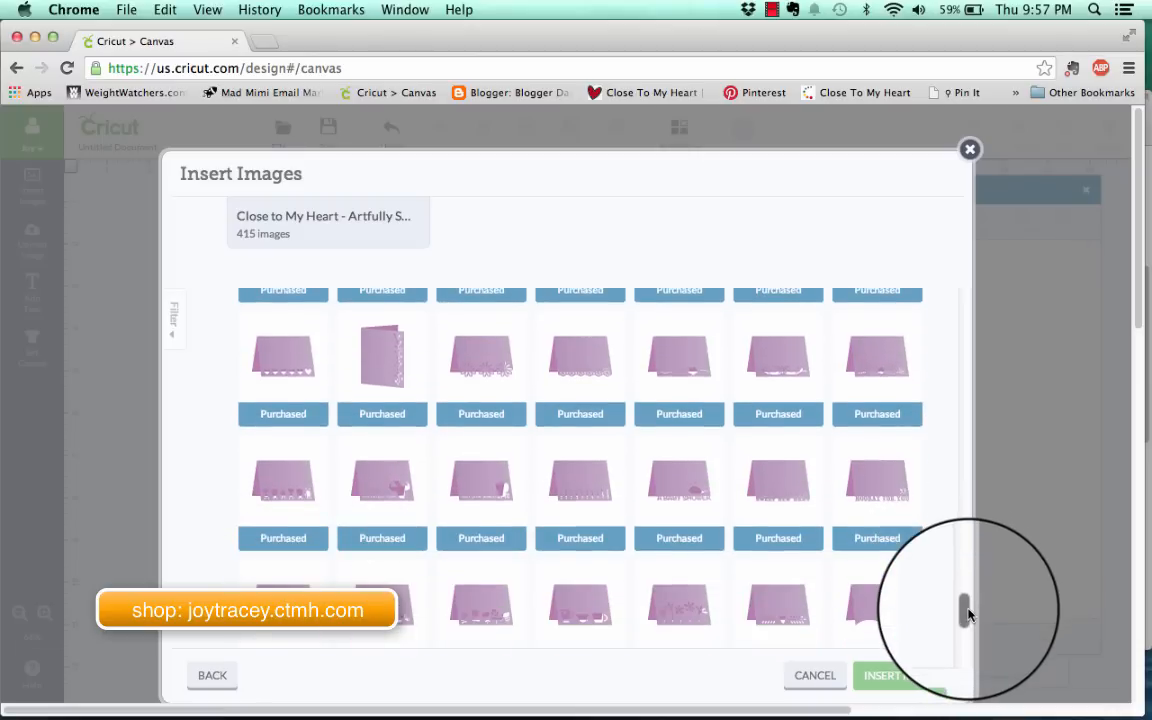
scroll("down", 3)
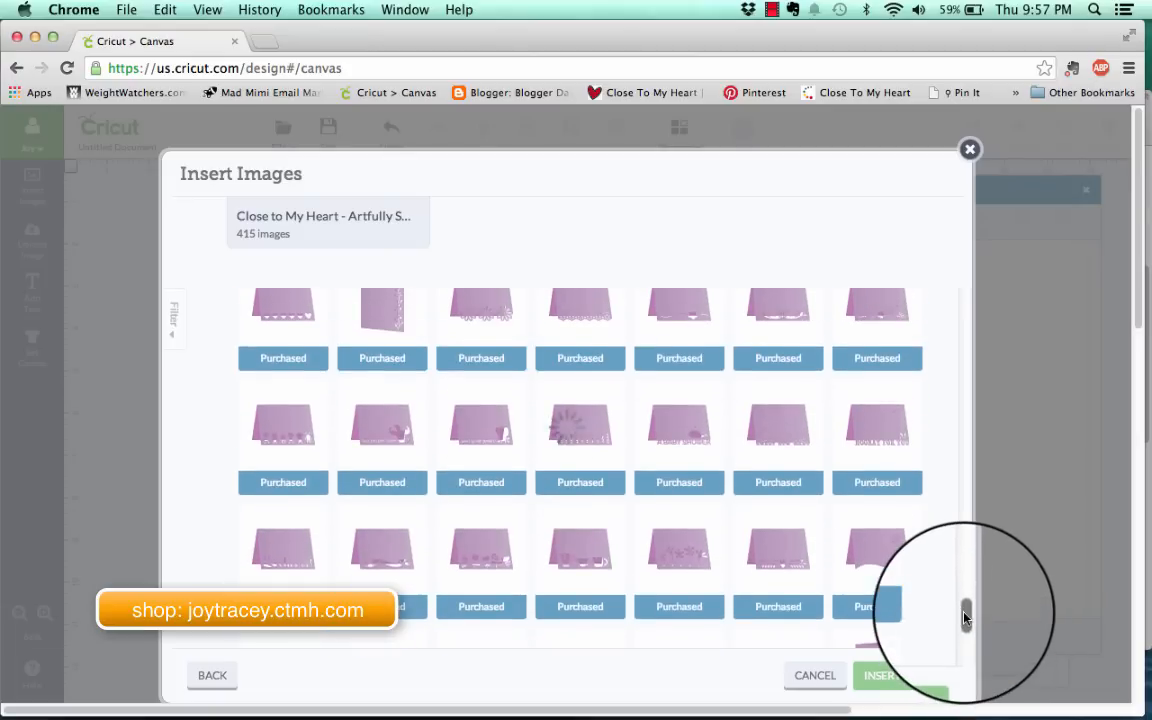
scroll("down", 3)
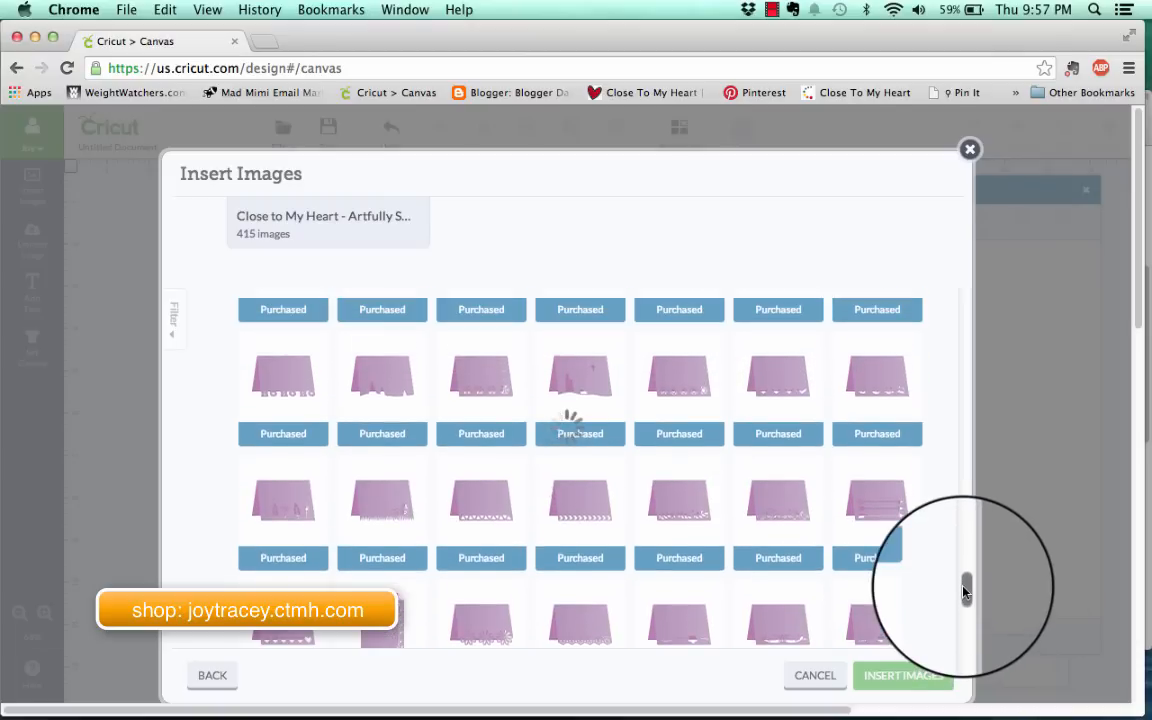
mouse_move(778, 390)
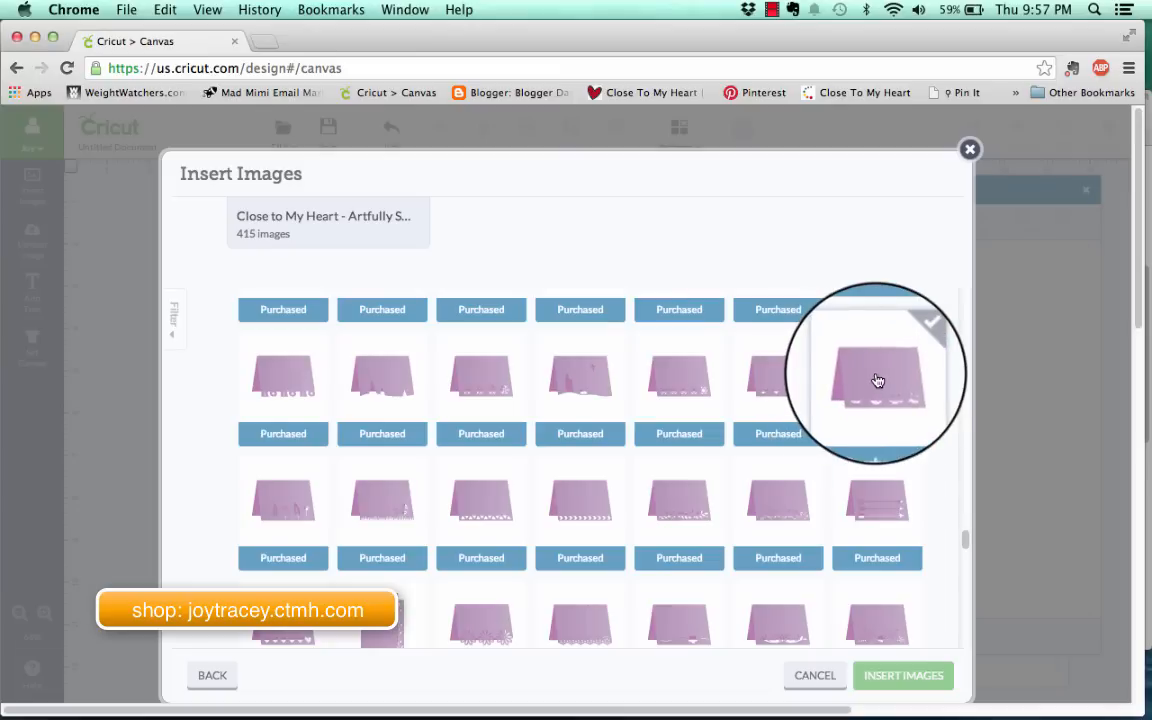
mouse_move(876, 376)
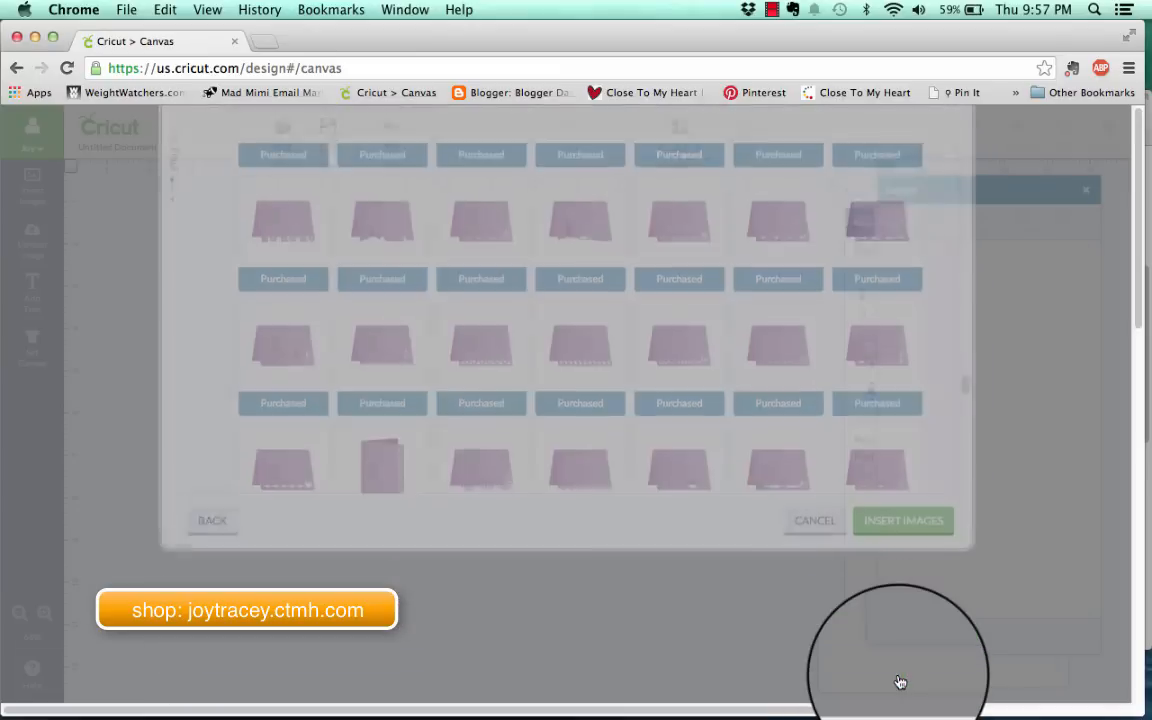
left_click(902, 520)
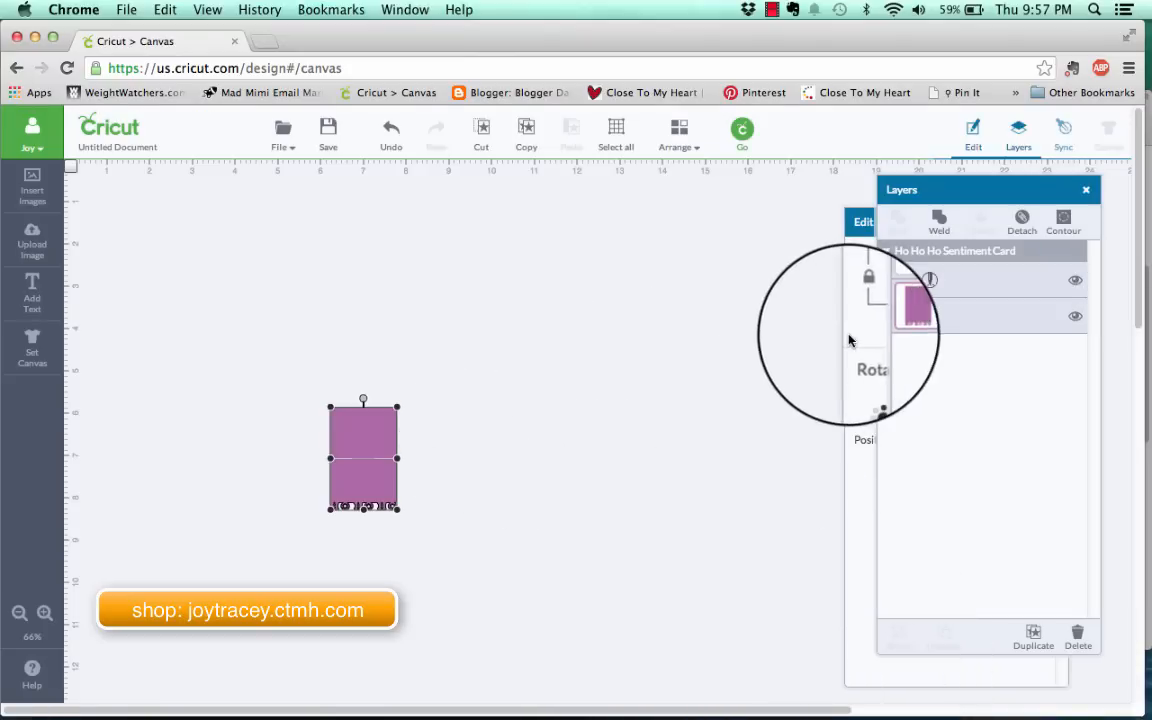
- Resize the Ho Ho Ho Sentiment Card to 5.5 by 8.5 inches using the Edit panel height
left_click(972, 136)
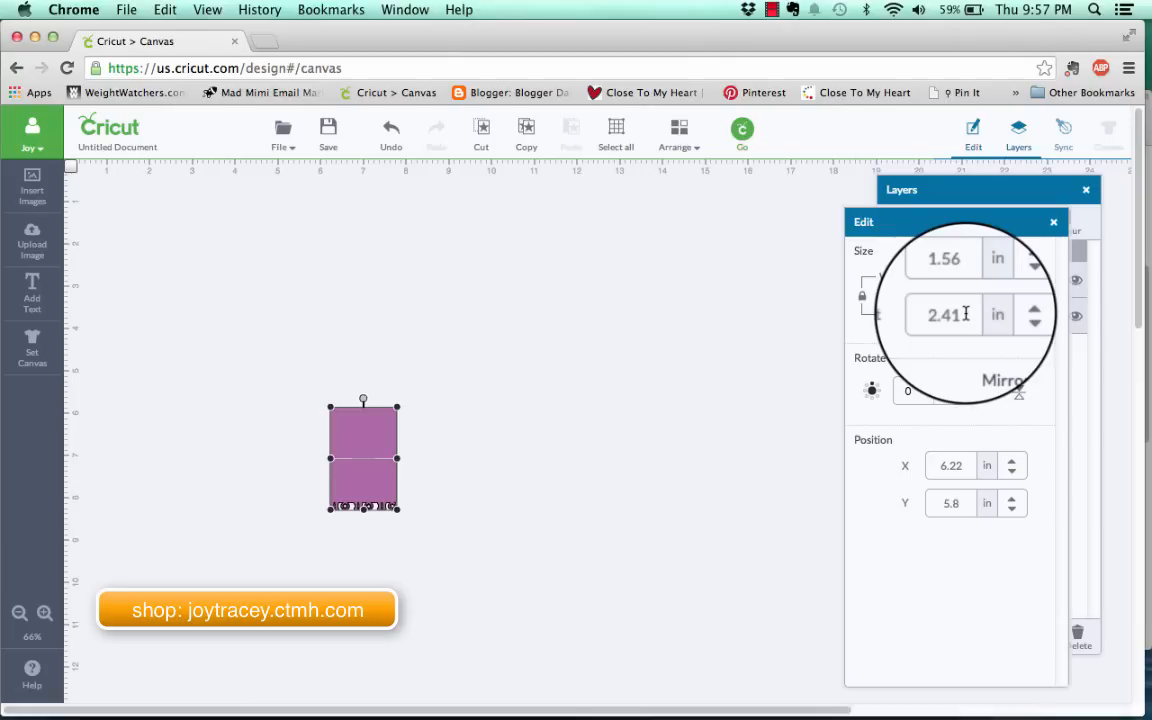
left_click(942, 314)
type("8.5")
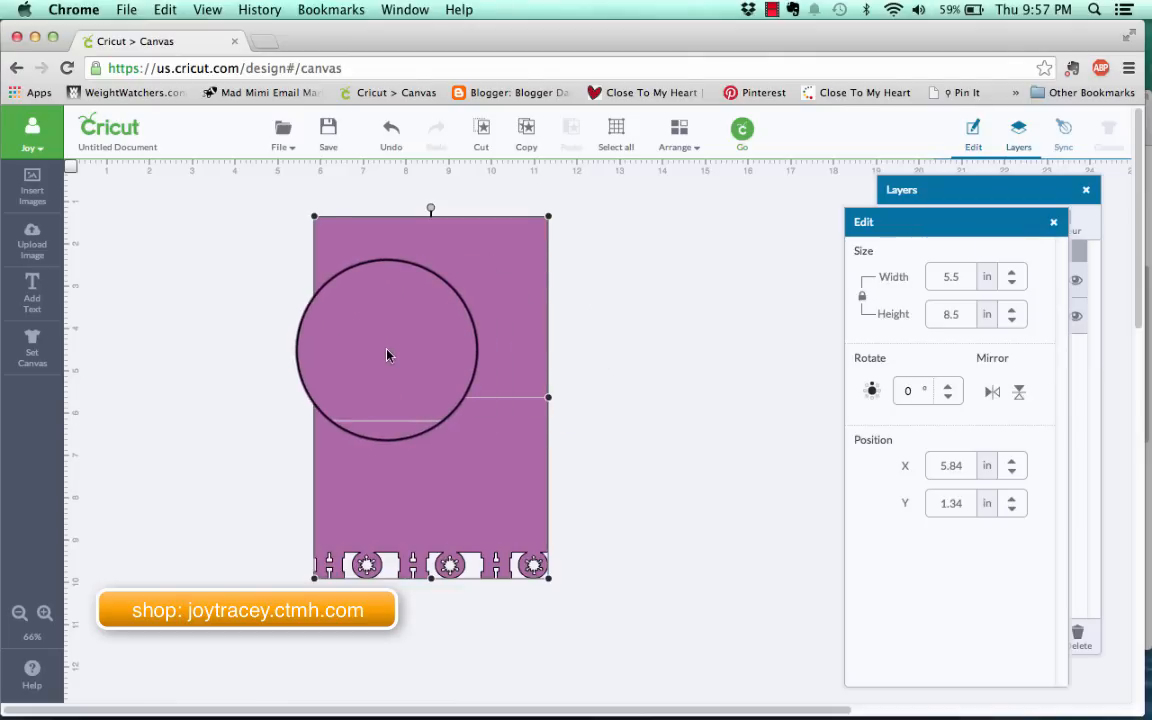
left_click_drag(390, 350, 576, 404)
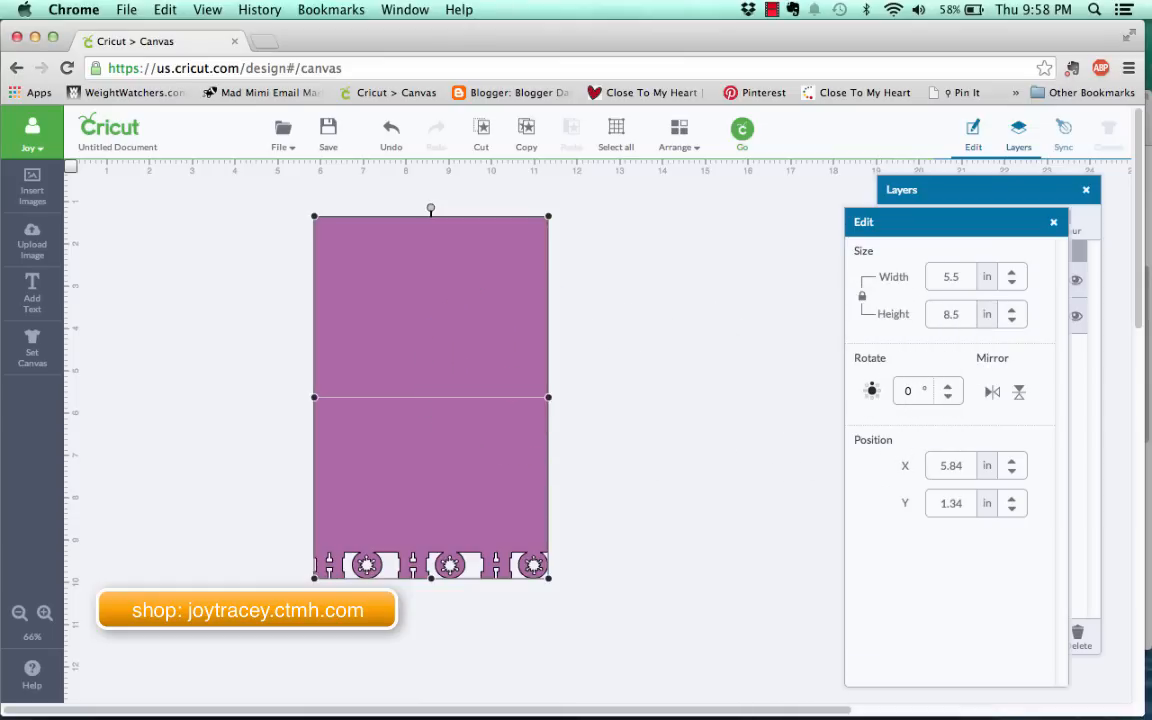
- Insert the Branch Sentiment Card and set its height to 5.5 inches (about 8.5 by 5.5)
left_click(32, 188)
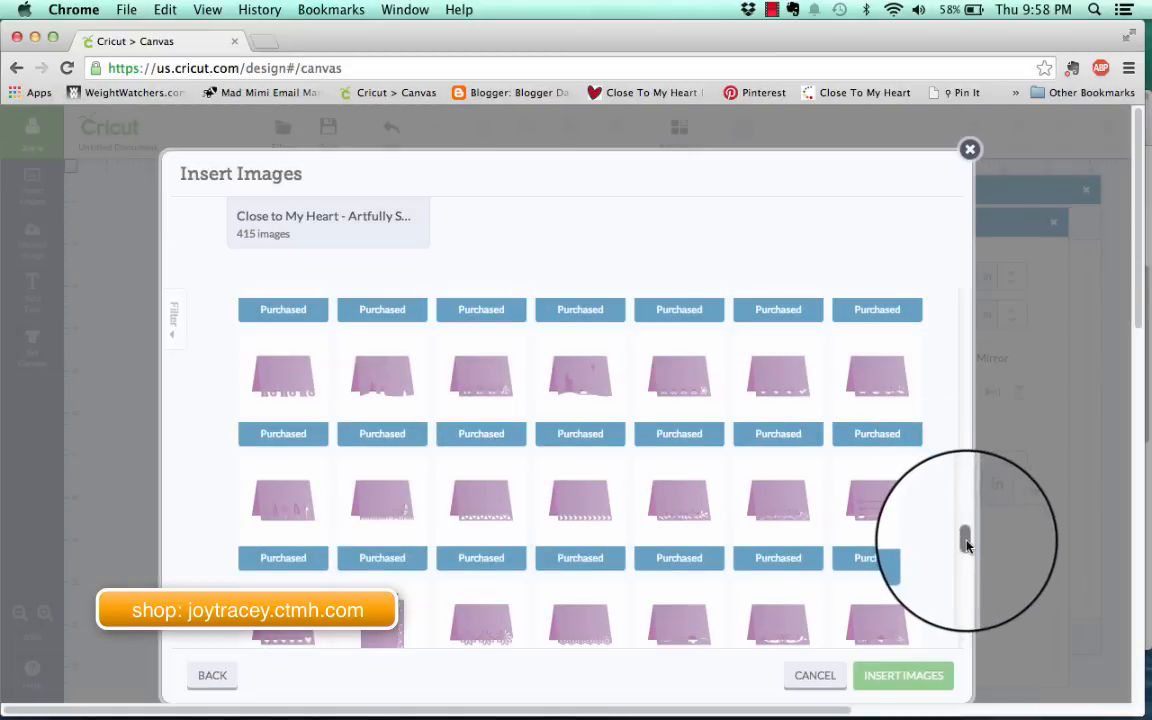
scroll("down", 3)
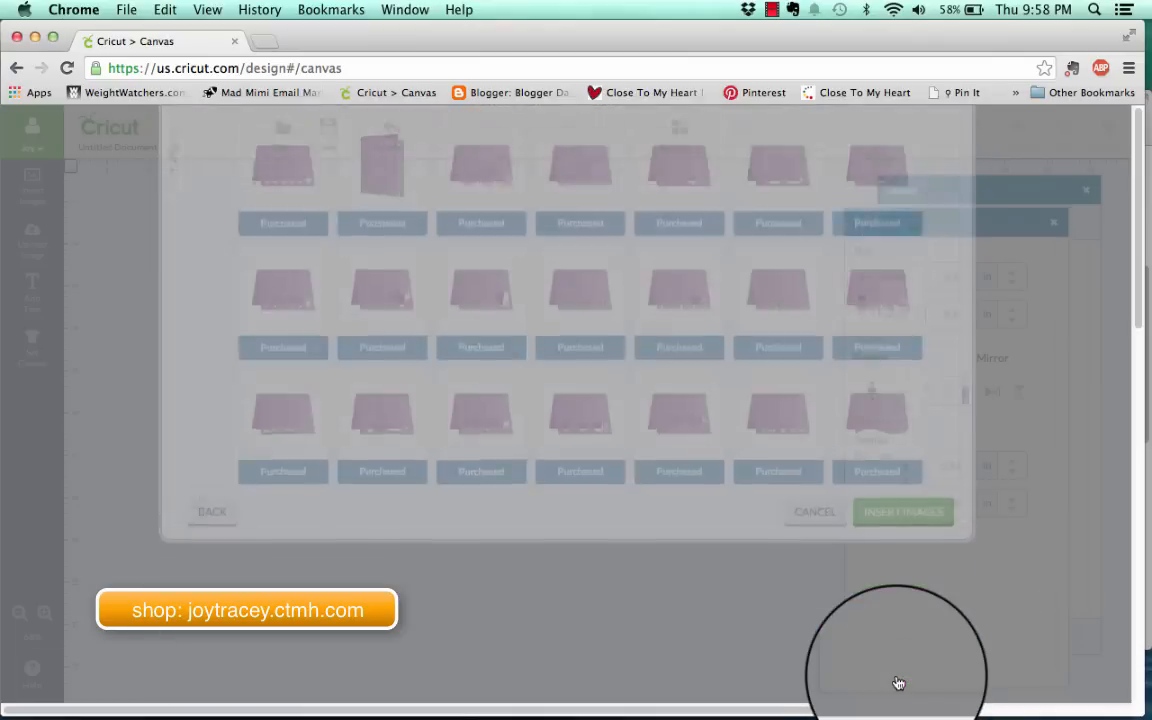
left_click(902, 512)
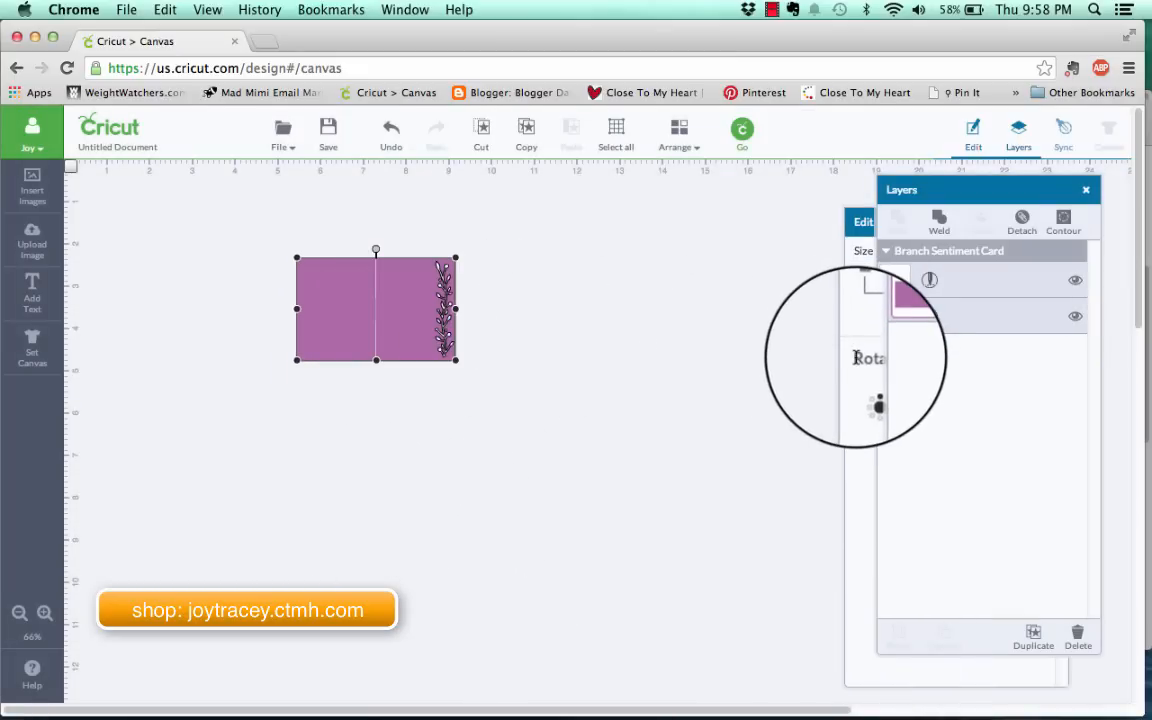
left_click(972, 136)
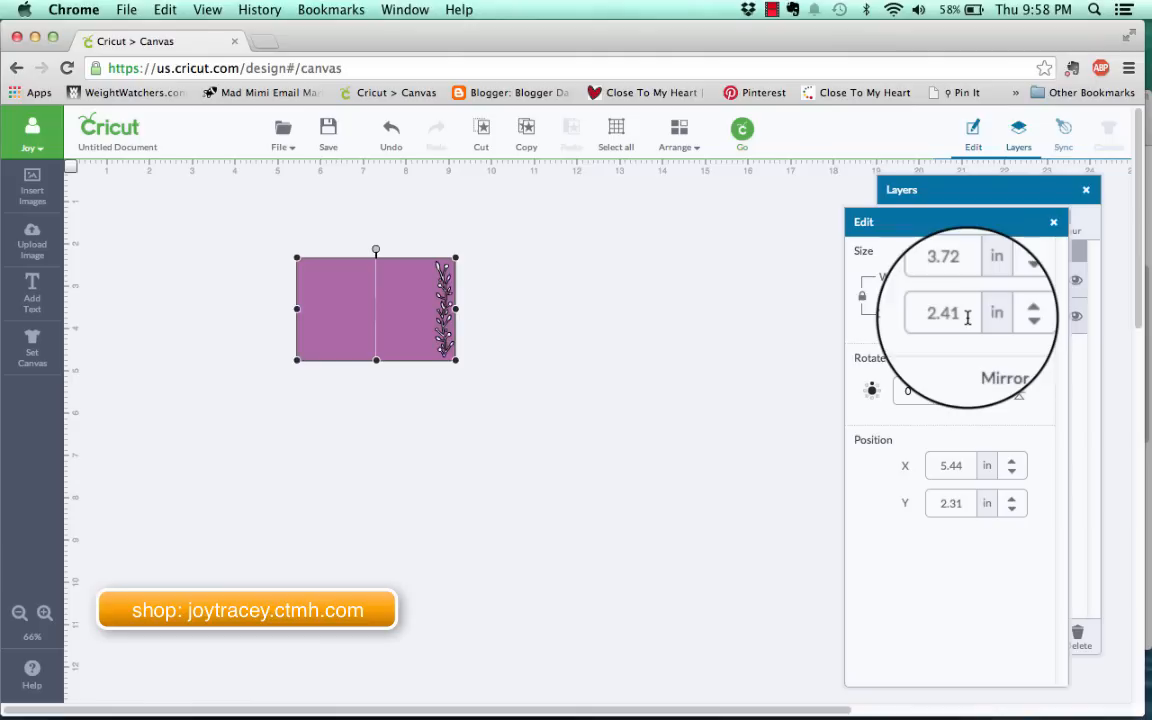
left_click(956, 312)
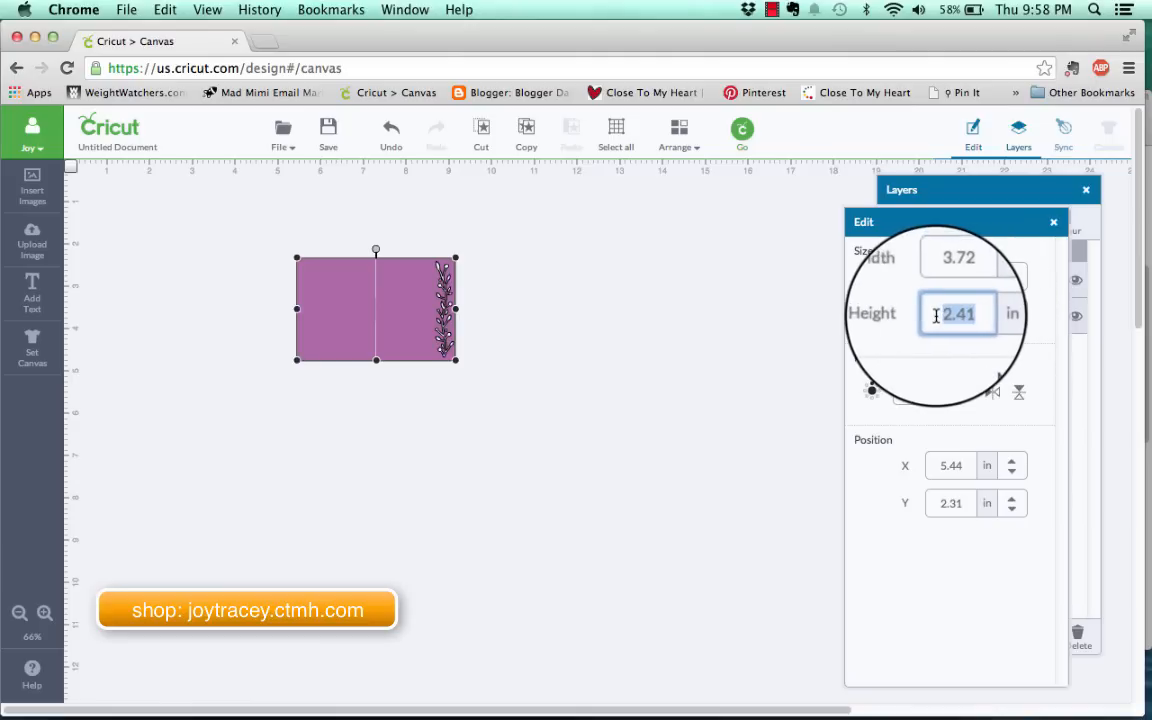
type("5.5")
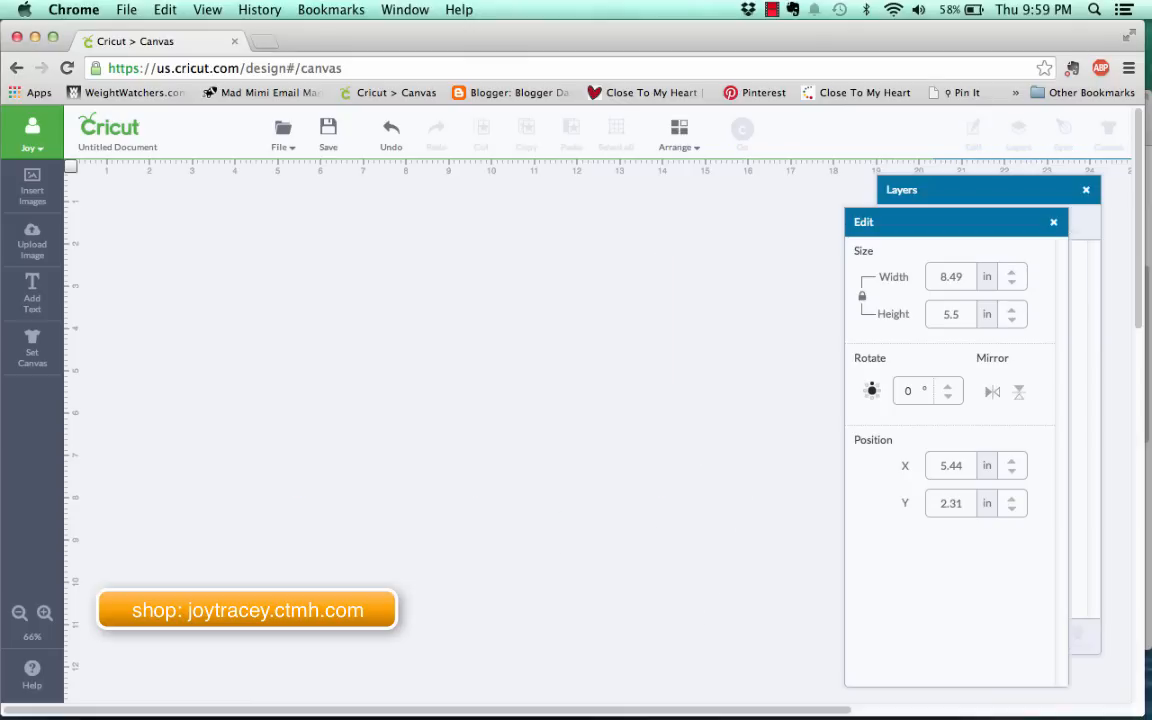
left_click(32, 184)
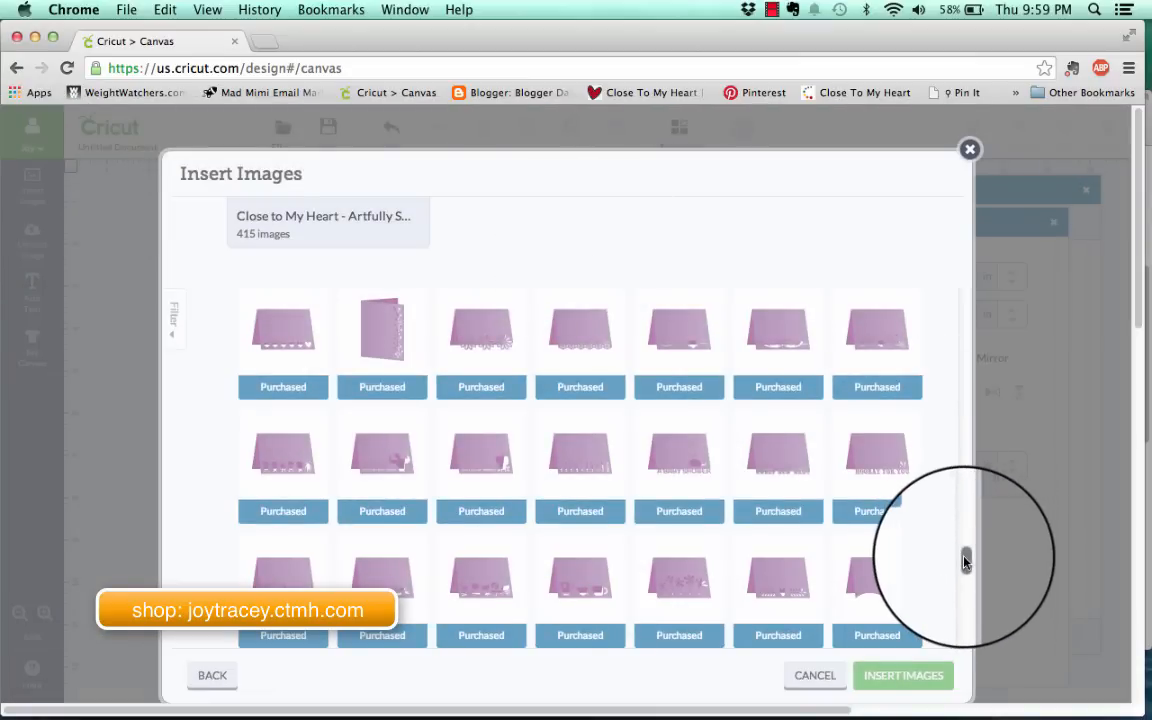
scroll("down", 3)
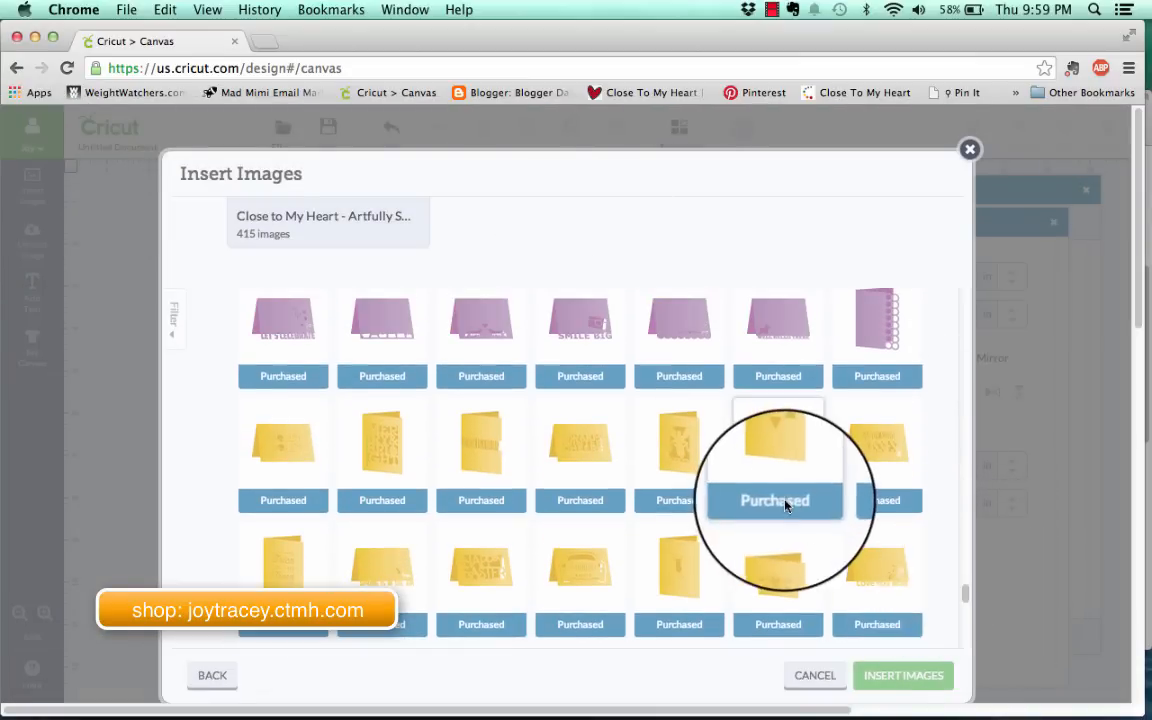
left_click(778, 450)
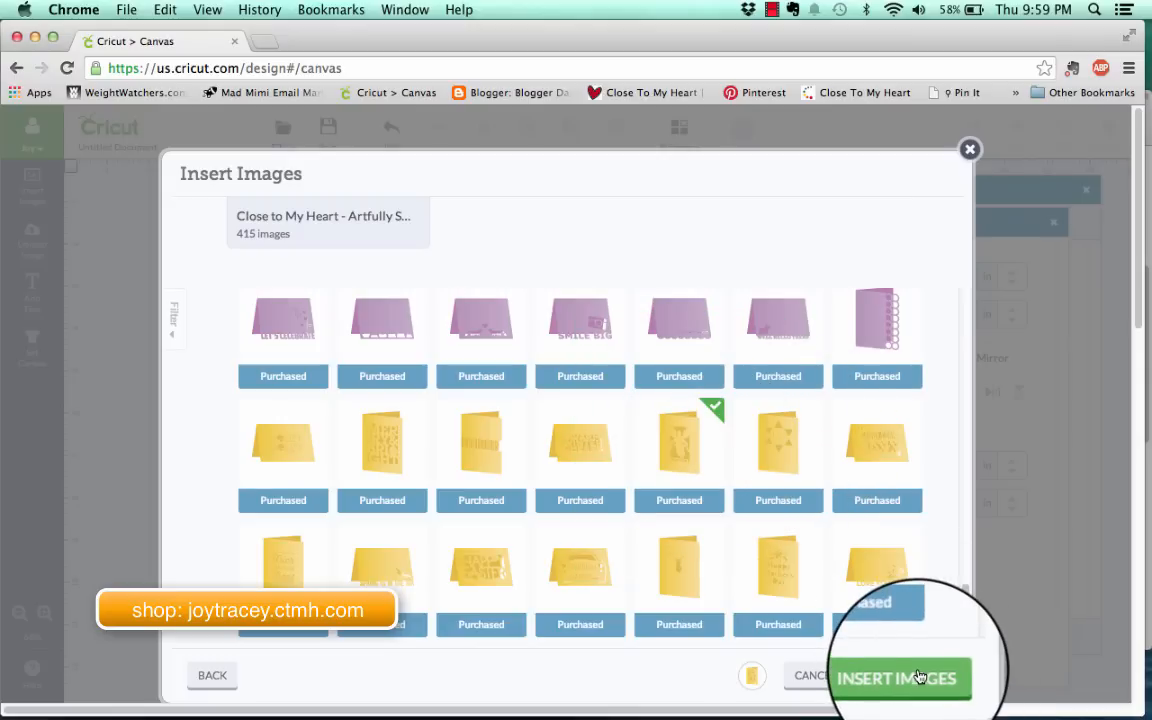
left_click(896, 678)
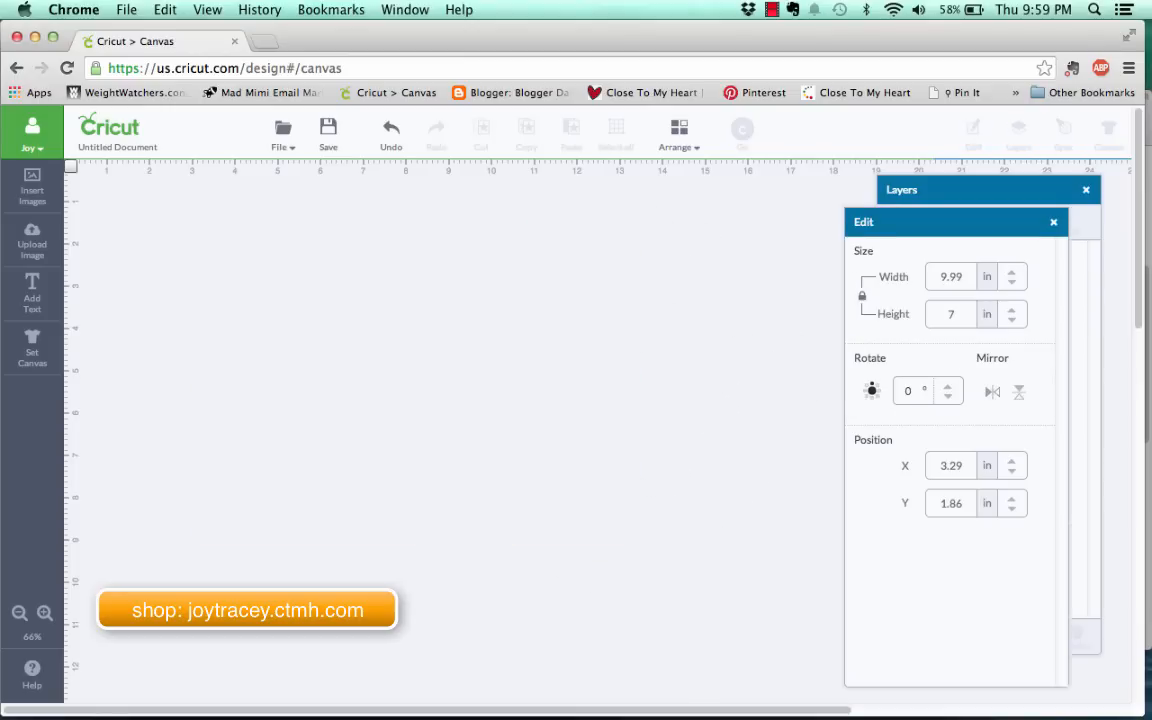
- Insert the yellow Warm Winter Cheer card from the image library onto the canvas
left_click(32, 184)
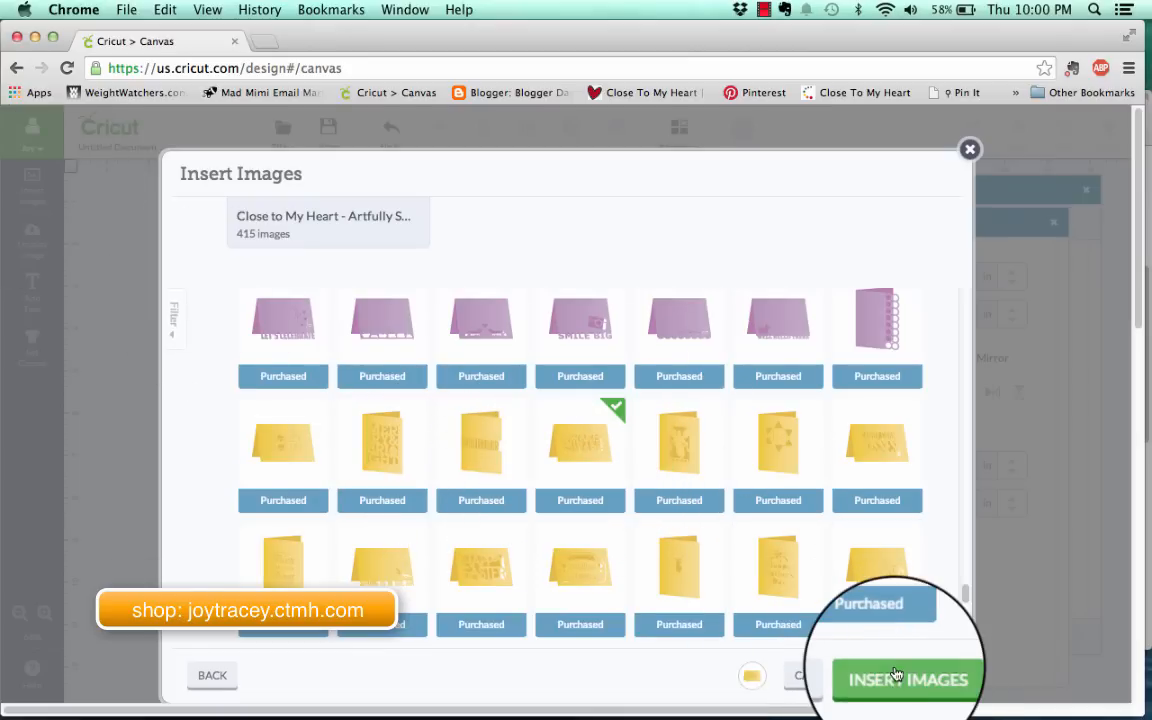
left_click(906, 680)
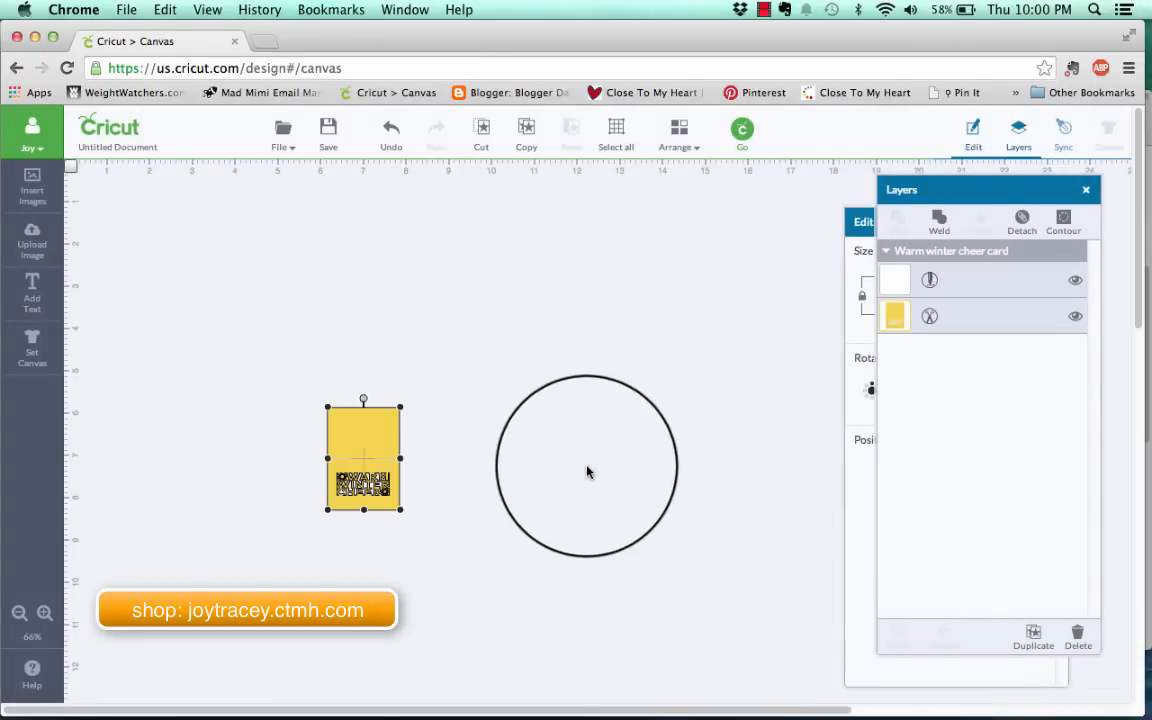
left_click_drag(364, 456, 388, 430)
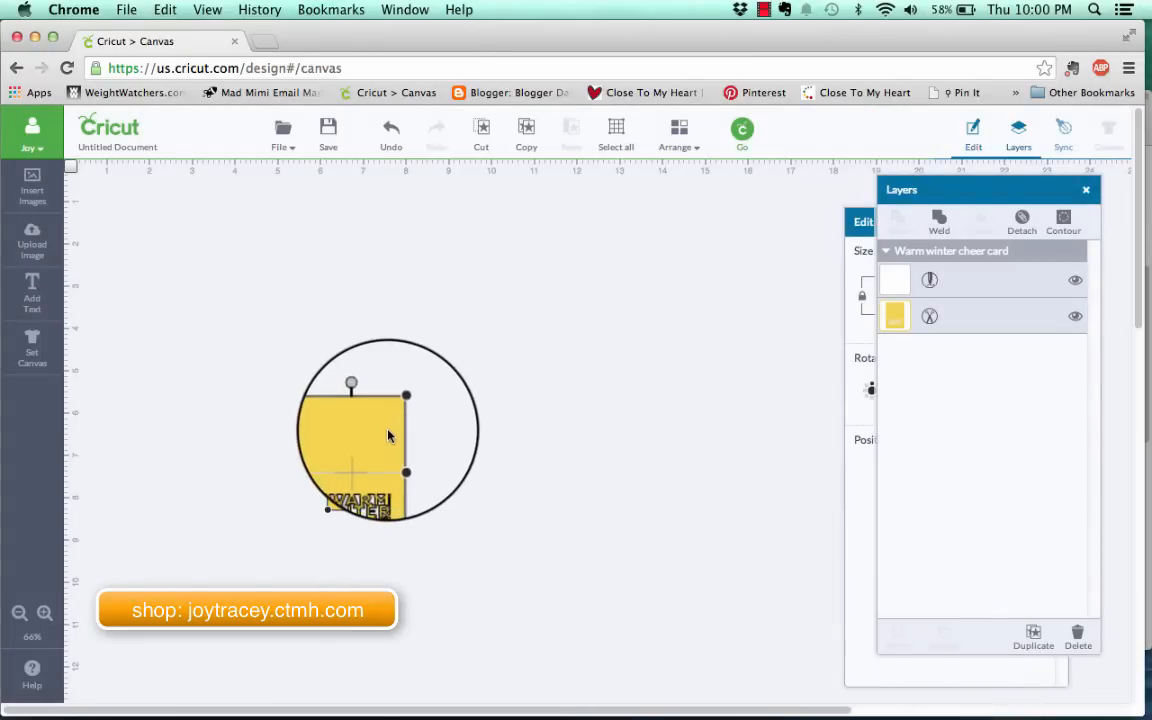
left_click_drag(388, 436, 364, 456)
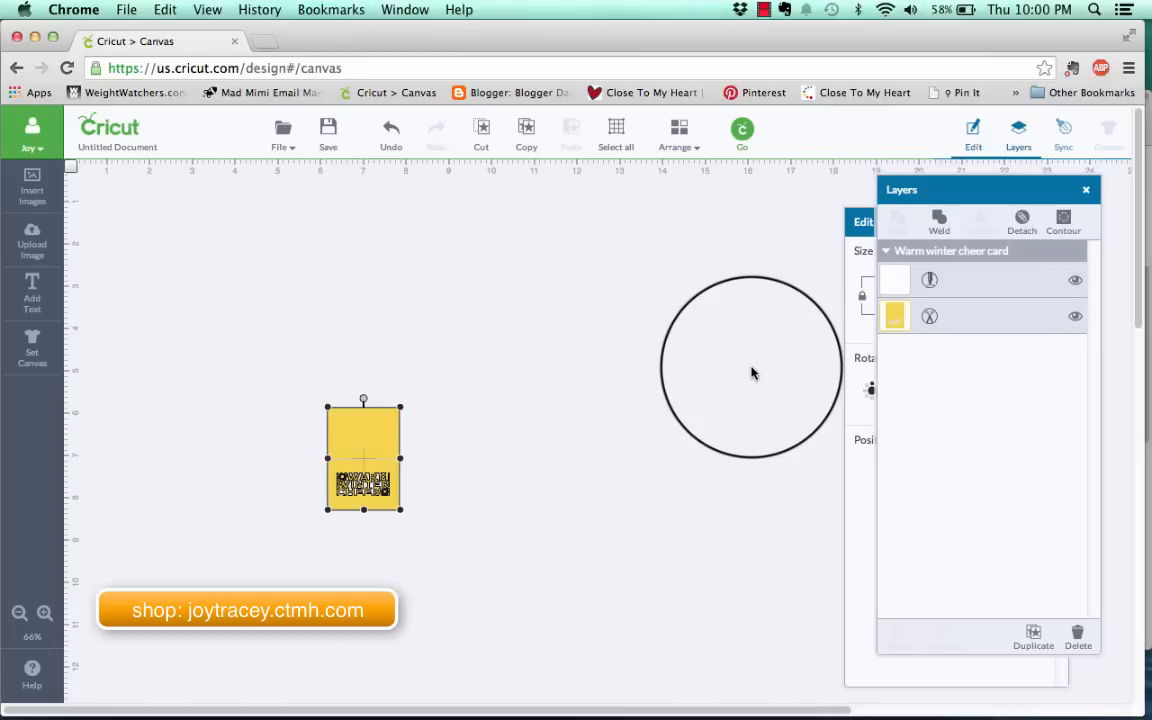
- Set the Warm Winter Cheer card's height to 10 inches and move it up and to the left
left_click(972, 136)
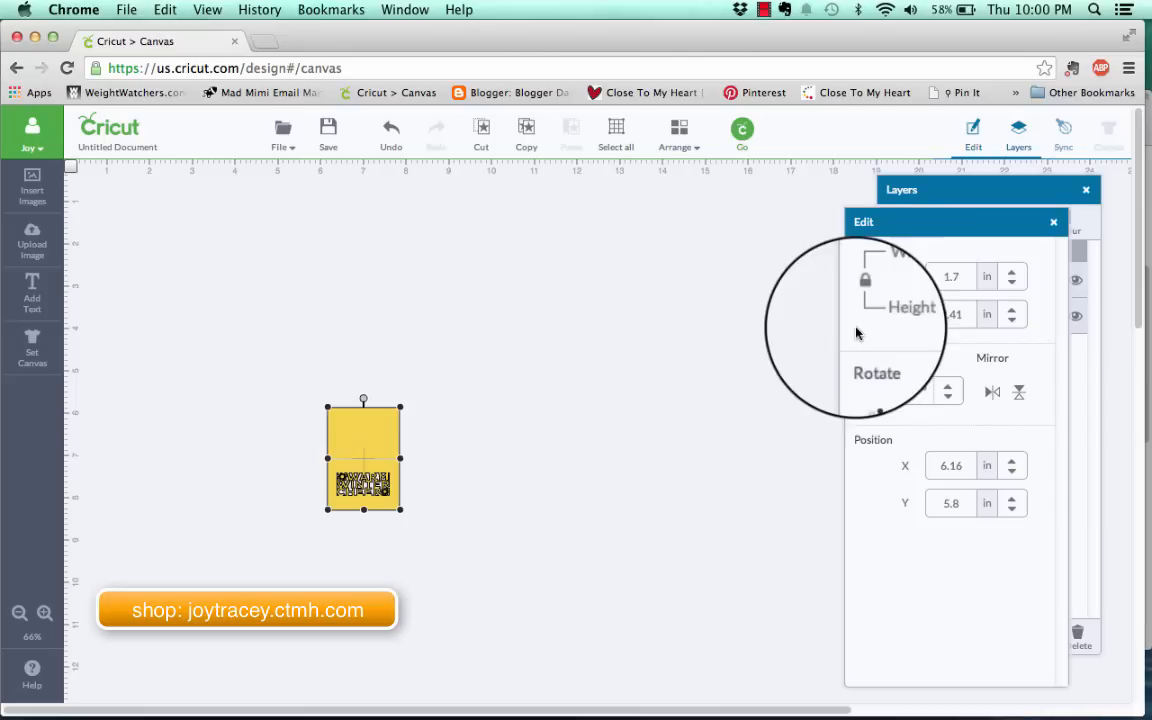
left_click(950, 314)
type("5")
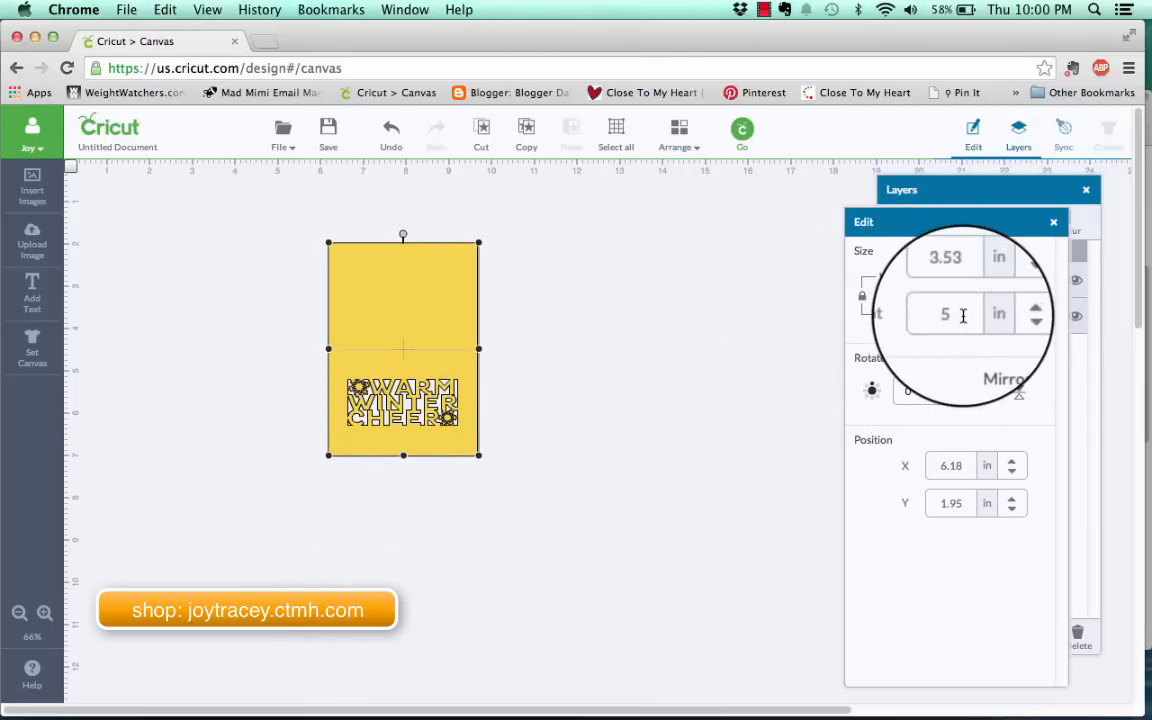
type("1")
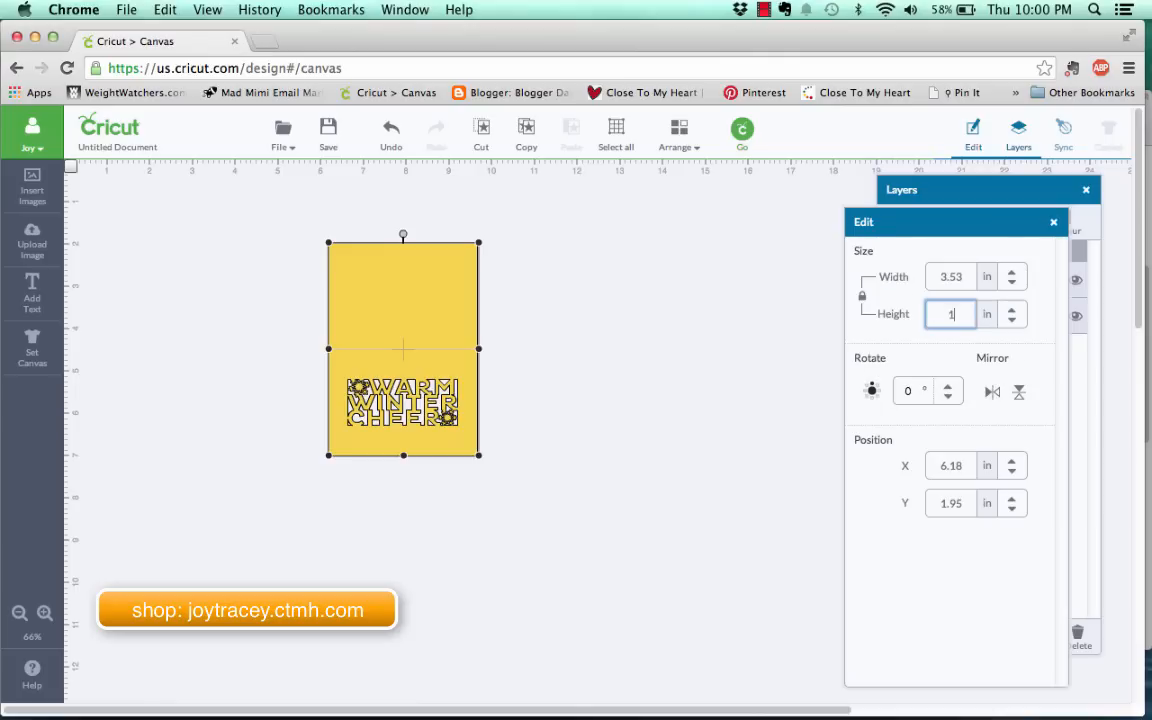
type("0")
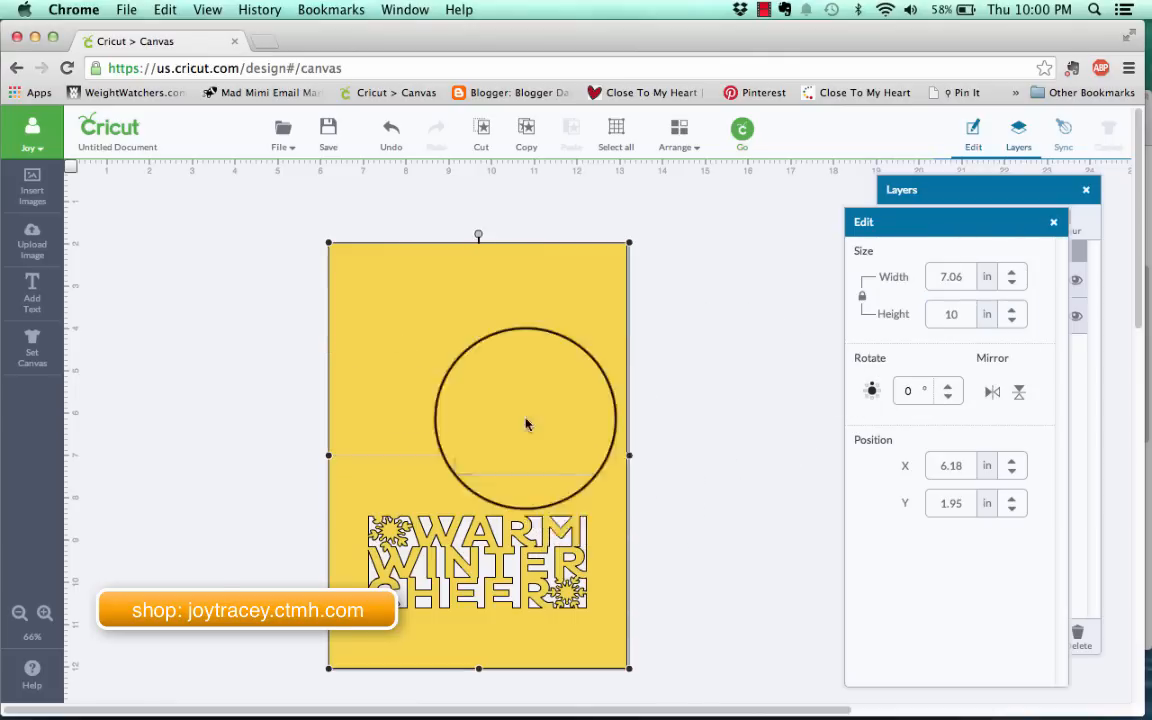
left_click_drag(530, 424, 596, 648)
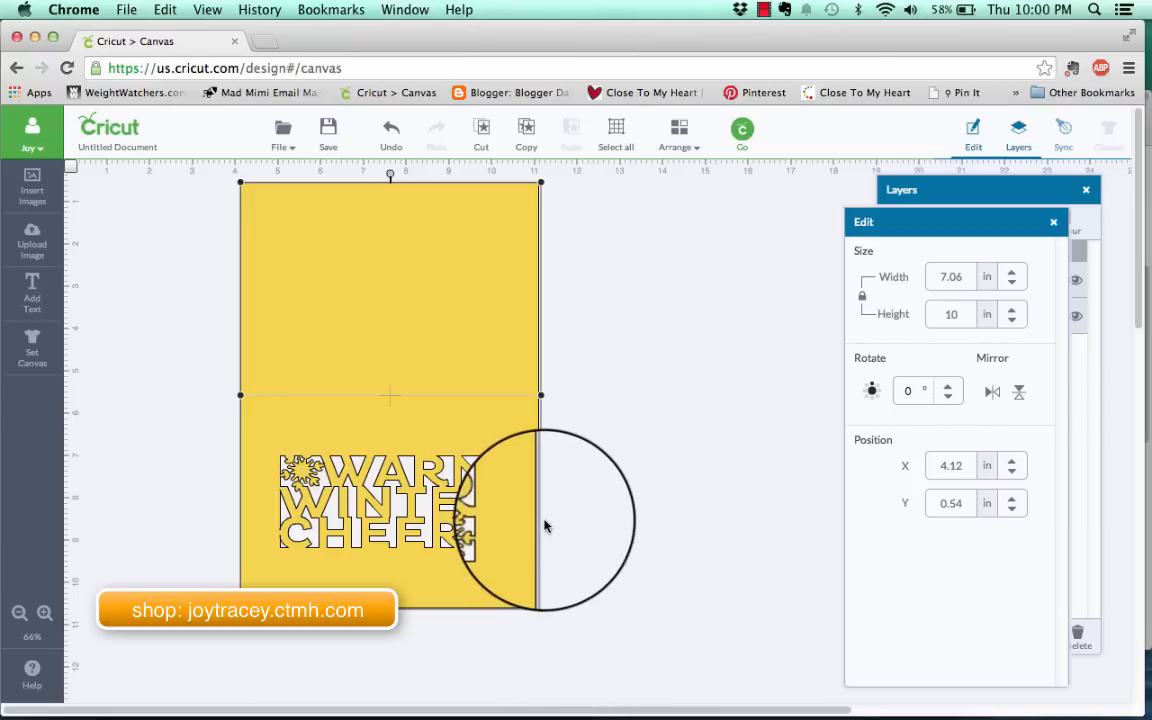
left_click_drag(544, 524, 356, 400)
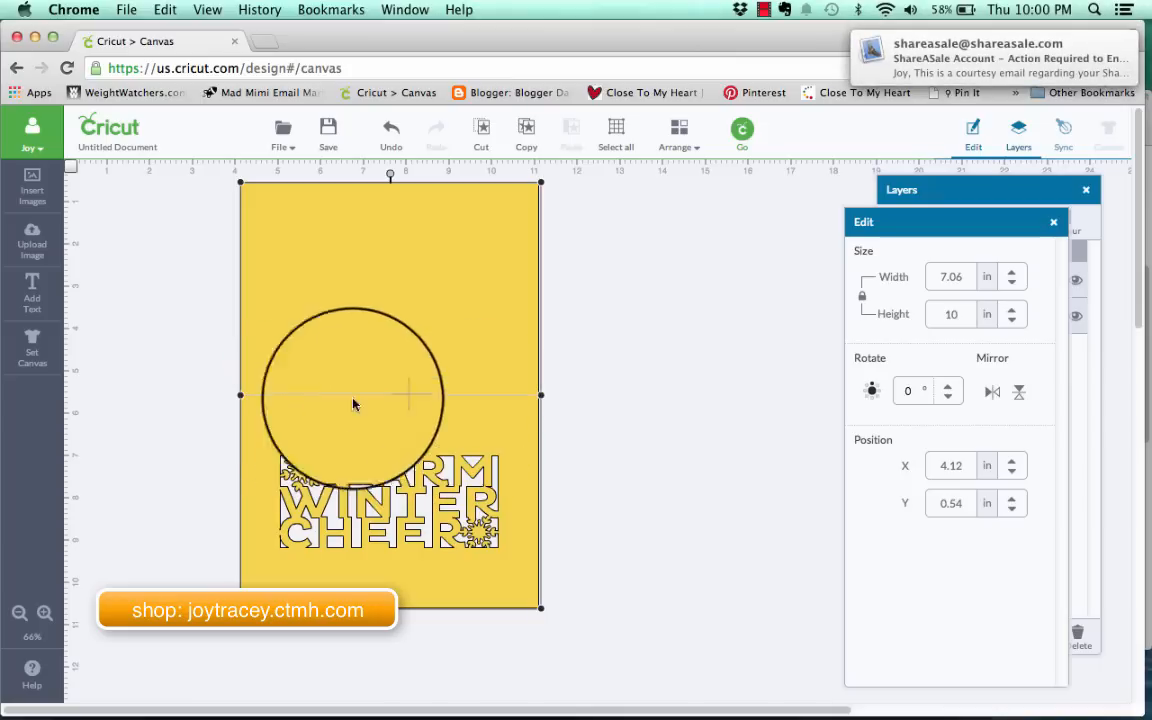
left_click_drag(352, 400, 512, 302)
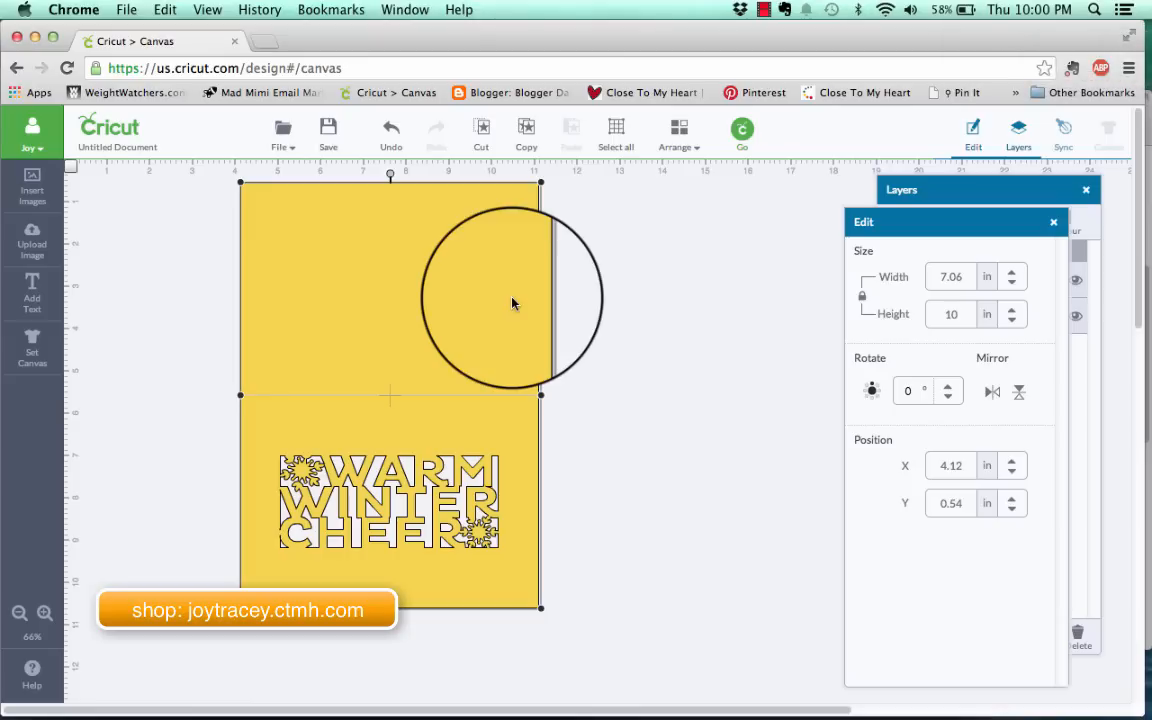
left_click_drag(512, 304, 164, 250)
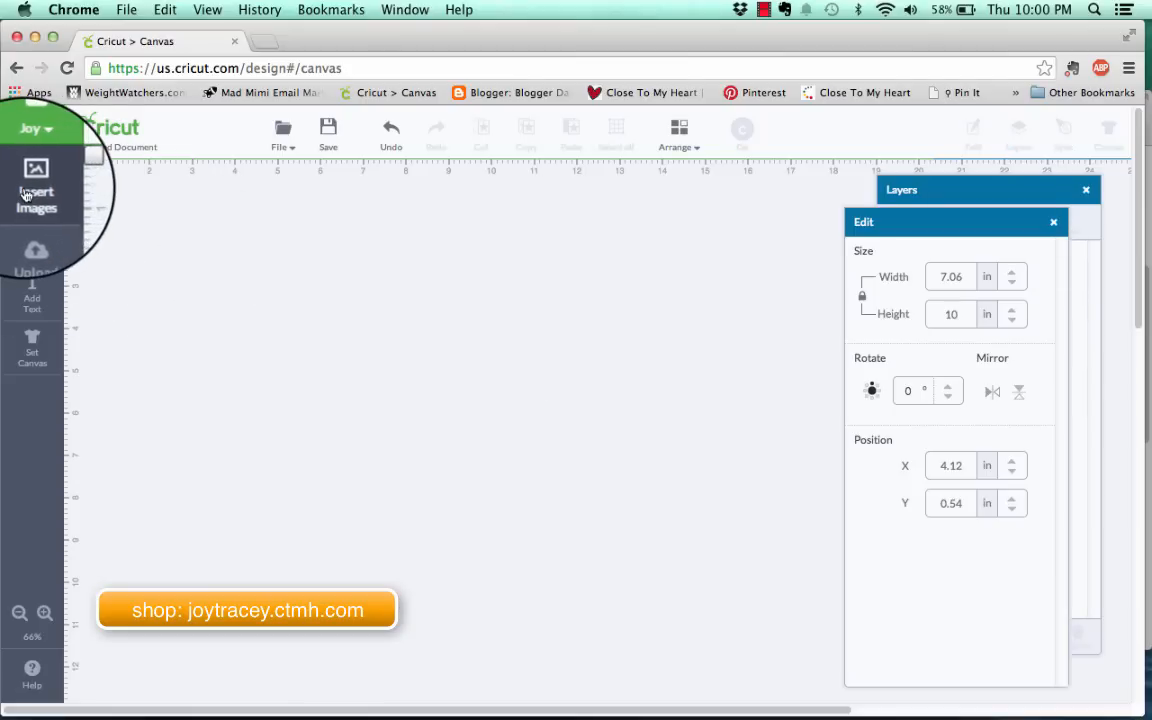
left_click(36, 184)
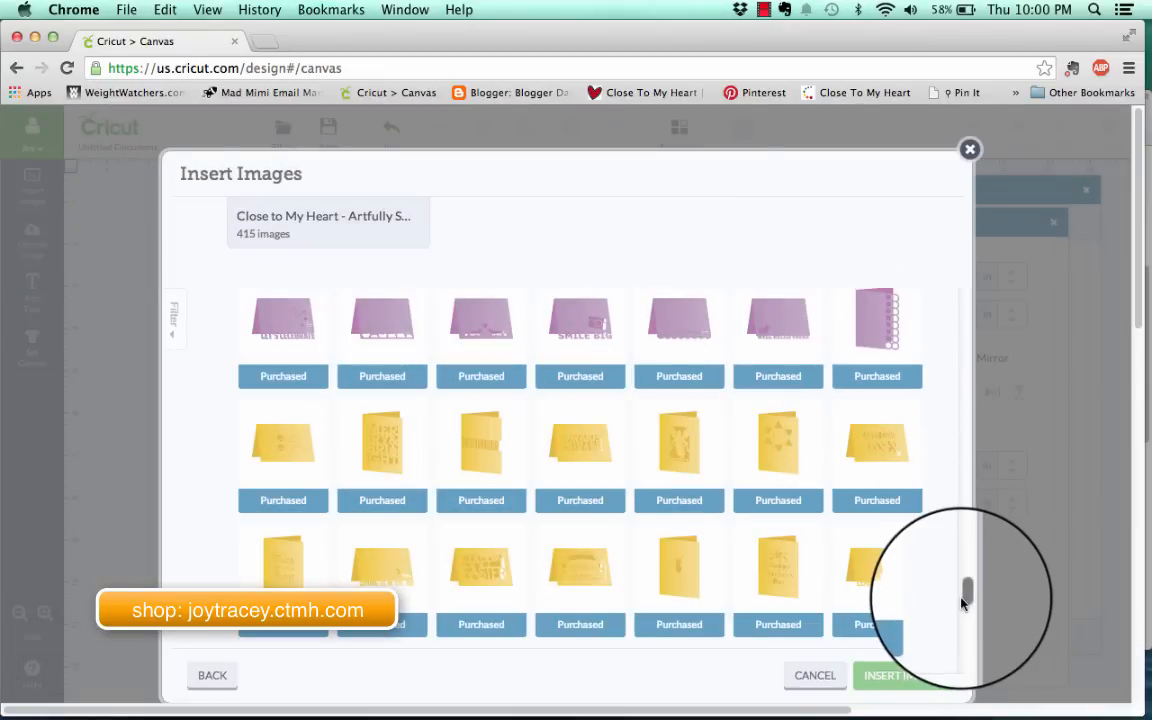
scroll("down", 3)
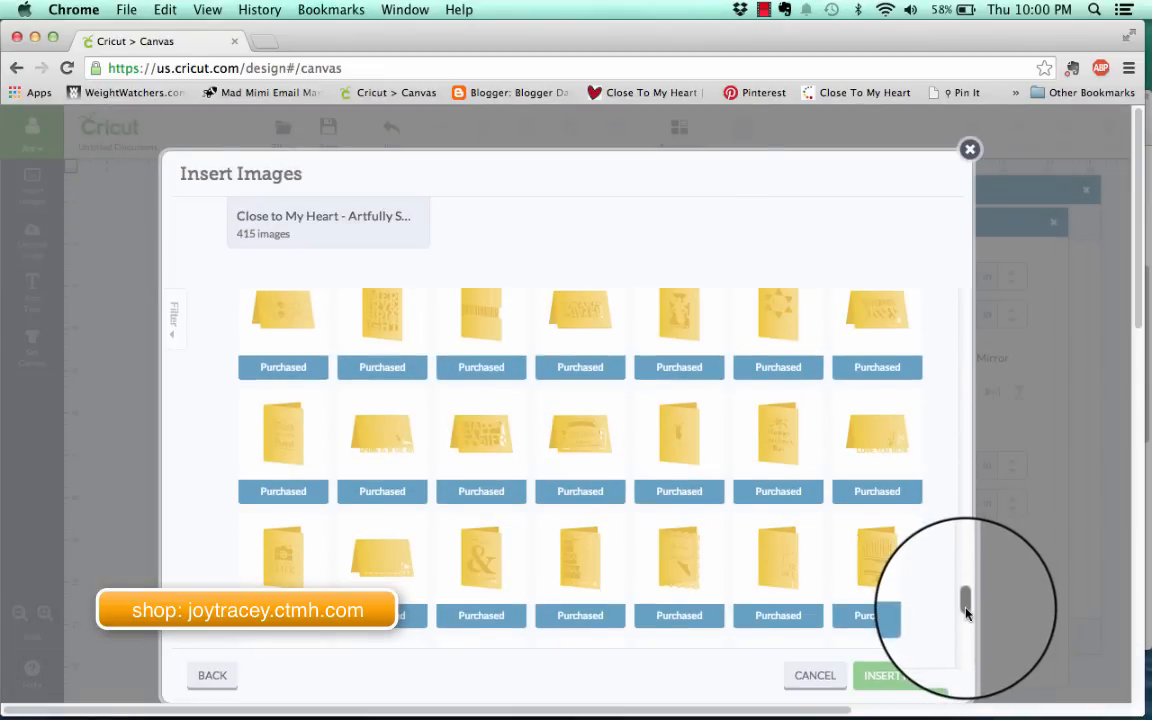
left_click_drag(964, 616, 964, 660)
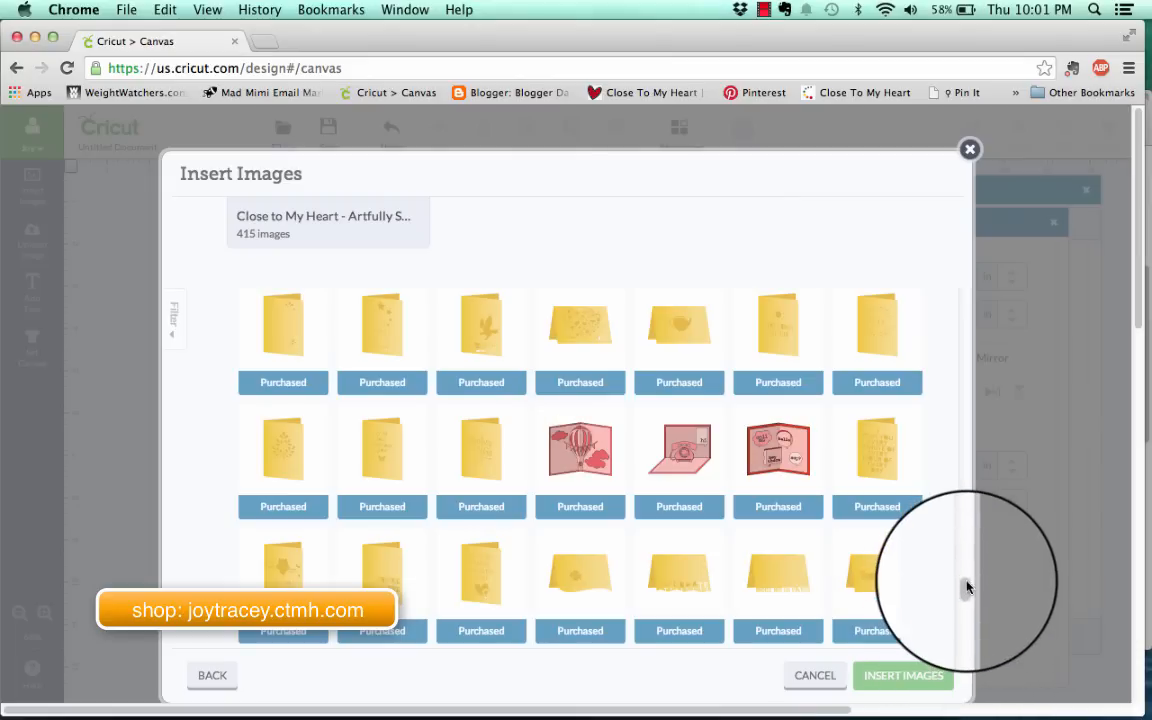
scroll("down", 3)
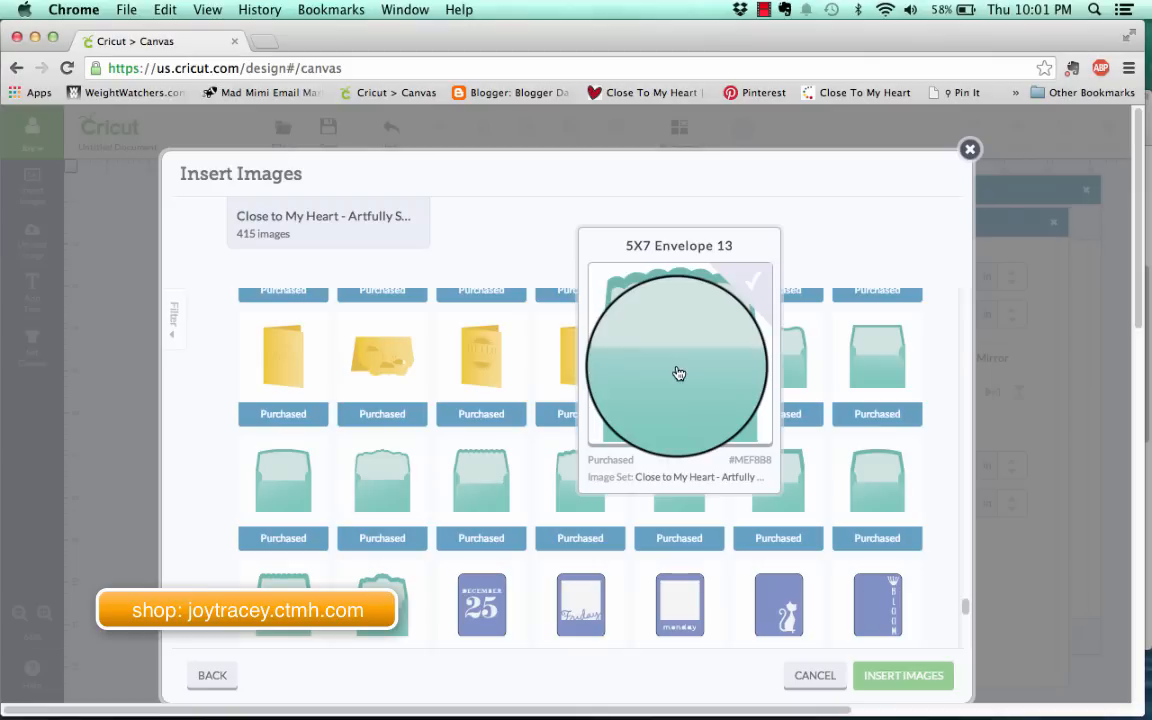
mouse_move(400, 476)
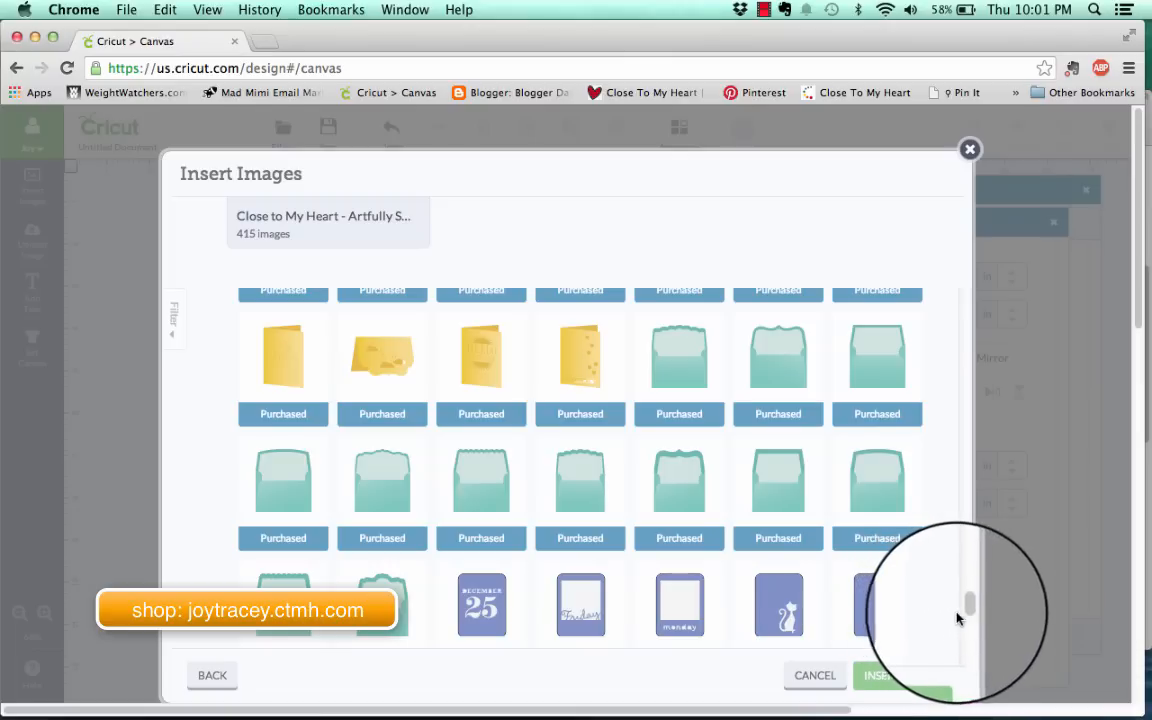
scroll("down", 3)
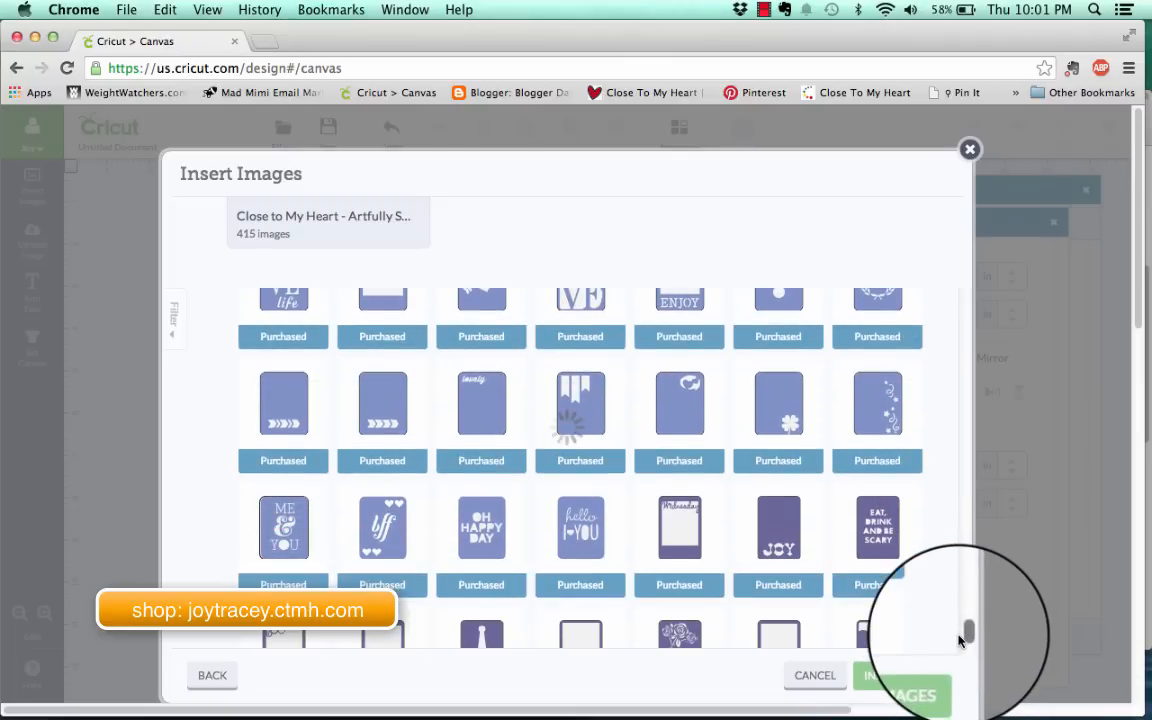
scroll("down", 3)
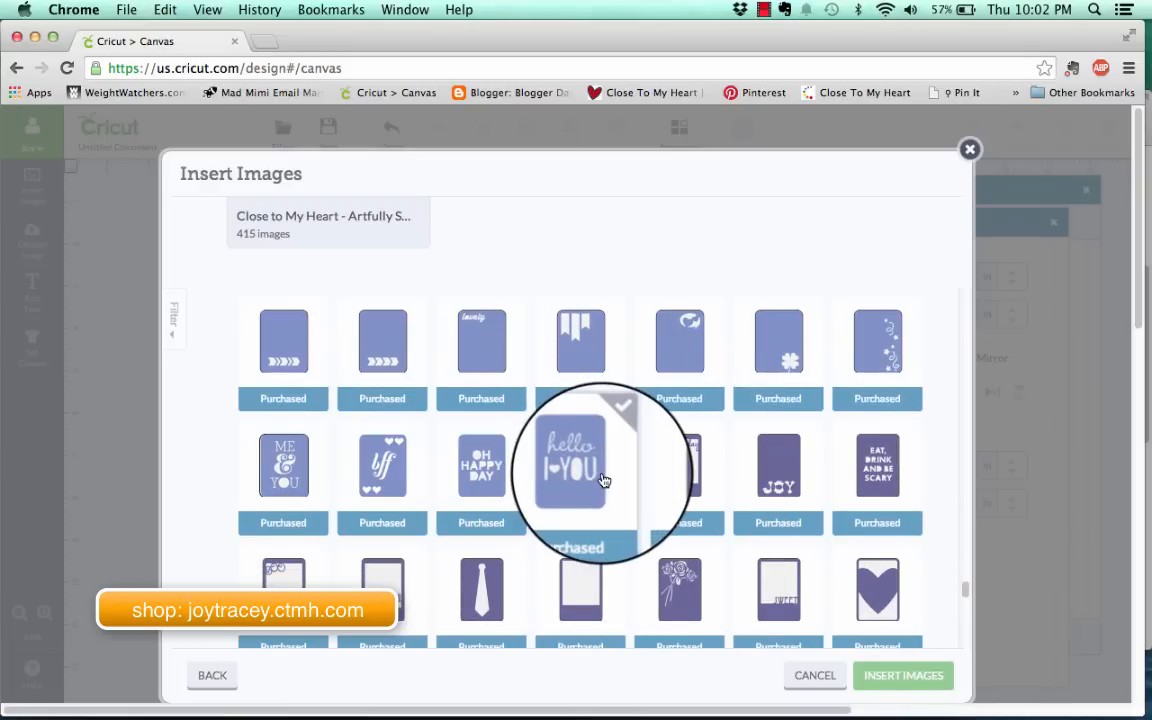
mouse_move(468, 492)
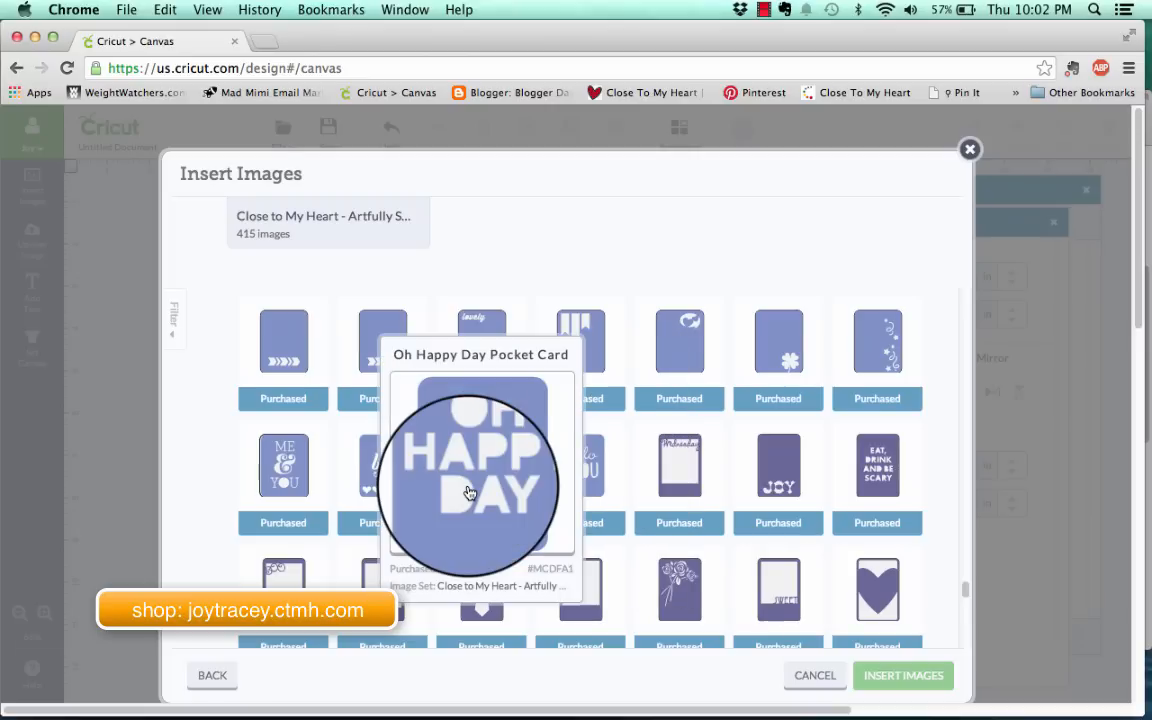
scroll("down", 3)
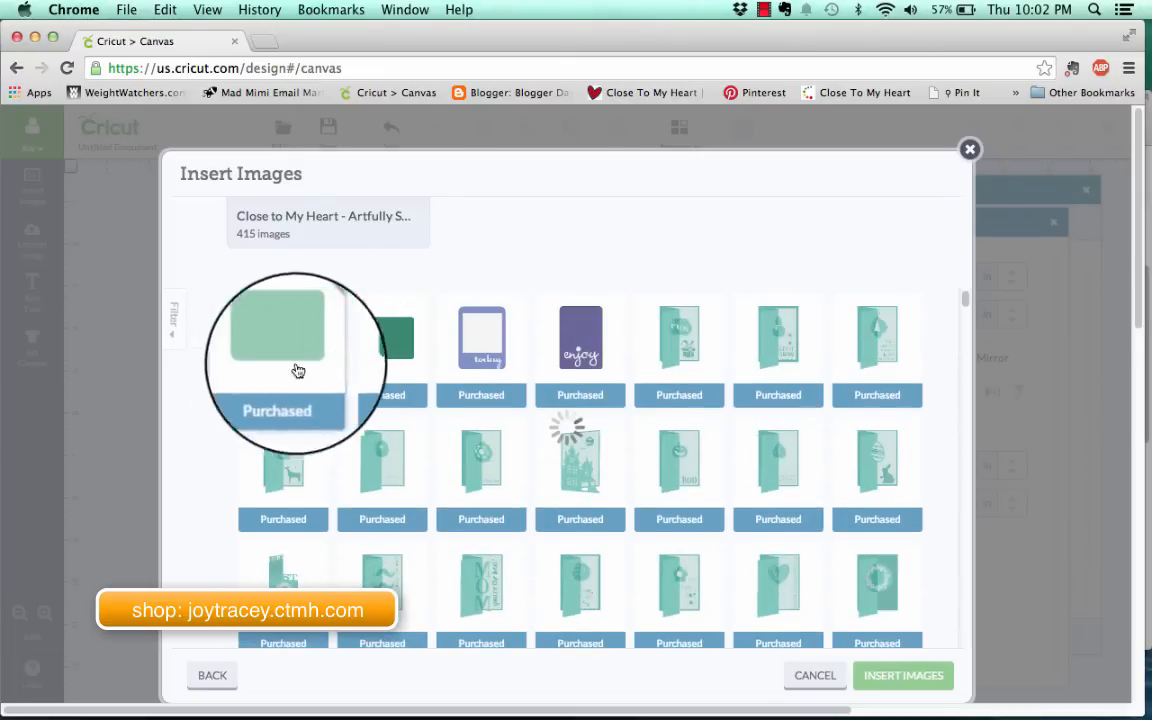
mouse_move(284, 344)
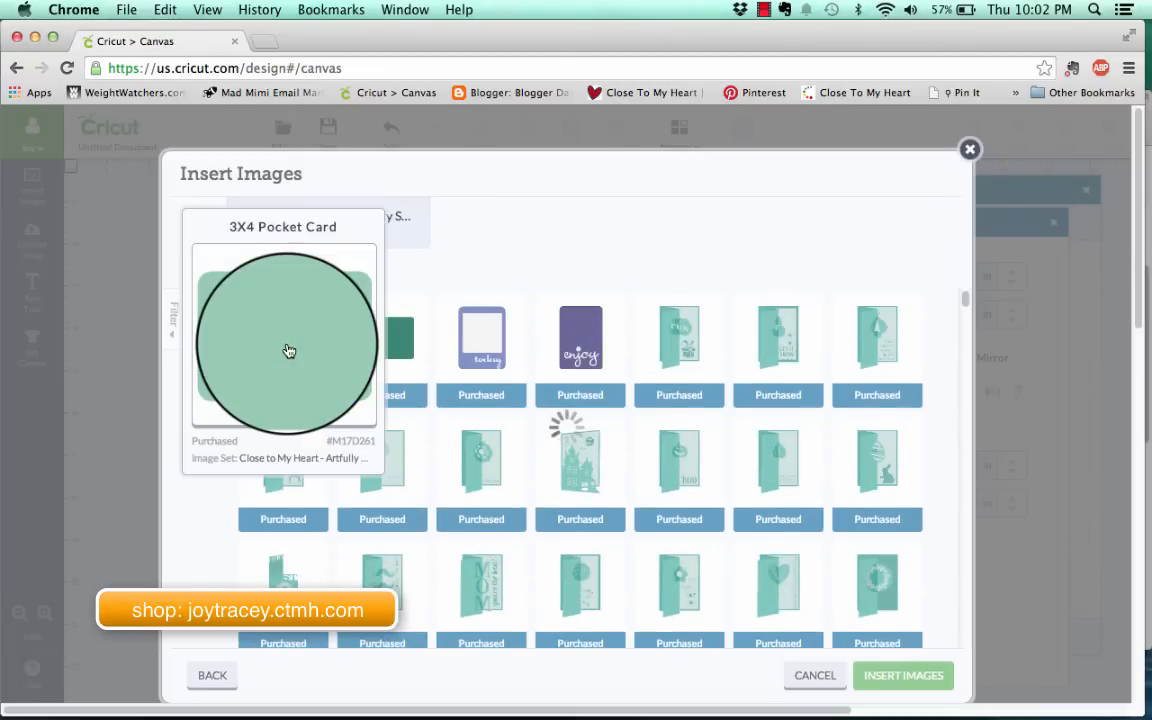
left_click(380, 336)
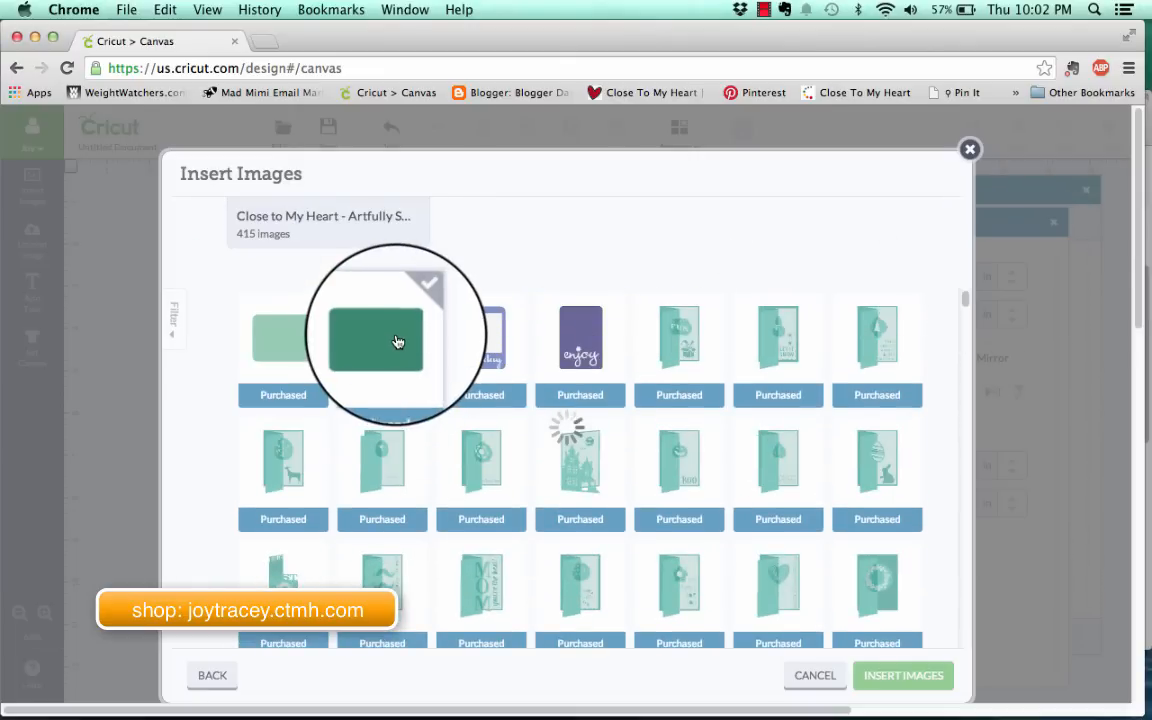
mouse_move(398, 340)
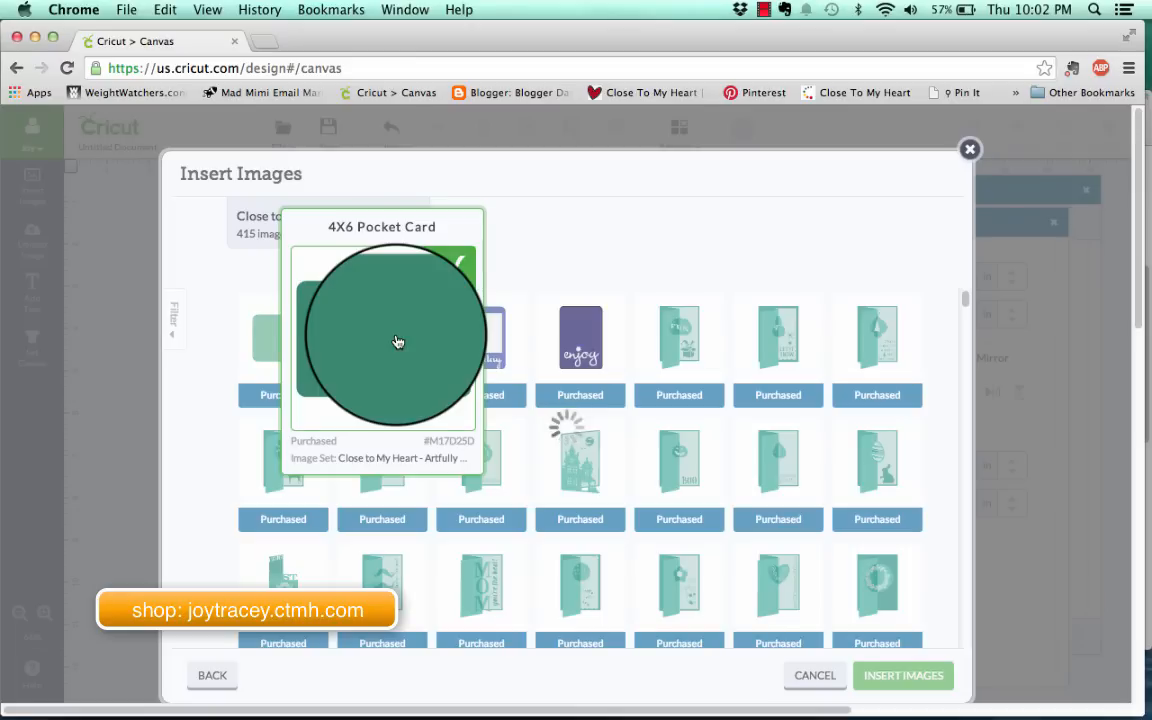
mouse_move(292, 348)
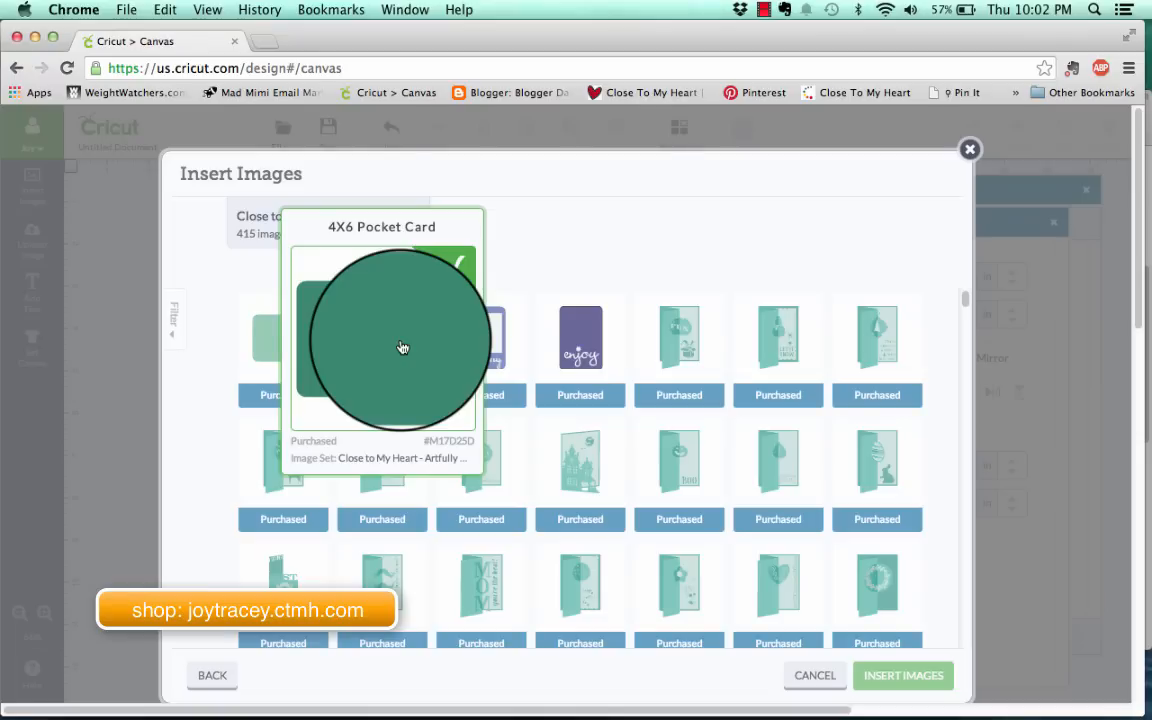
mouse_move(816, 264)
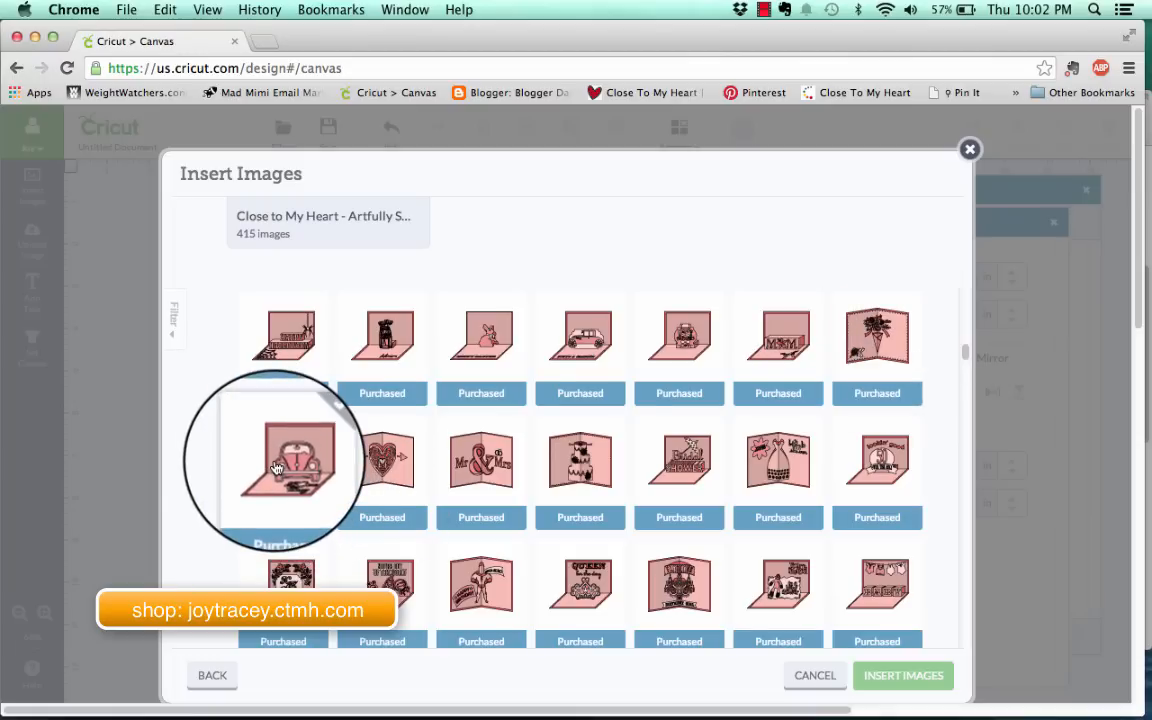
mouse_move(278, 476)
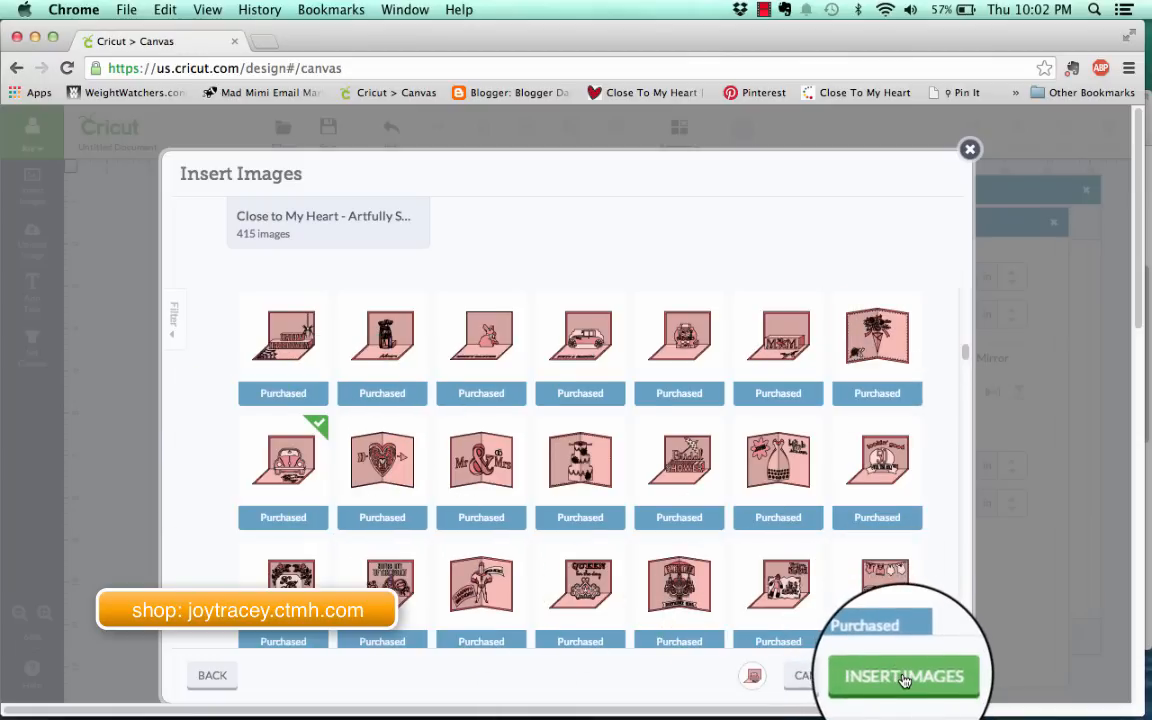
- Insert the pink Love Bug pop-up card and enlarge it via the Edit panel height
left_click(904, 676)
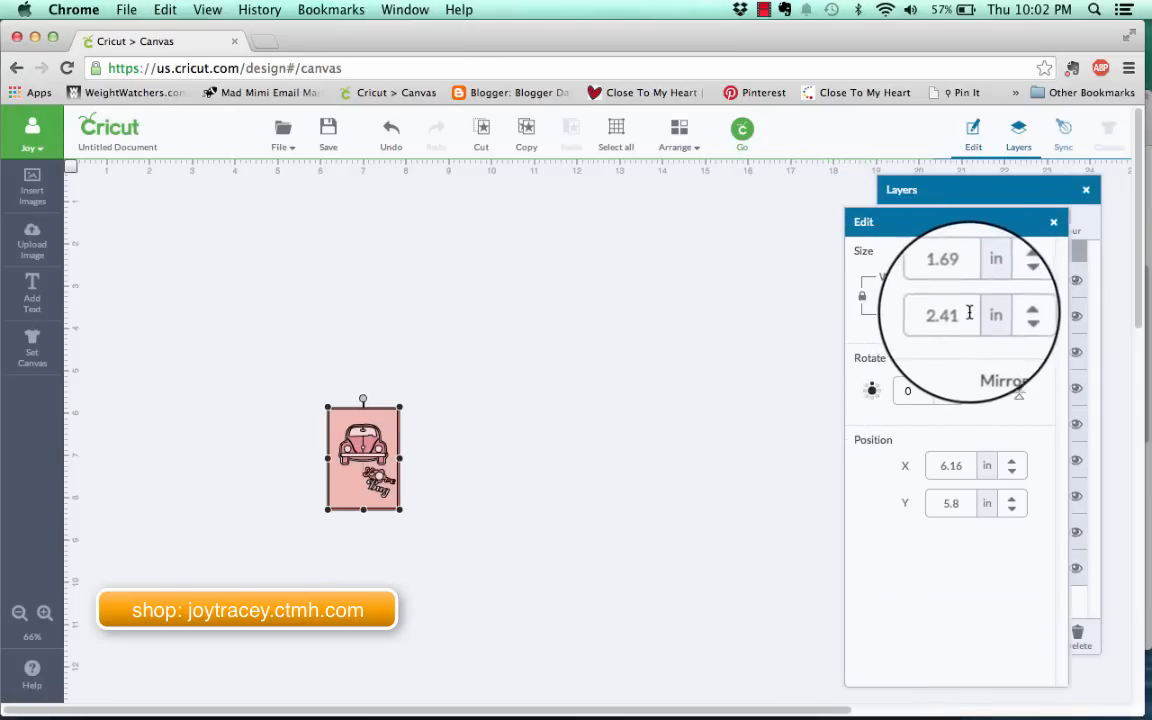
left_click(960, 316)
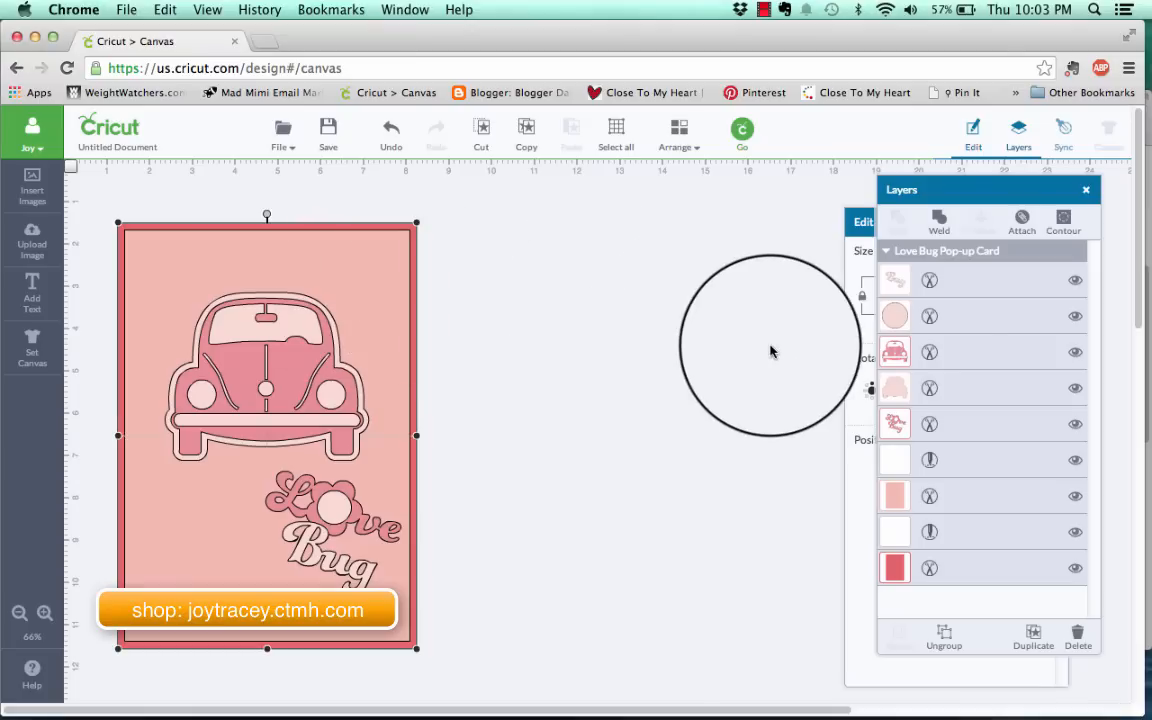
- Ungroup the Love Bug card so the pink inside panel sits beside the red base
left_click(894, 352)
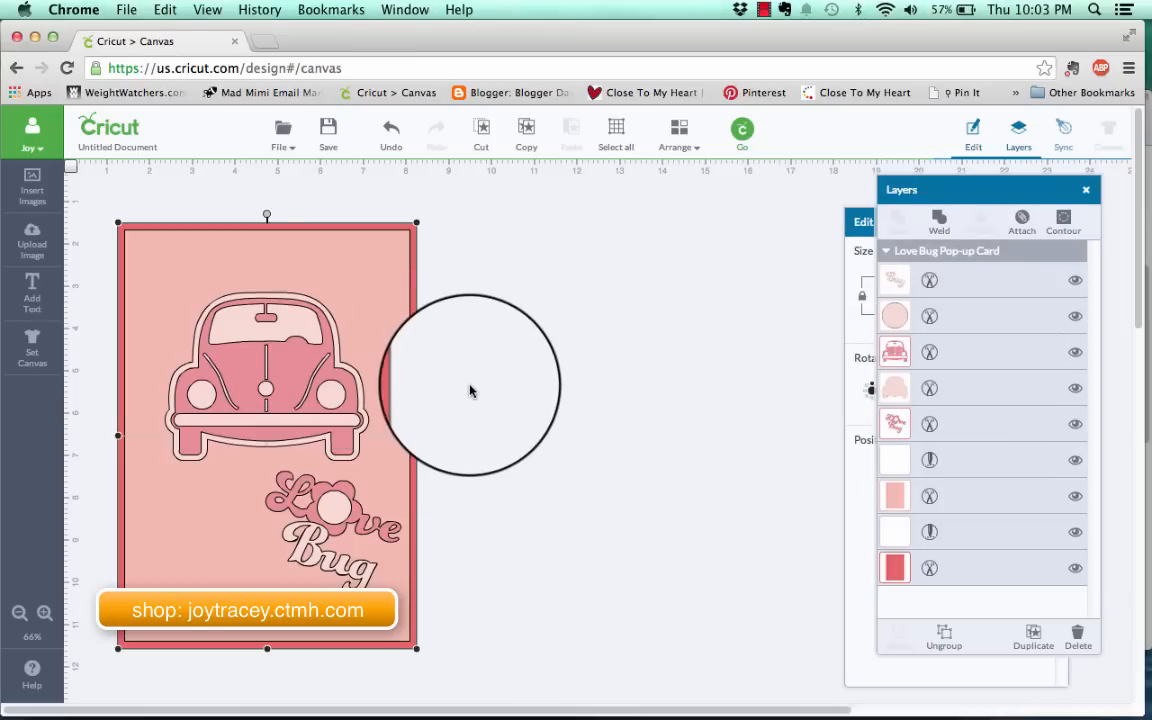
left_click_drag(472, 388, 390, 336)
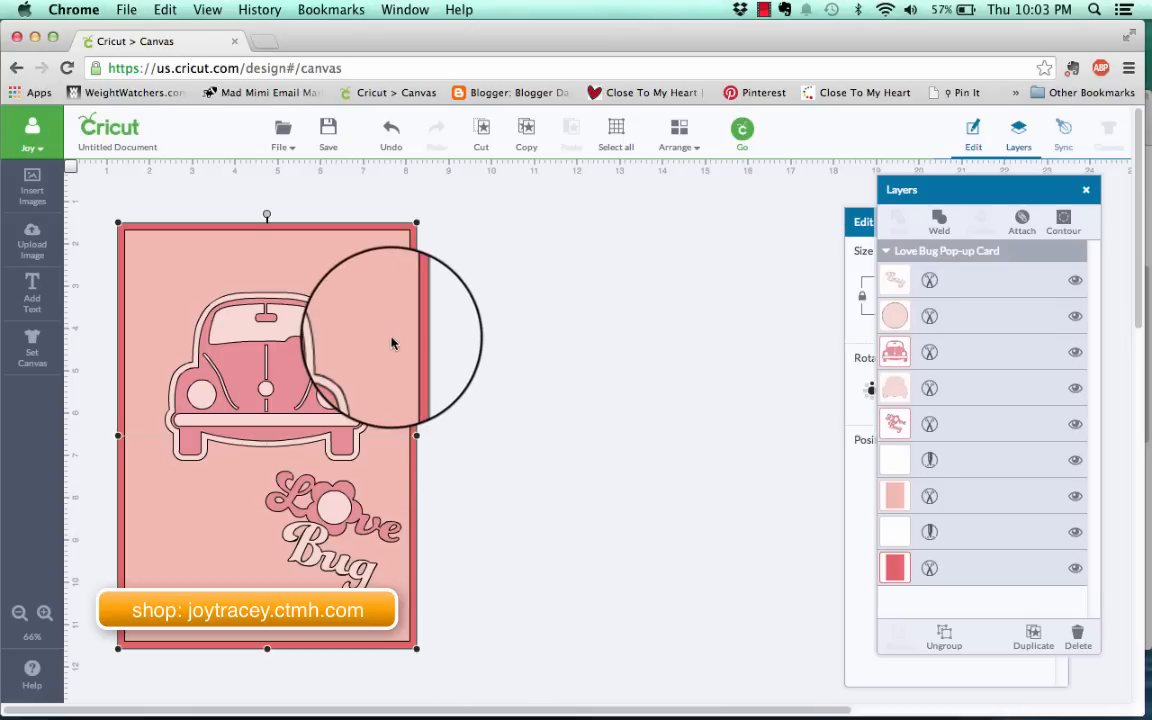
right_click(392, 344)
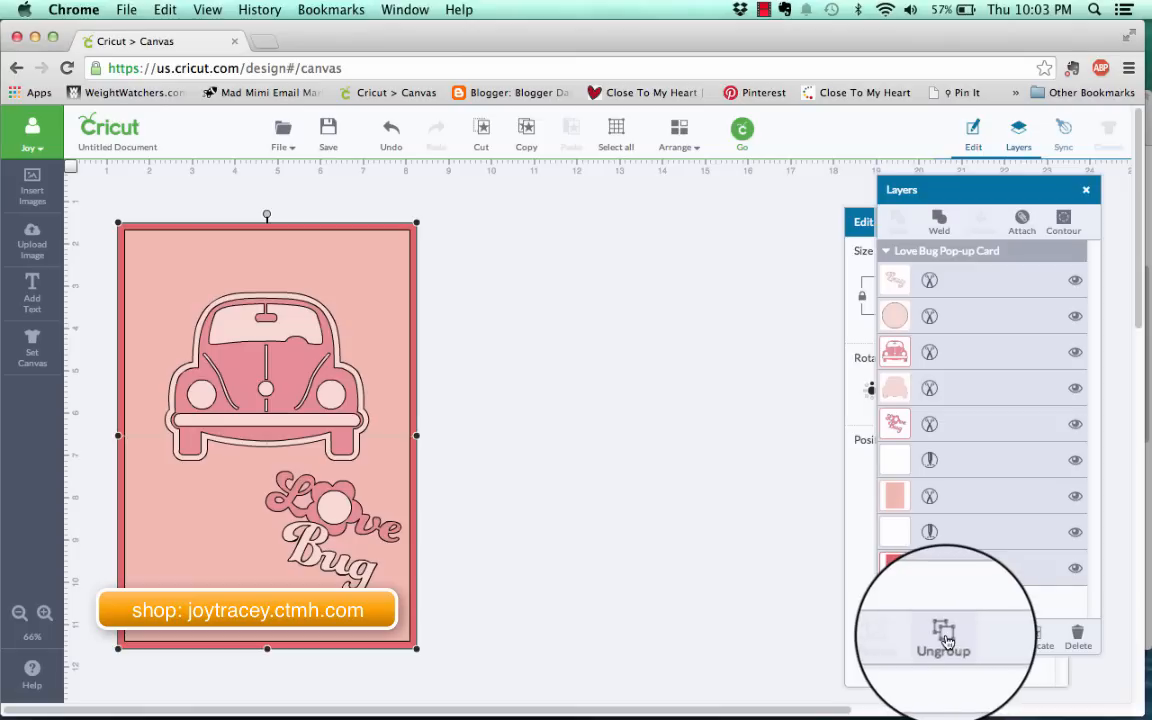
left_click(942, 636)
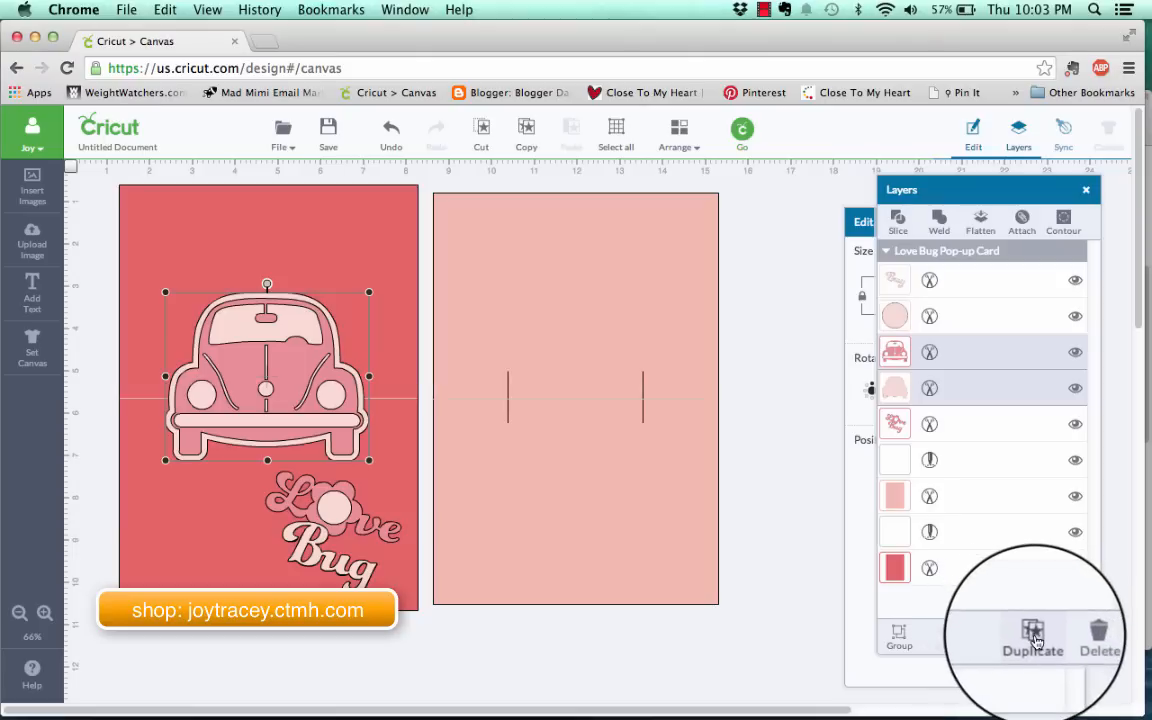
- Duplicate the car, place the copy atop the pink panel, and move the Love lettering aside
left_click(1032, 636)
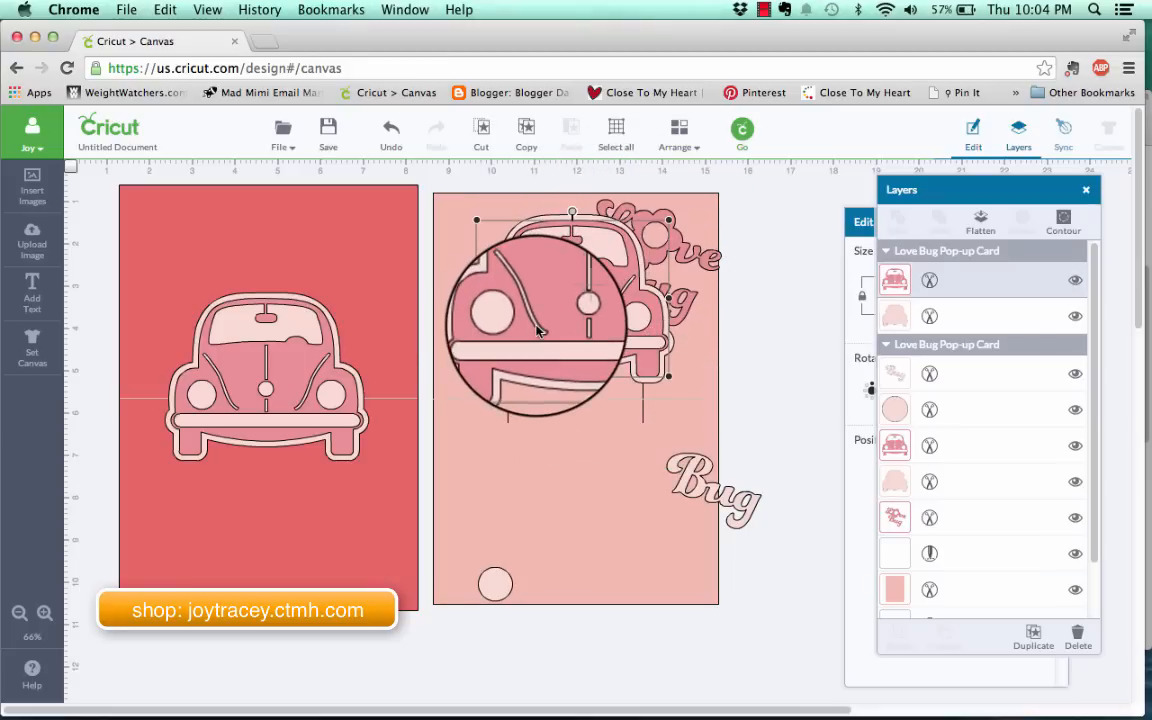
left_click_drag(560, 330, 530, 330)
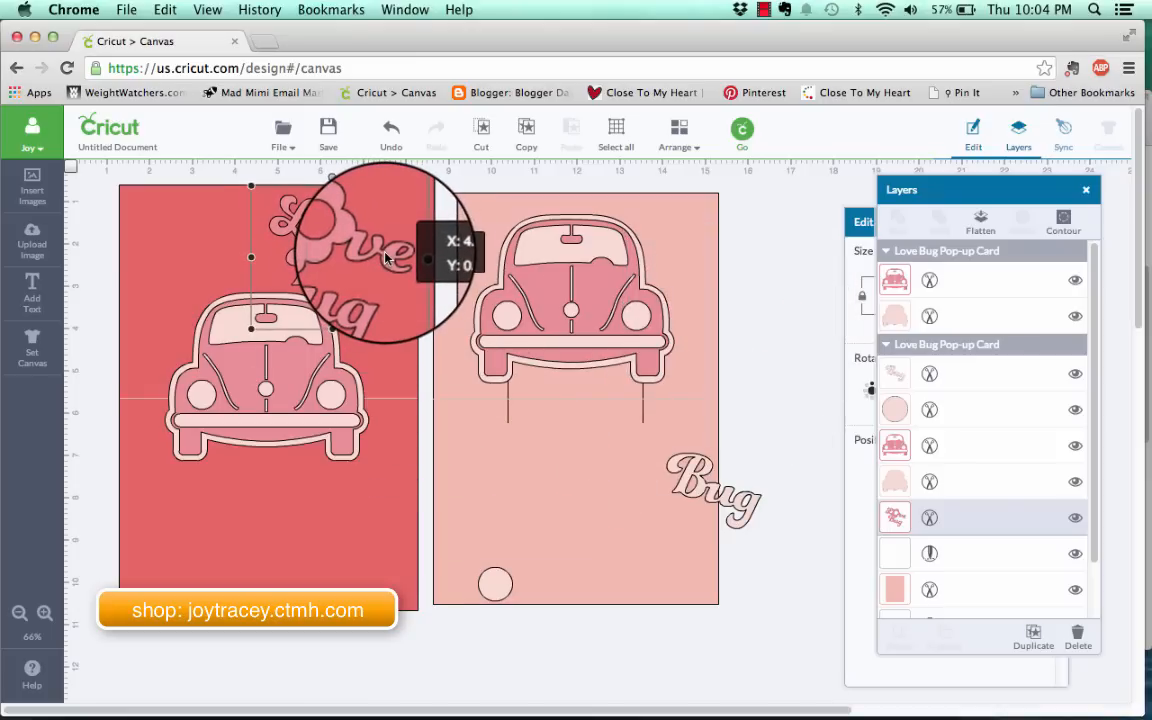
left_click_drag(350, 250, 584, 500)
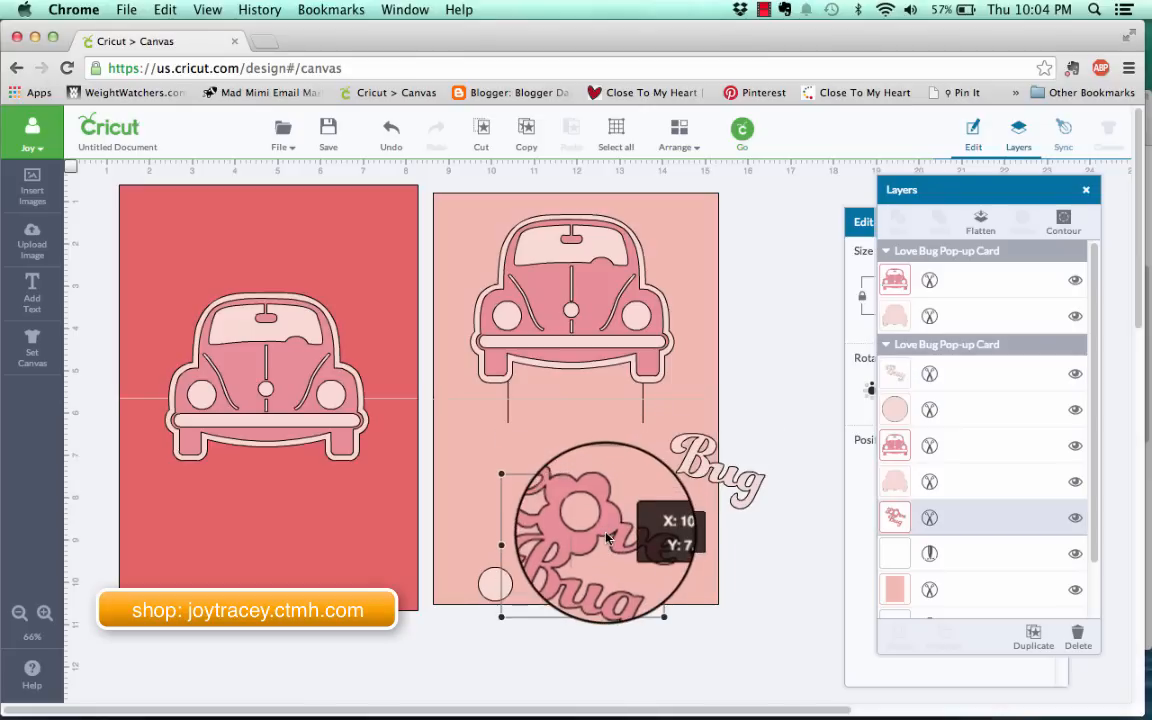
- Place the Love Bug lettering at the pink panel's bottom beside the small circle
left_click_drag(604, 536, 590, 510)
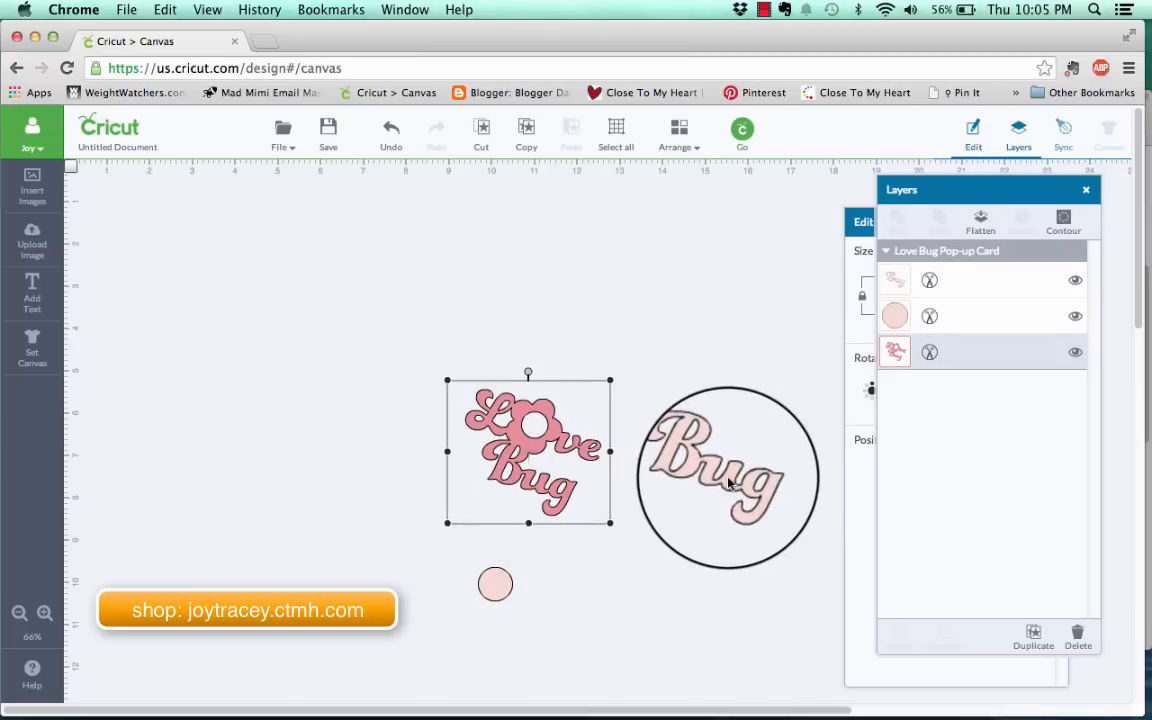
- Stack the separate Bug layer onto the Love Bug lettering and line it up
left_click_drag(528, 448, 544, 488)
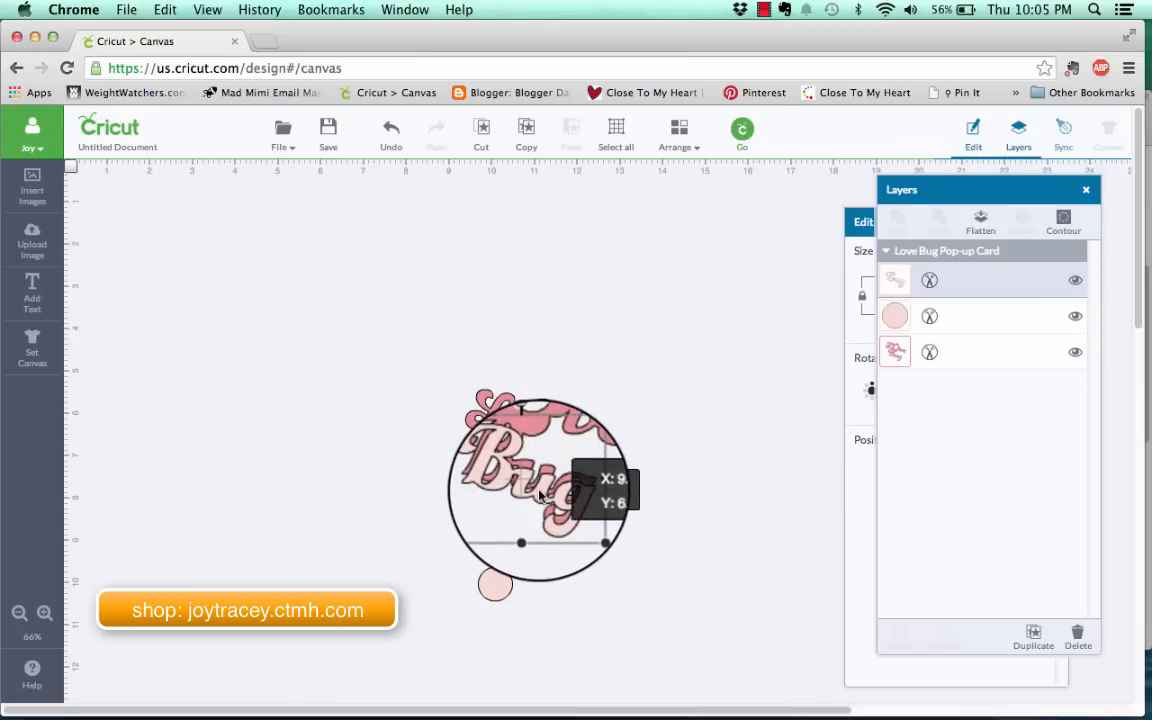
left_click_drag(540, 490, 528, 516)
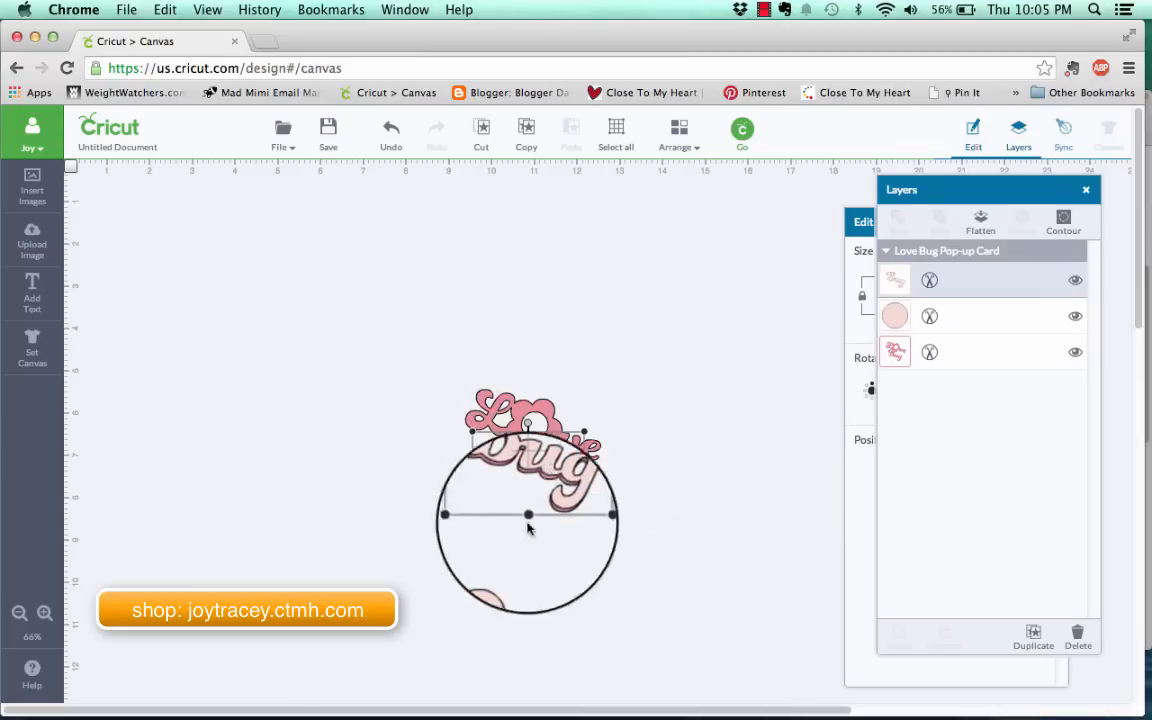